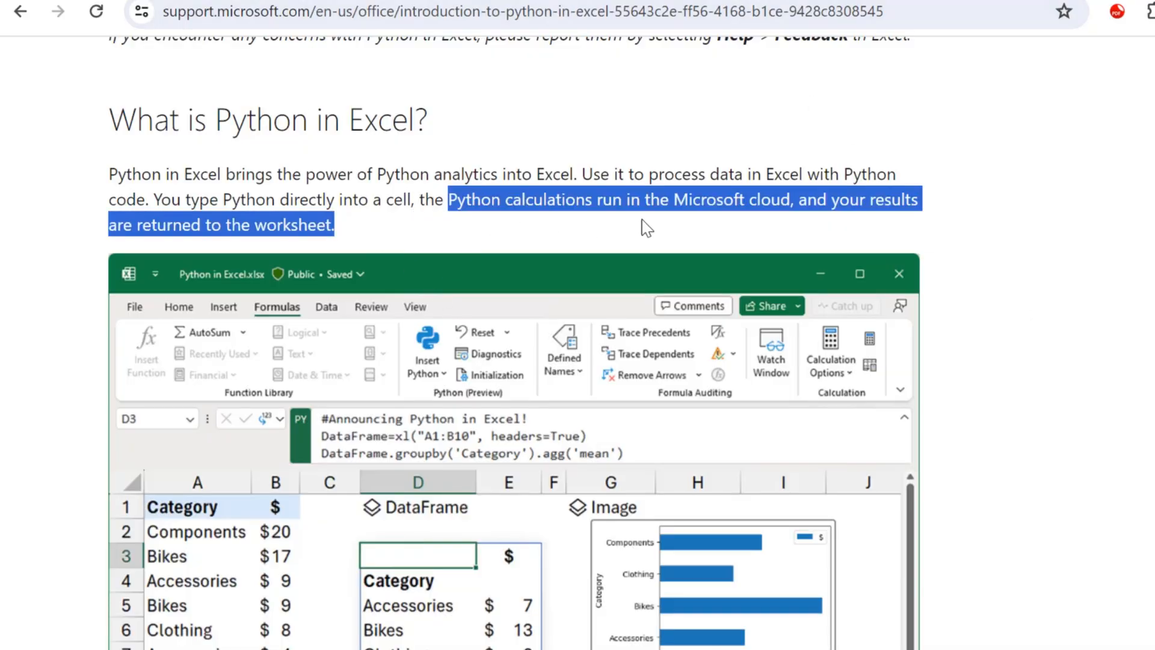
pyautogui.moveTo(642, 310)
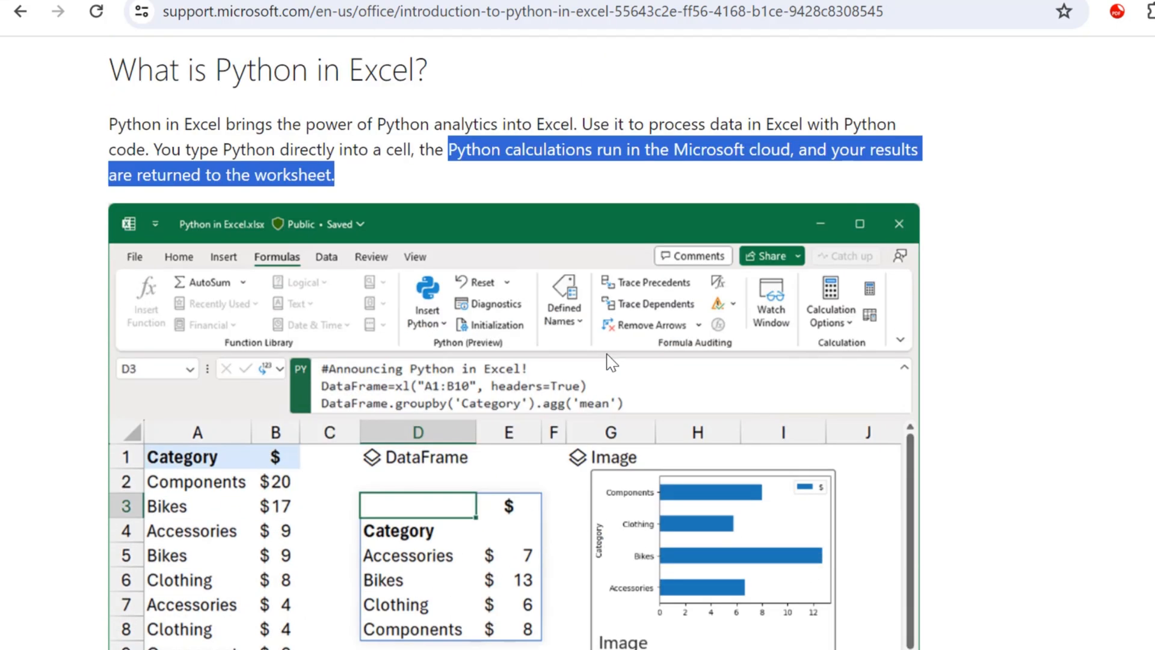
# Scroll through the Python in Excel support article and select a passage
pyautogui.scroll(-3)
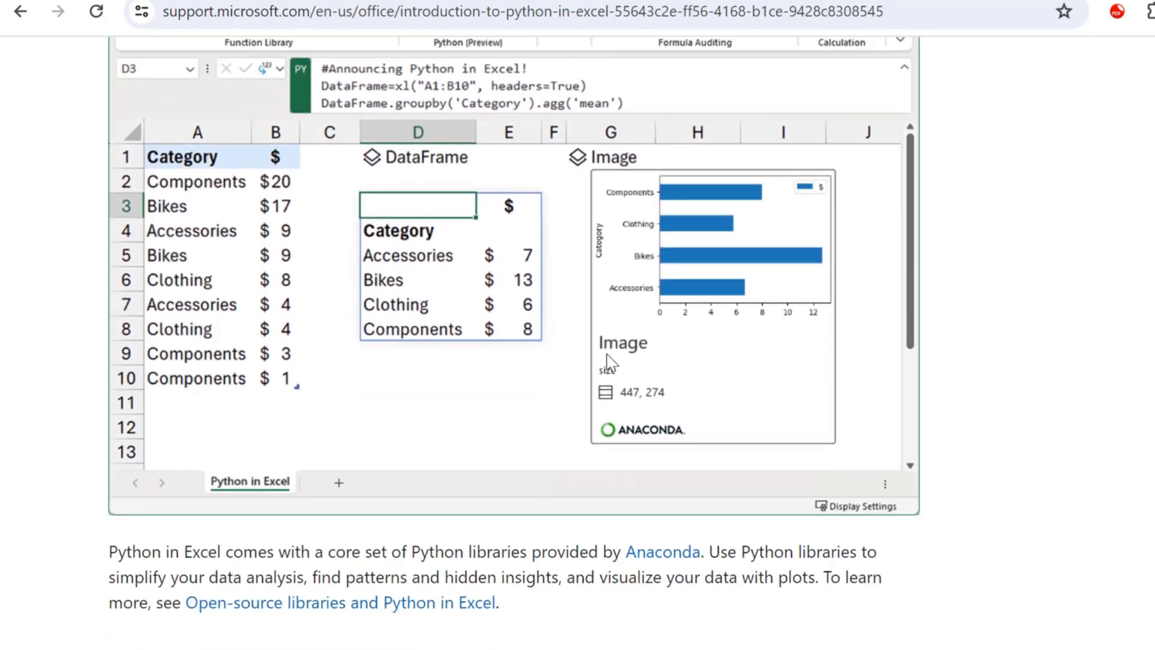
pyautogui.scroll(-3)
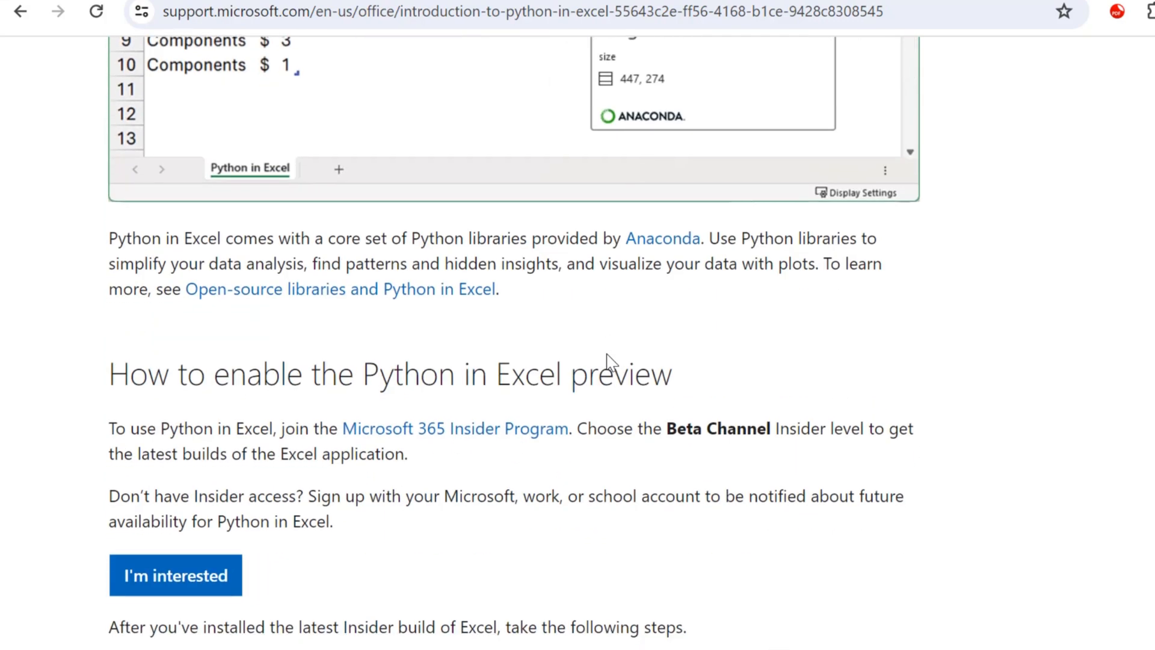
pyautogui.scroll(-3)
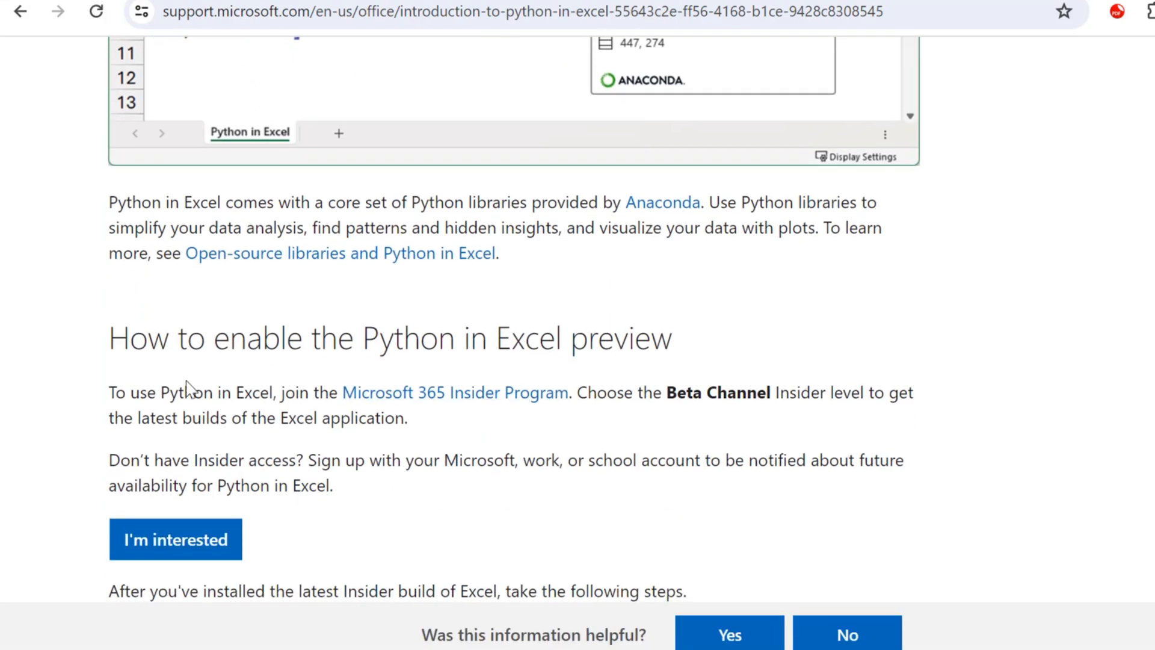
pyautogui.moveTo(168, 392); pyautogui.dragTo(737, 459)
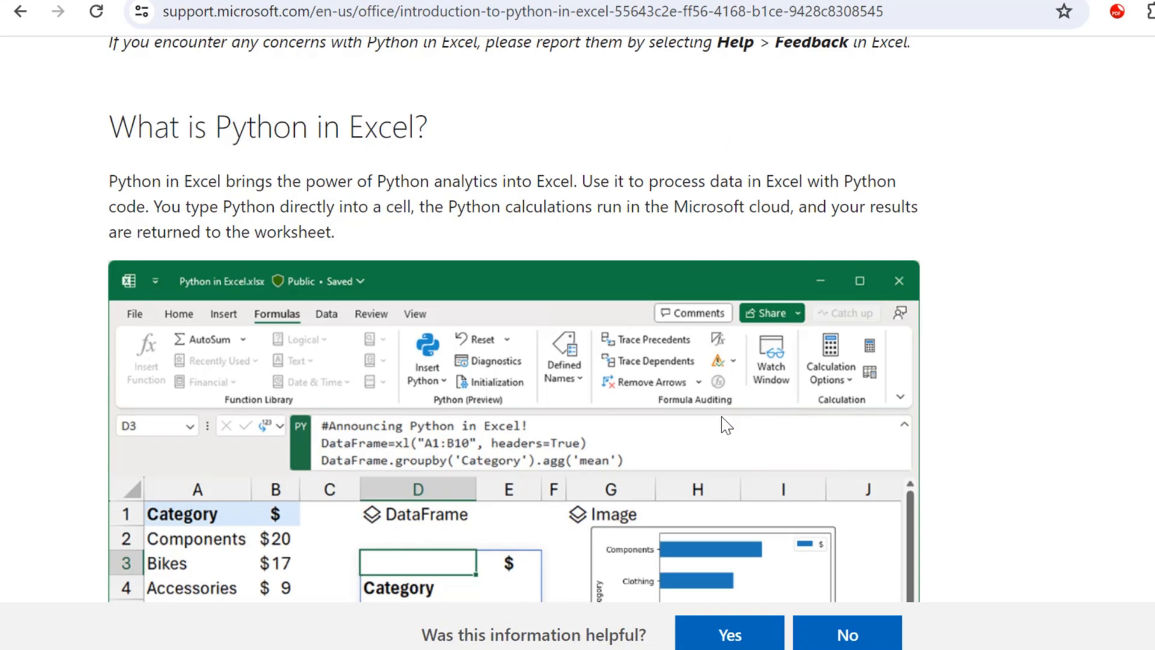
pyautogui.moveTo(395, 203)
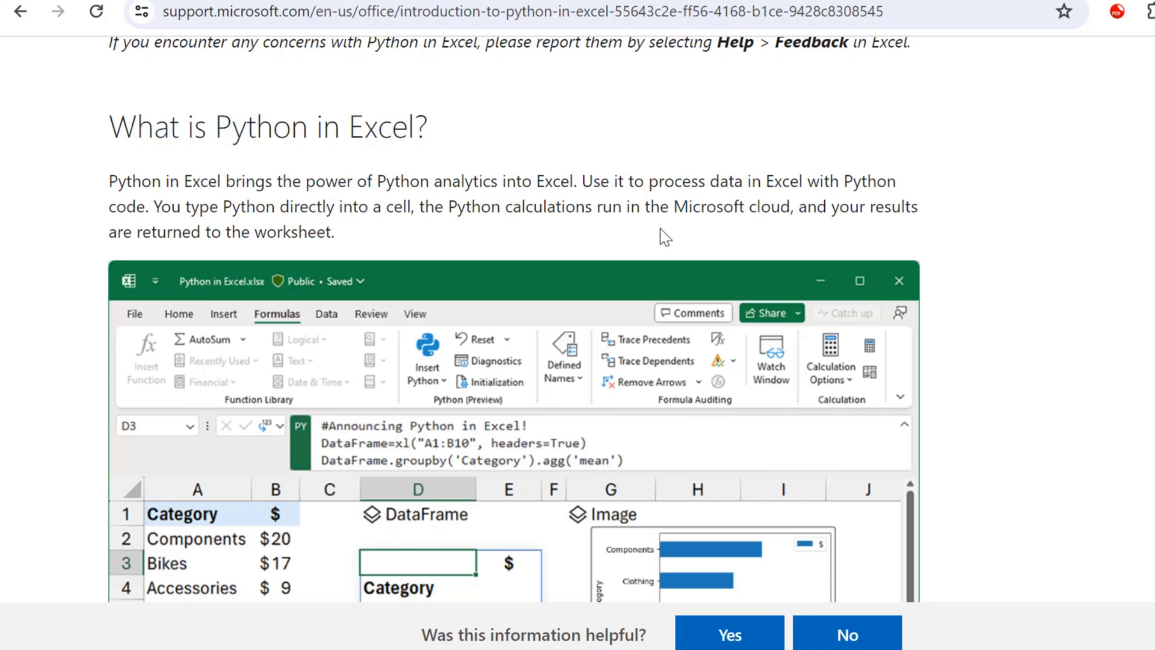
pyautogui.scroll(-3)
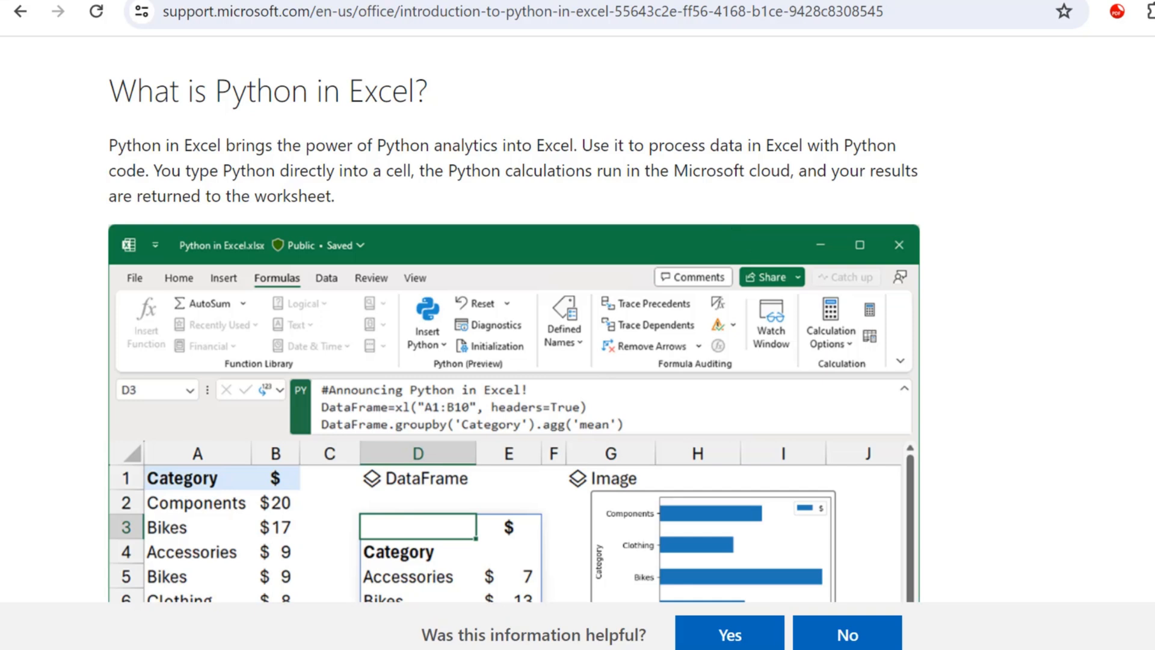
pyautogui.scroll(-3)
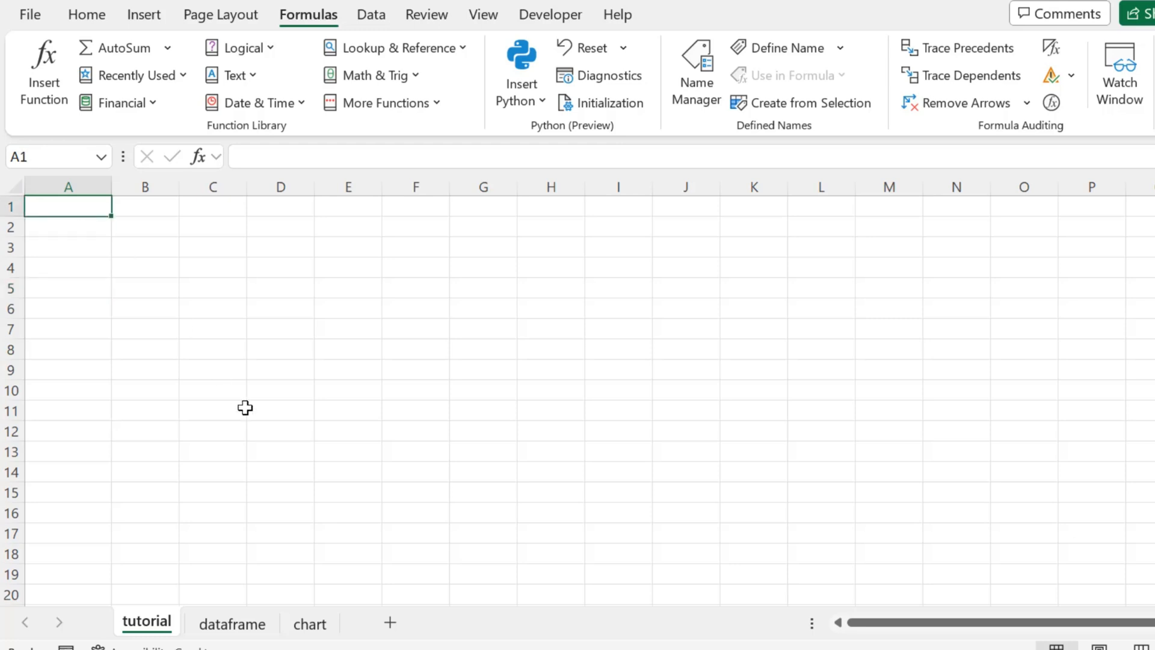
# Start a Python code cell in A1 via Formulas > Insert Python > Python in Excel
pyautogui.click(87, 14)
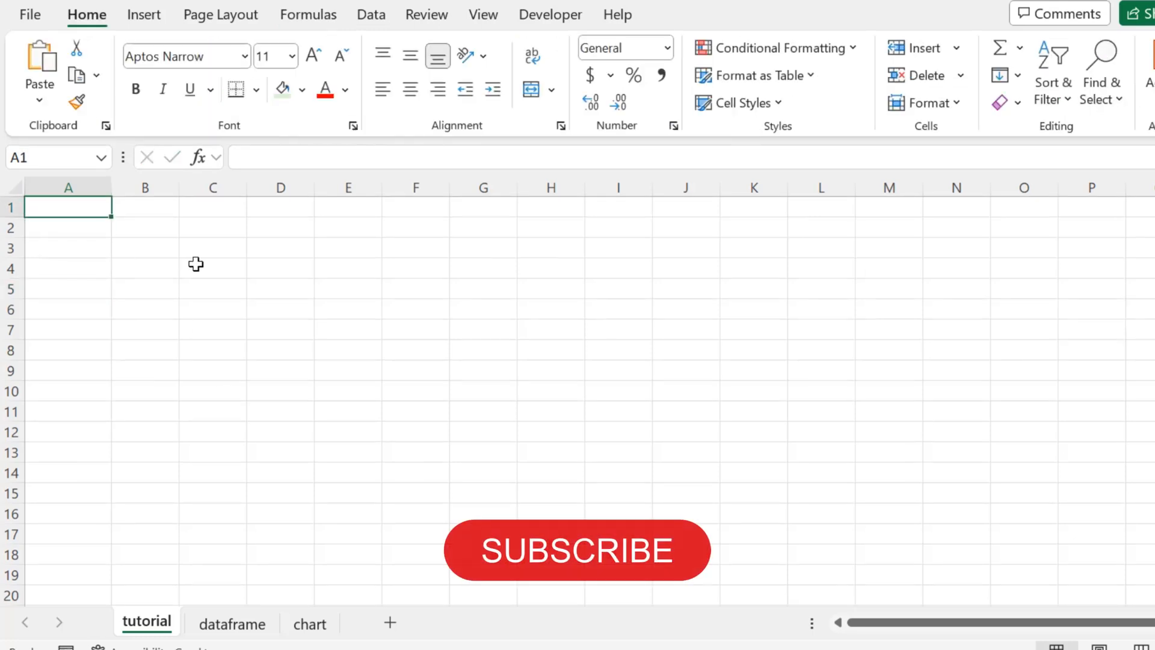
pyautogui.moveTo(214, 37)
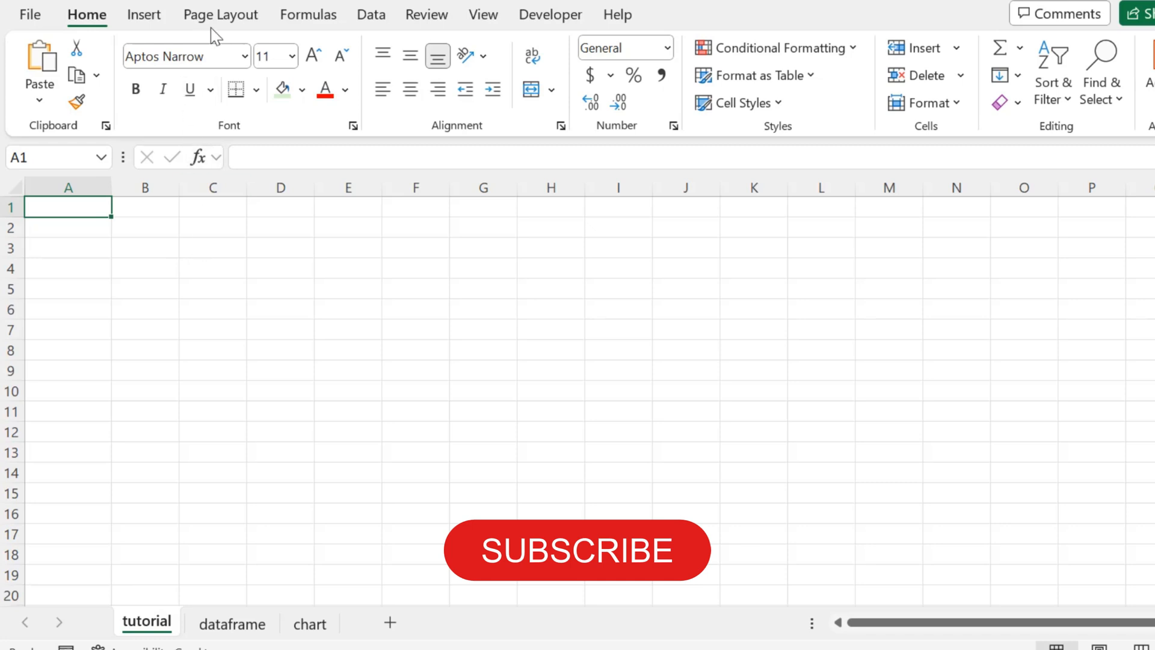
pyautogui.click(307, 15)
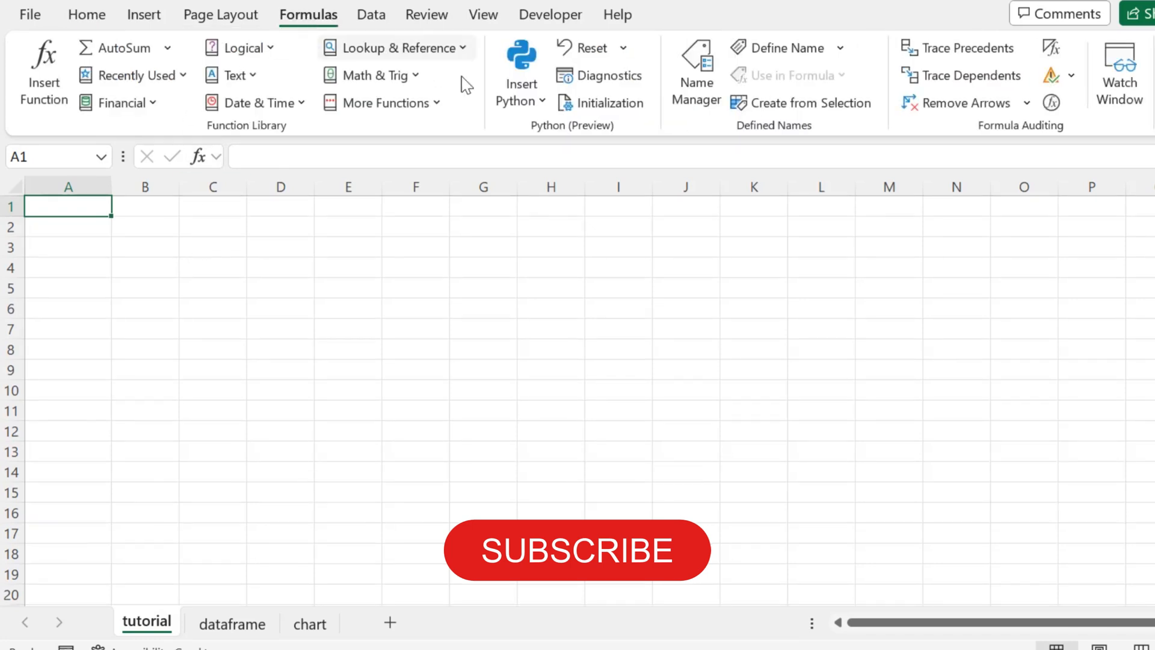
pyautogui.click(518, 72)
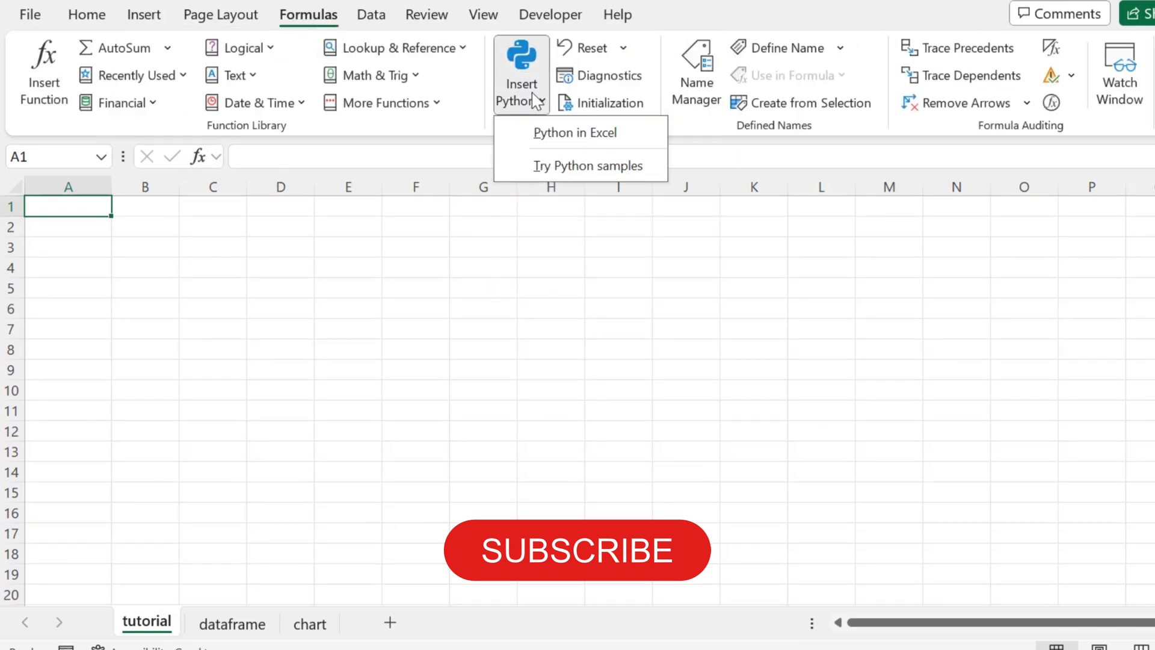
pyautogui.click(575, 132)
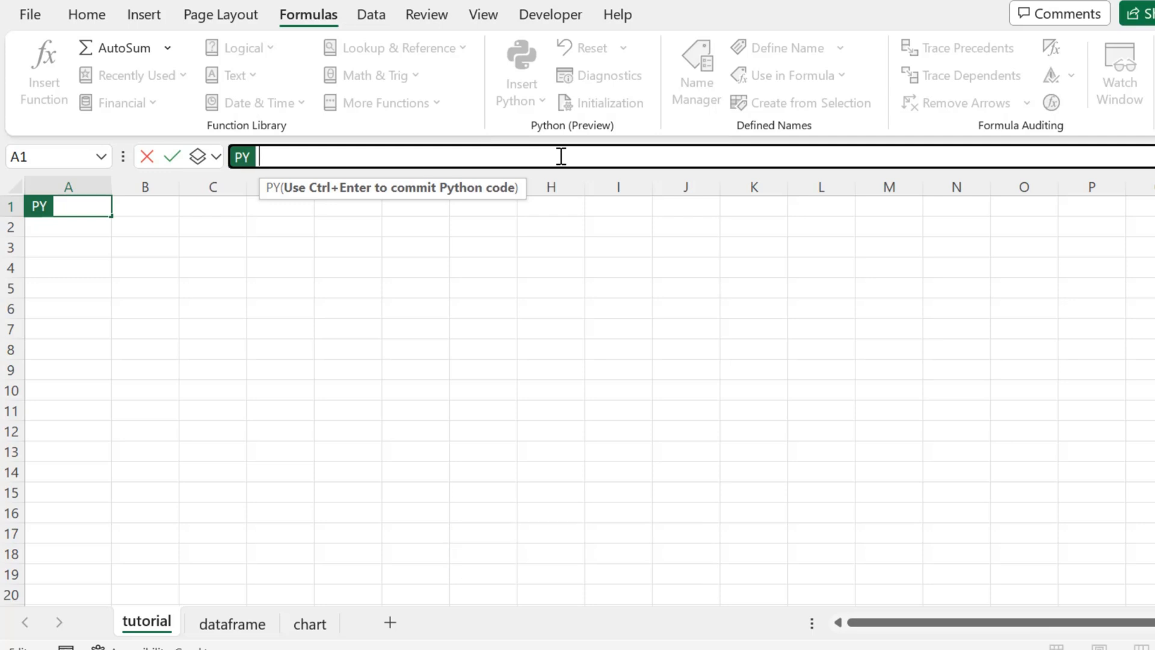
pyautogui.moveTo(350, 155)
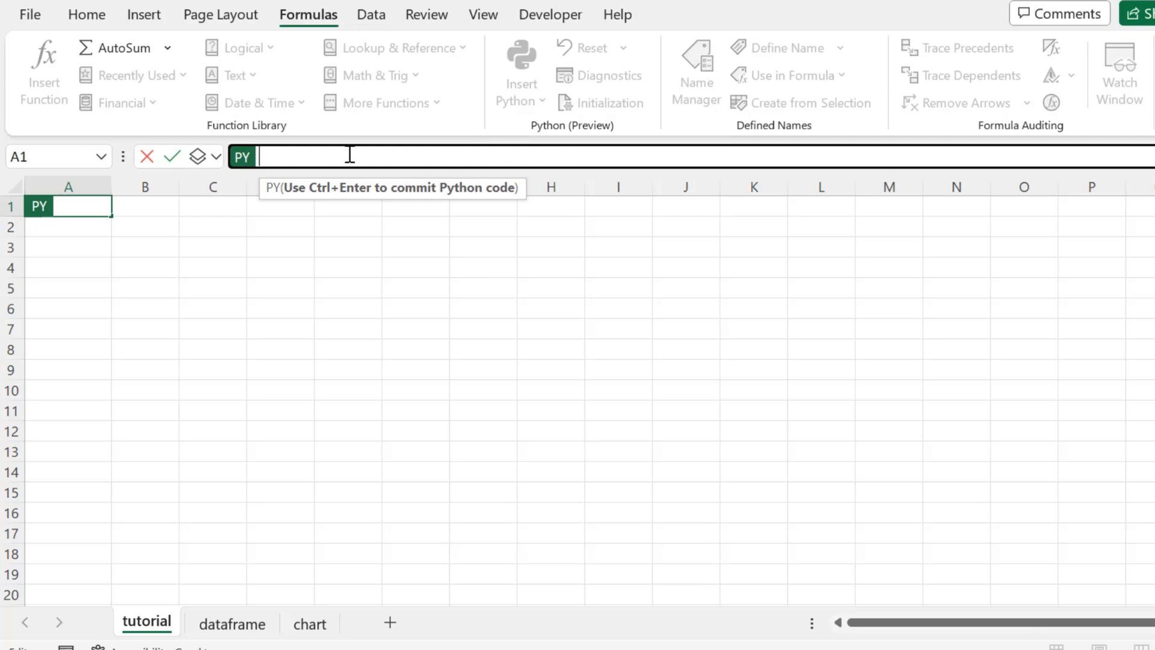
# Cancel the empty Python cell in A1 and begin entering =py instead
pyautogui.click(148, 156)
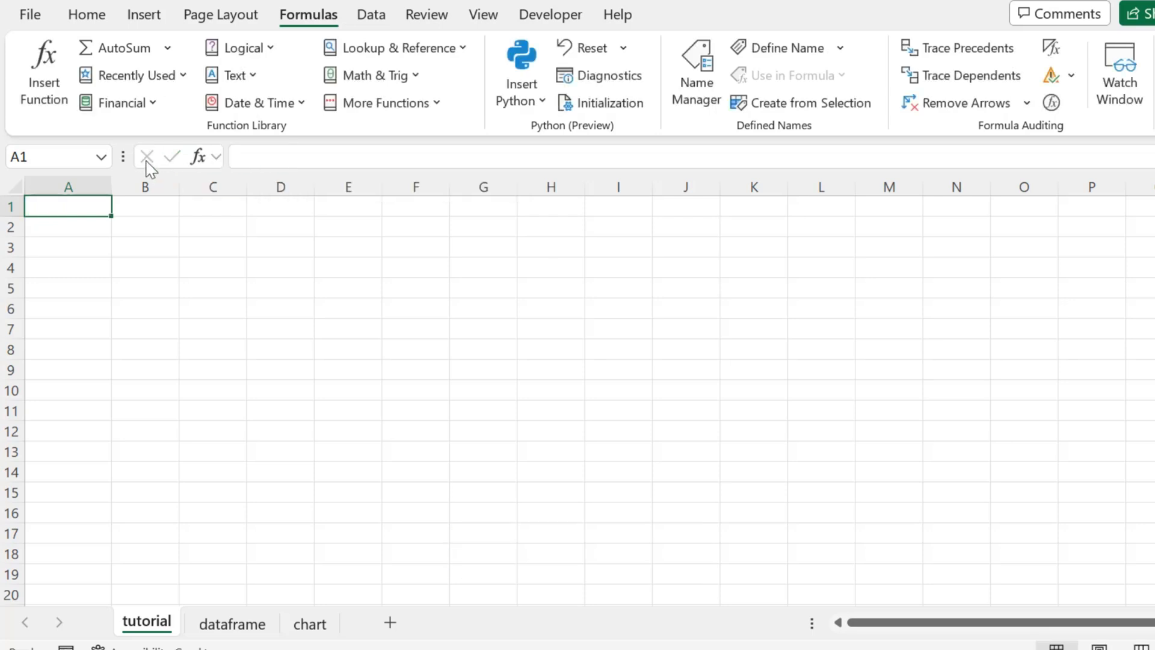
pyautogui.write('=')
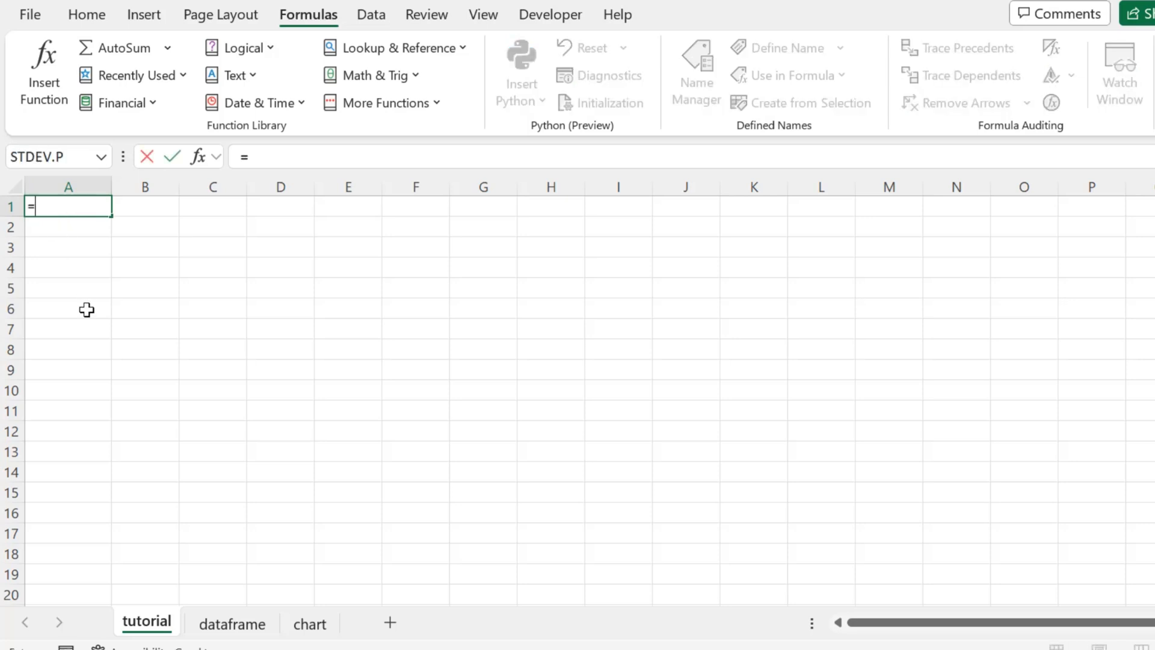
pyautogui.write('py')
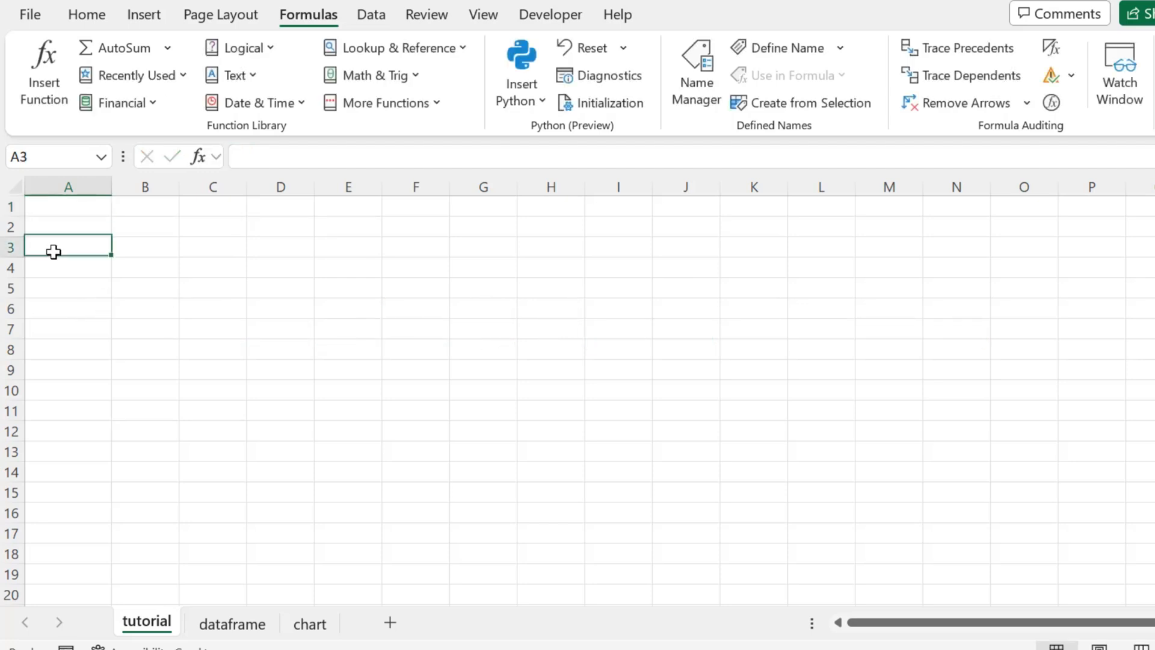
# Note 'ctrl alt shift P' in A3 and discard the Python cell it opened in A1
pyautogui.write('ctrl a')
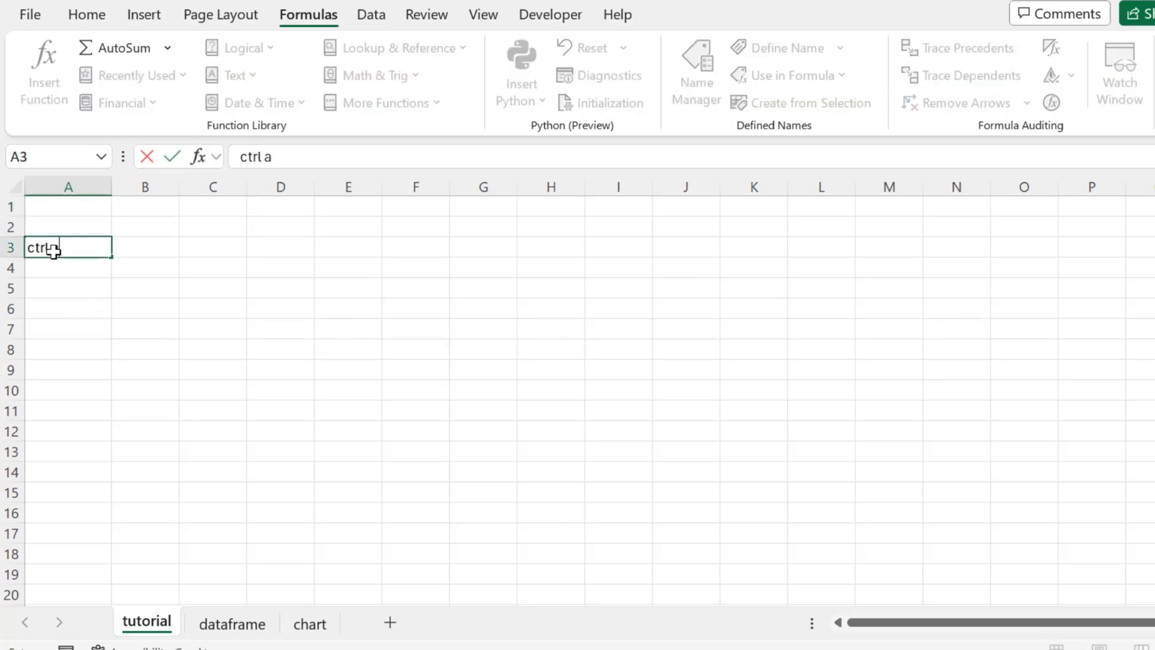
pyautogui.write('alt shi')
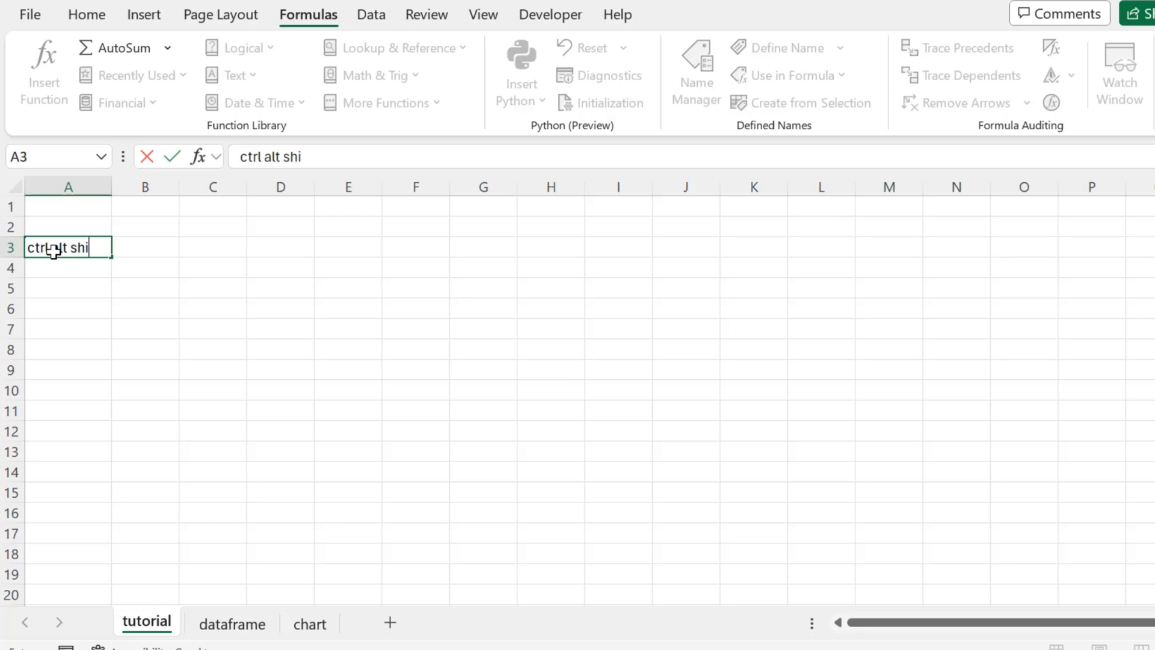
pyautogui.write('ft P')
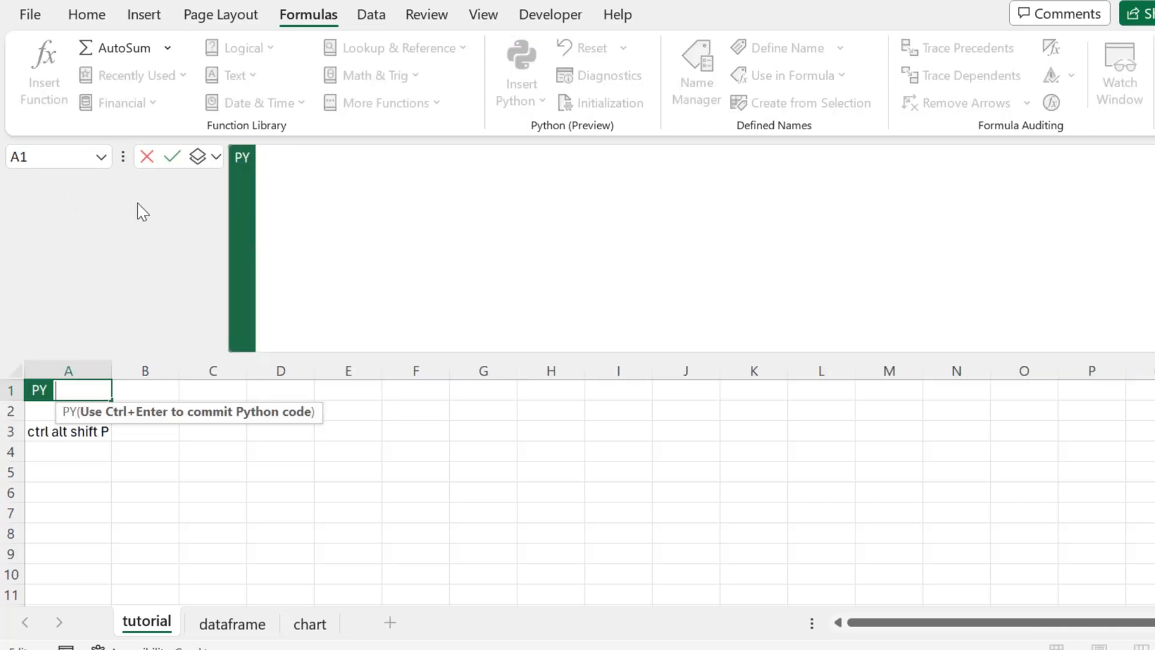
pyautogui.moveTo(496, 307)
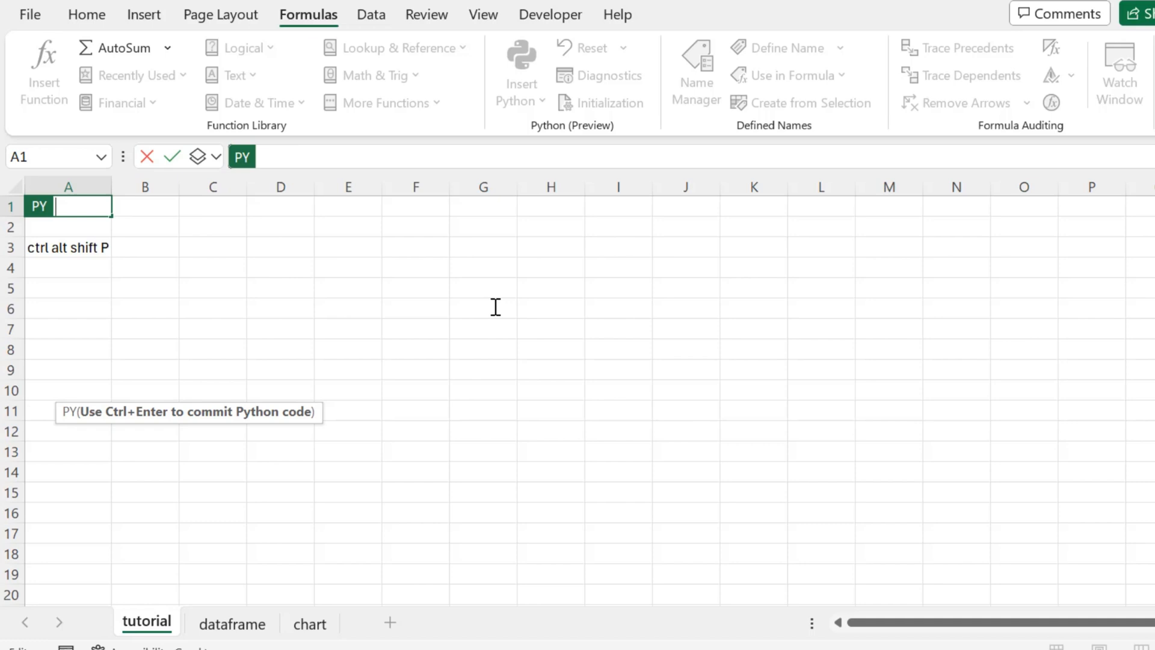
pyautogui.moveTo(48, 269)
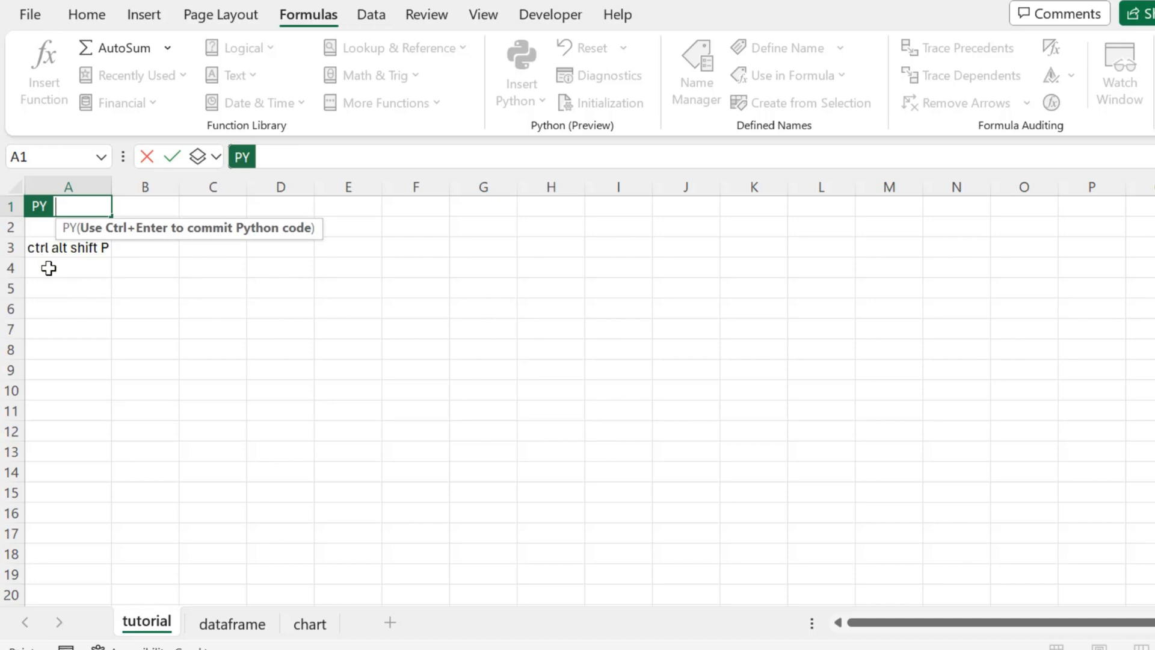
pyautogui.press('Escape')
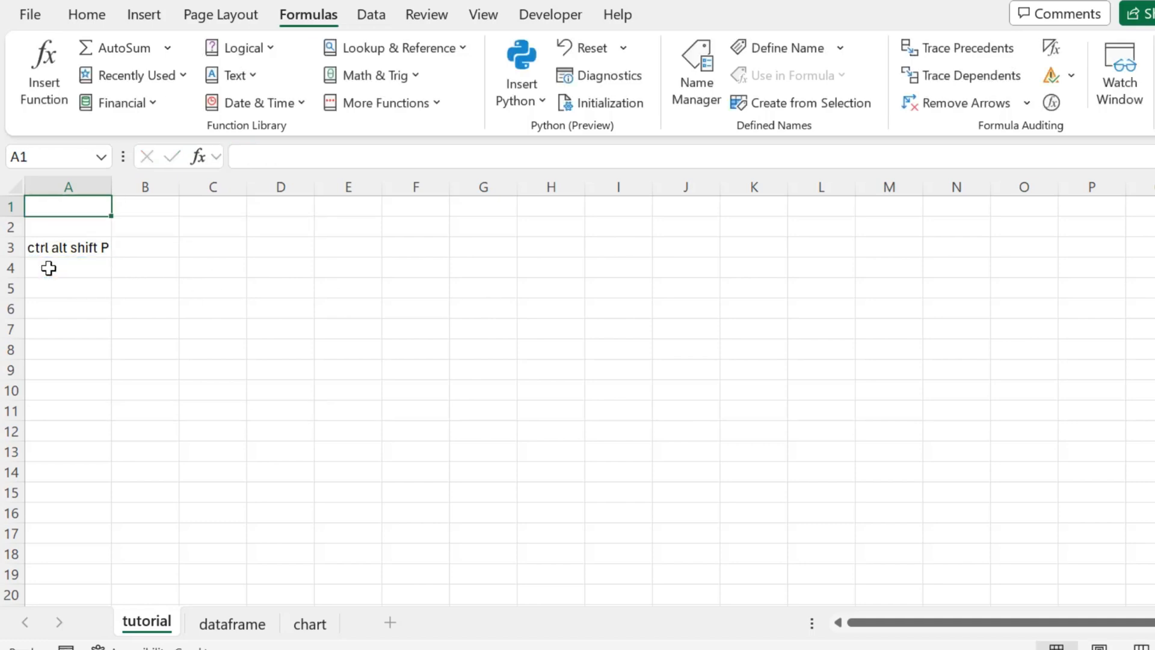
# Note 'ctrl shift U' in A4, return "Hello World" from Python cell A6, and note 'ctrl enter' in A8
pyautogui.write('ctrl shift U')
pyautogui.click(67, 308)
pyautogui.write('"H')
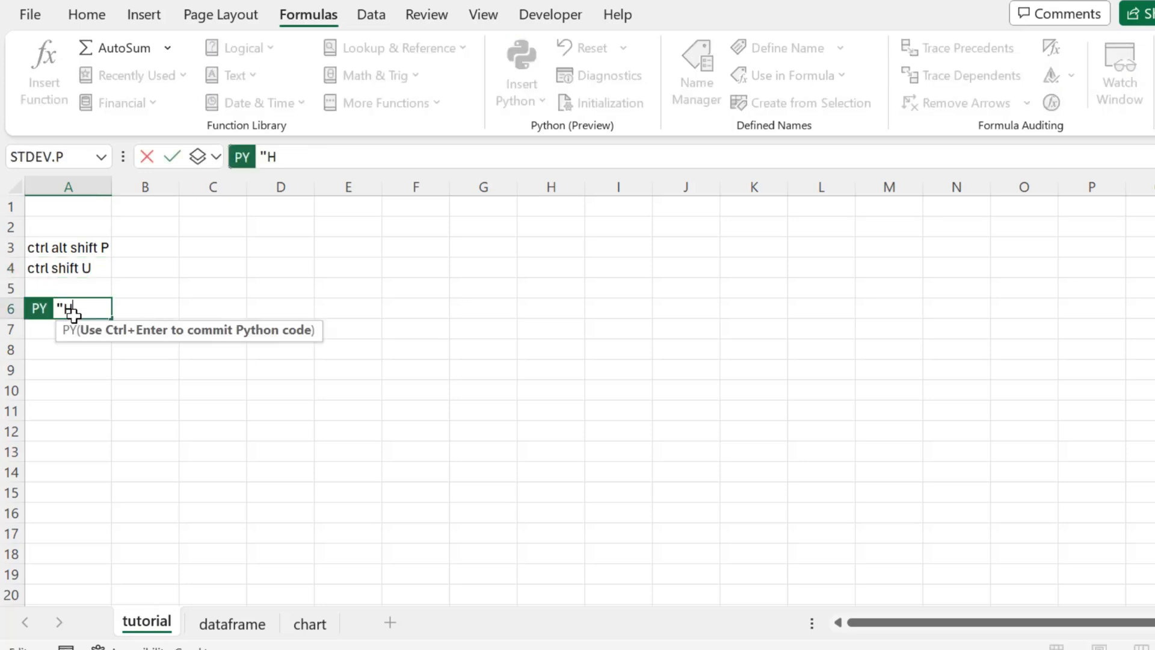
pyautogui.write('ello')
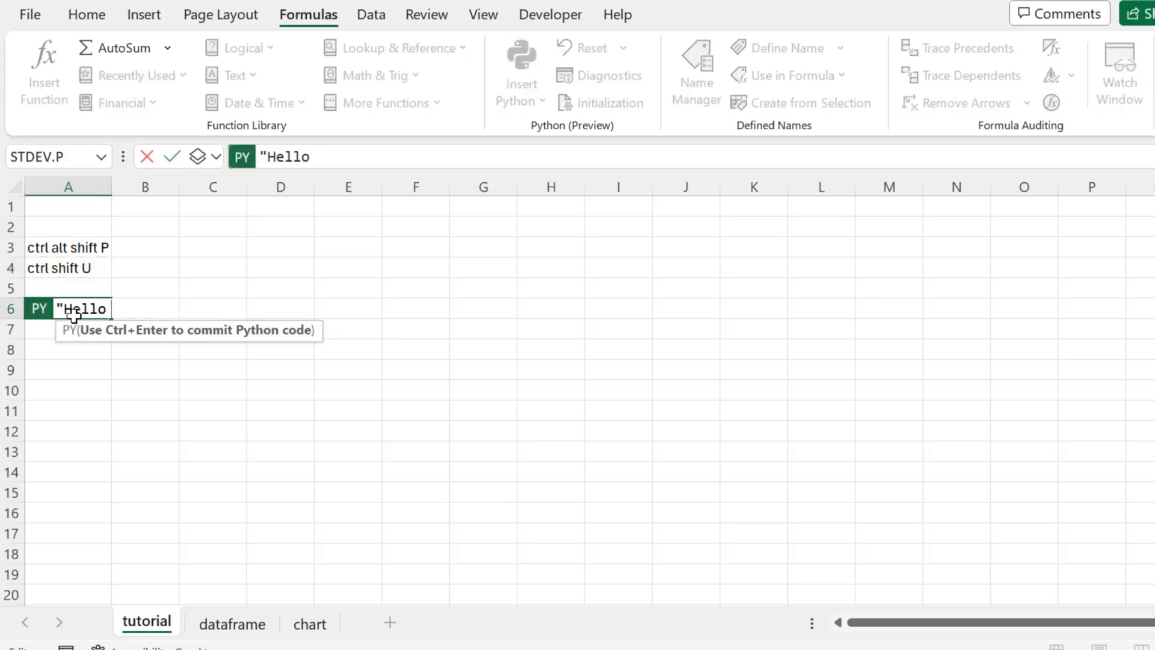
pyautogui.write('World"')
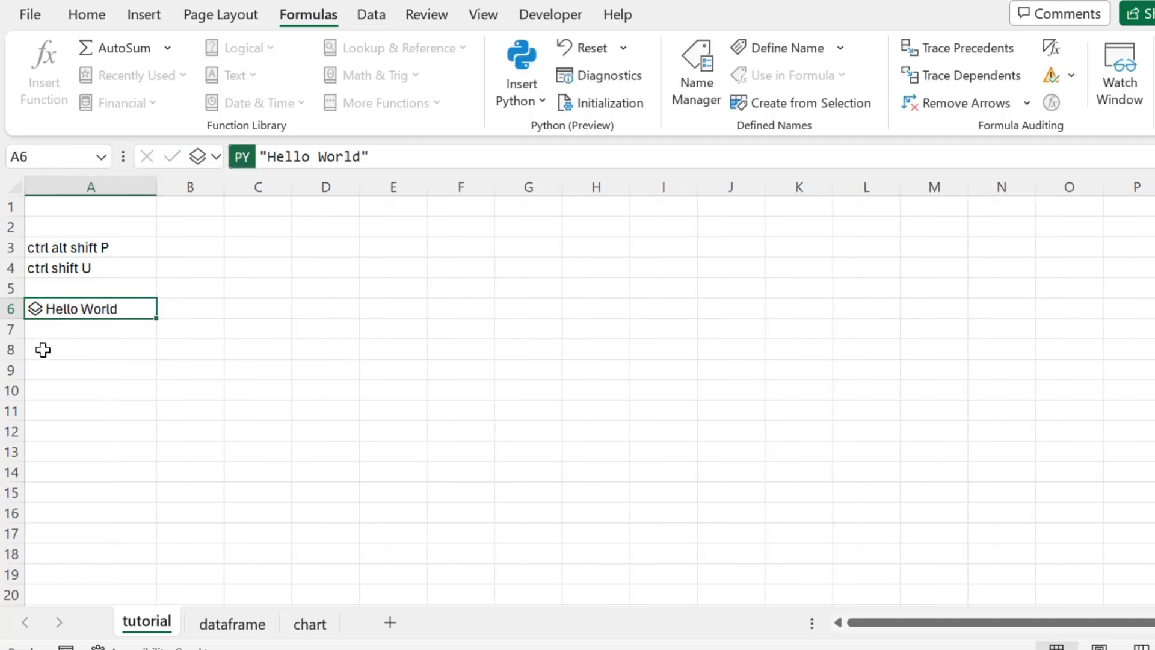
pyautogui.write('ctrl enter')
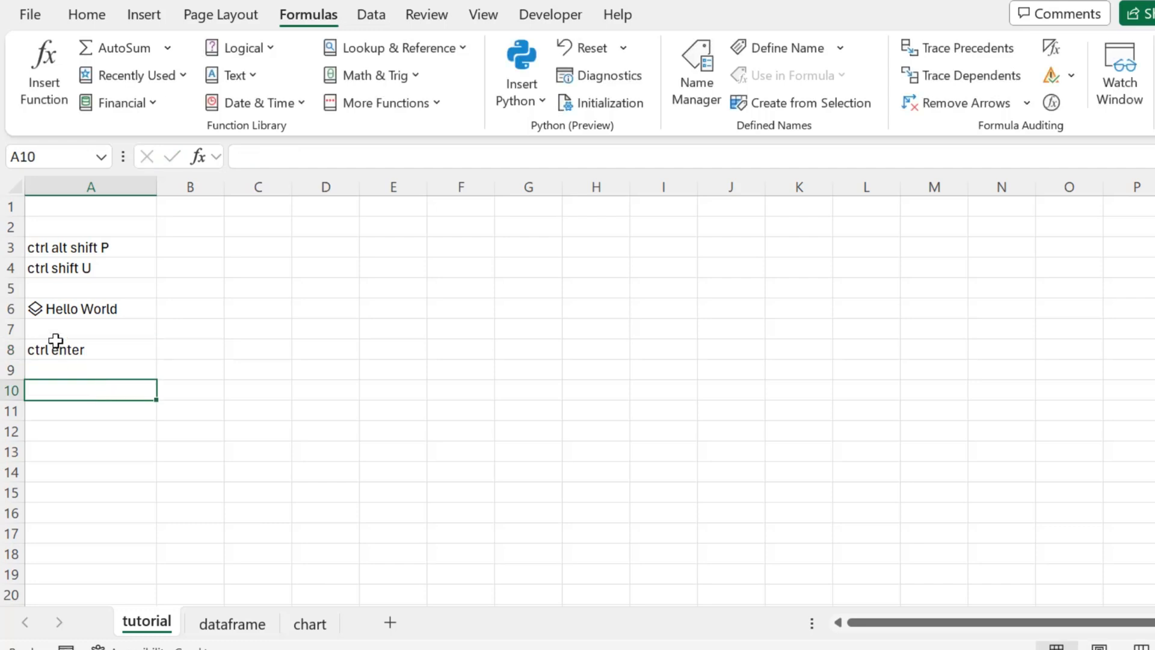
pyautogui.moveTo(35, 308)
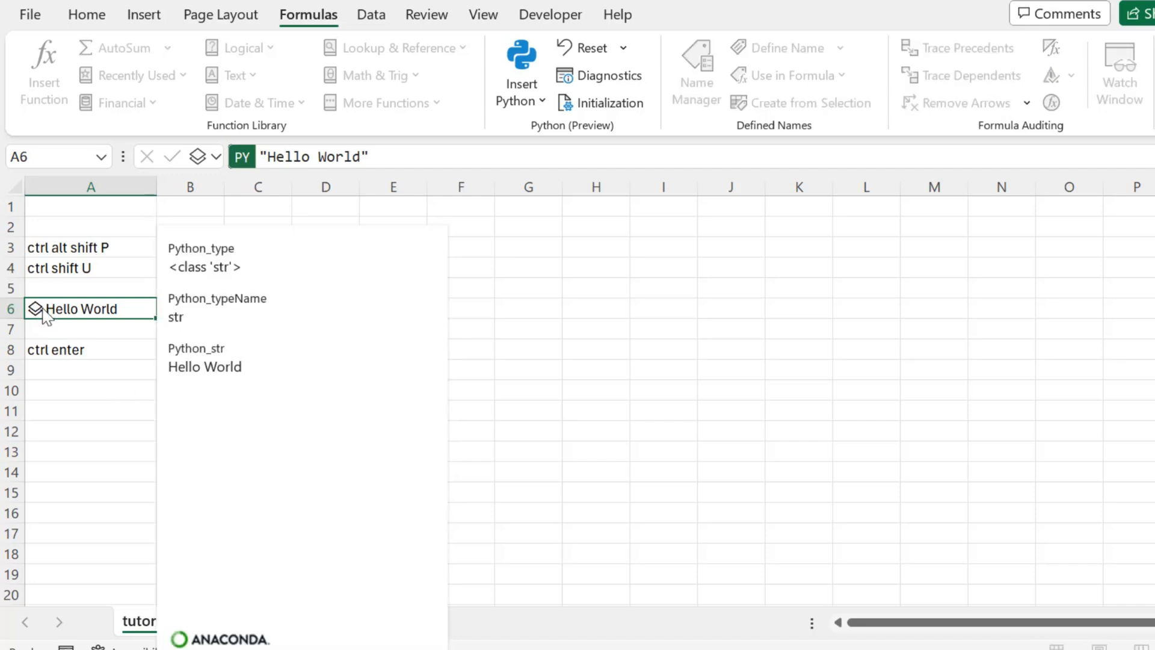
# Switch A6's Python output to Excel Value, then back to Python Object
pyautogui.click(217, 156)
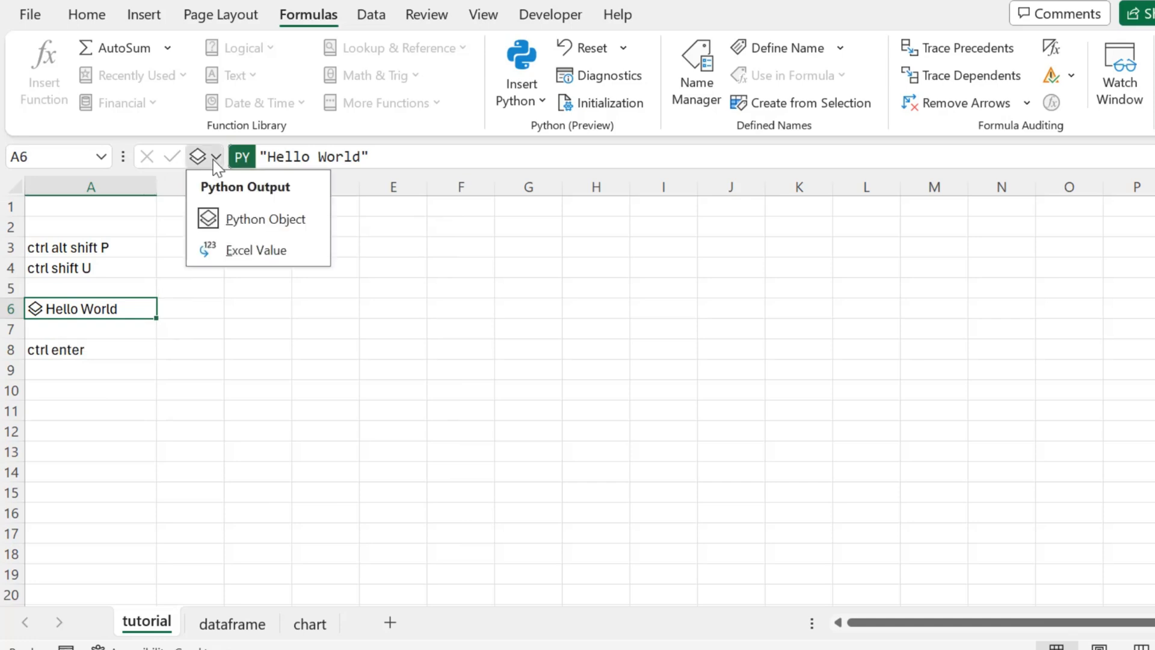
pyautogui.click(255, 250)
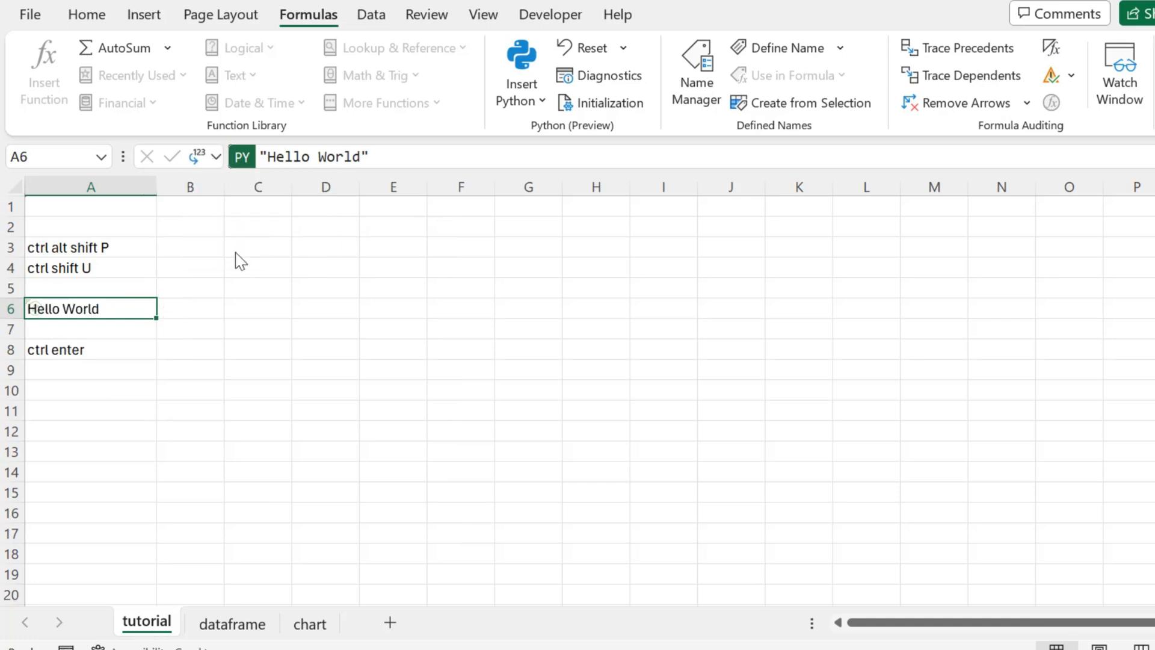
pyautogui.click(214, 156)
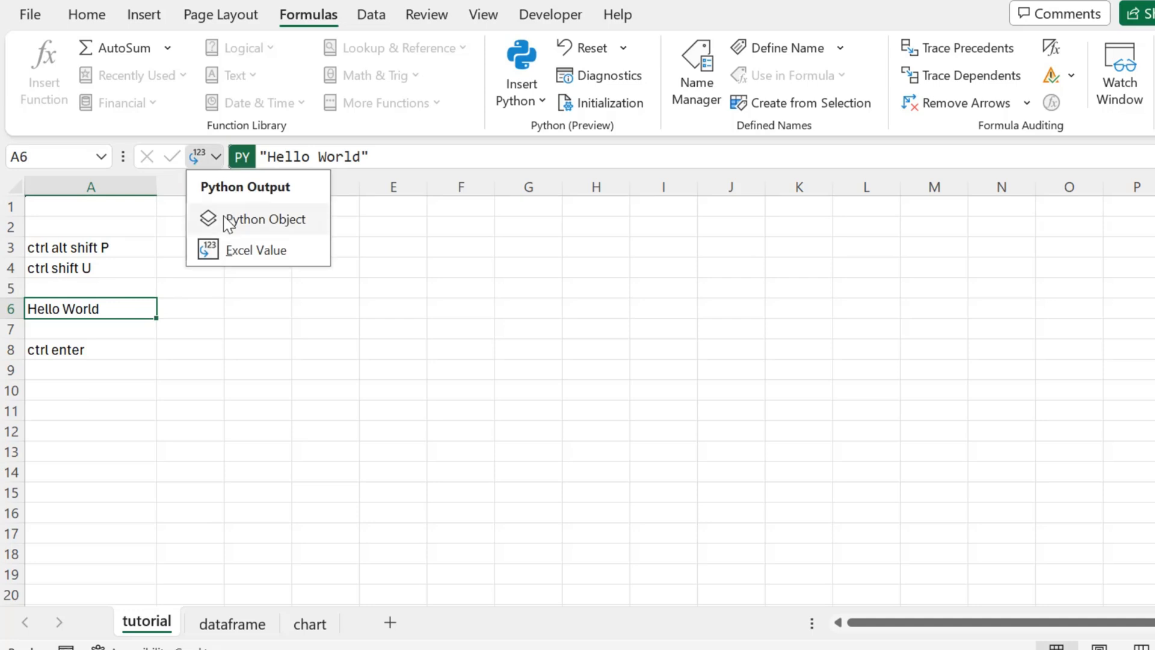
pyautogui.click(264, 219)
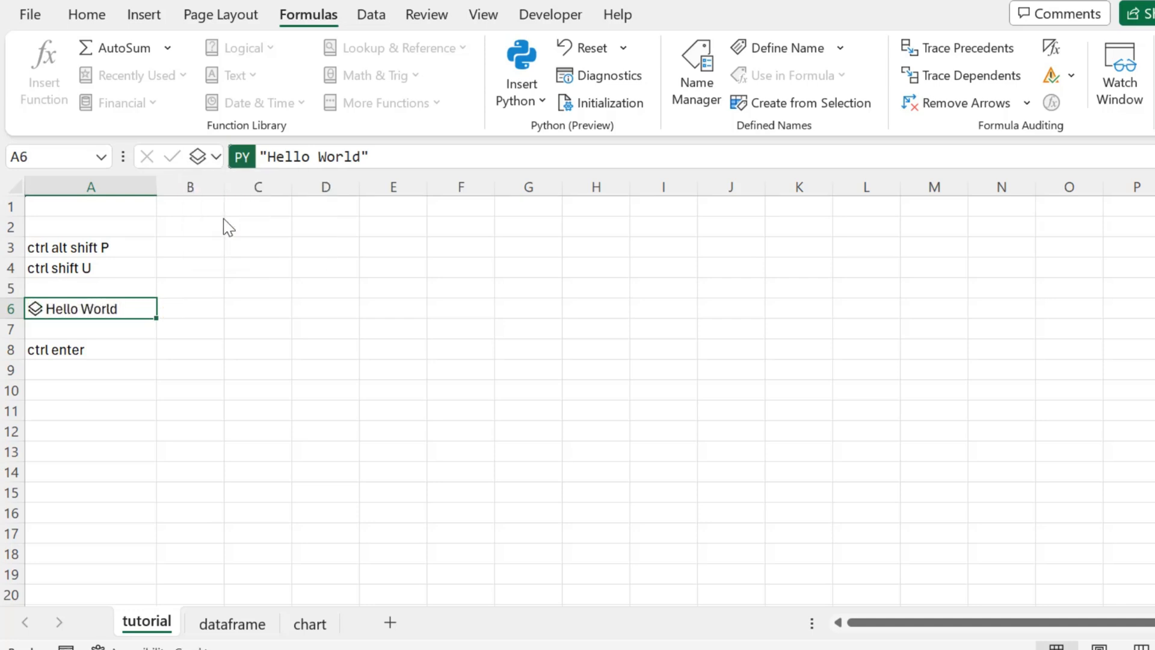
pyautogui.moveTo(620, 91)
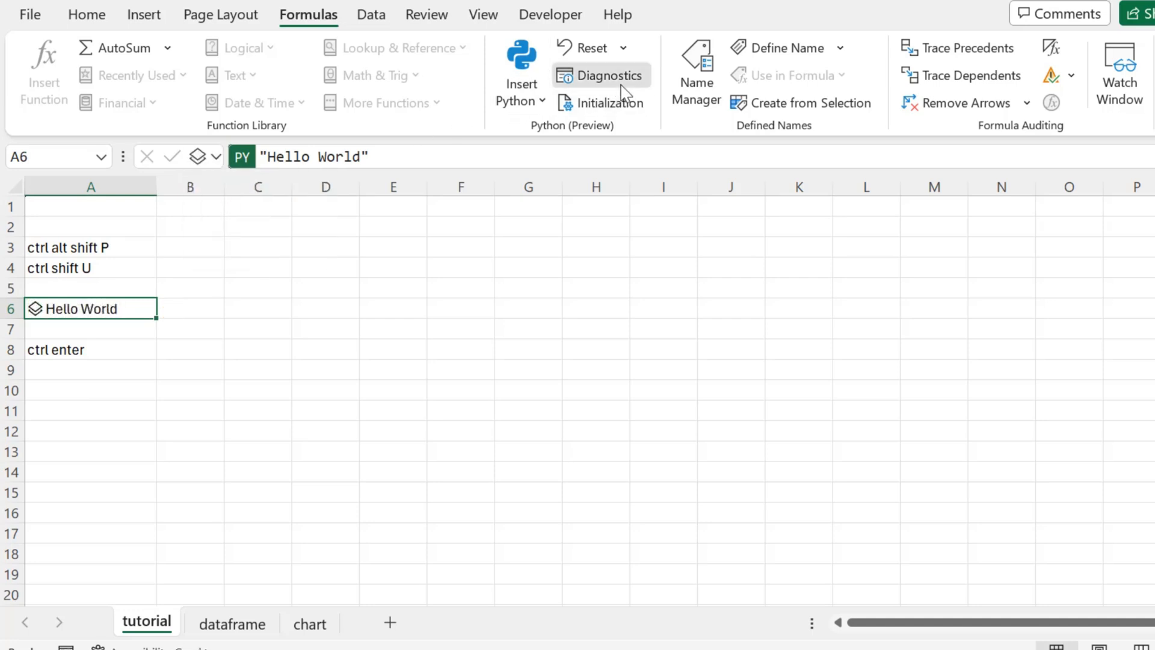
# Show the Python Diagnostics pane and the workbook's Initialization import code
pyautogui.click(607, 76)
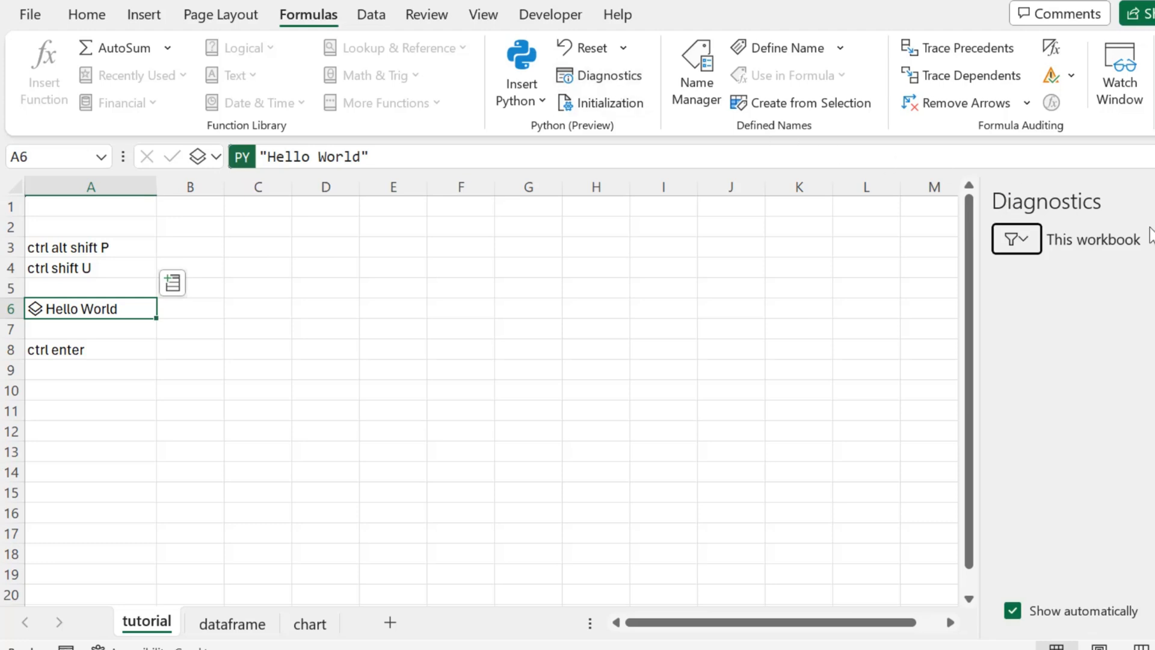
pyautogui.moveTo(1049, 334)
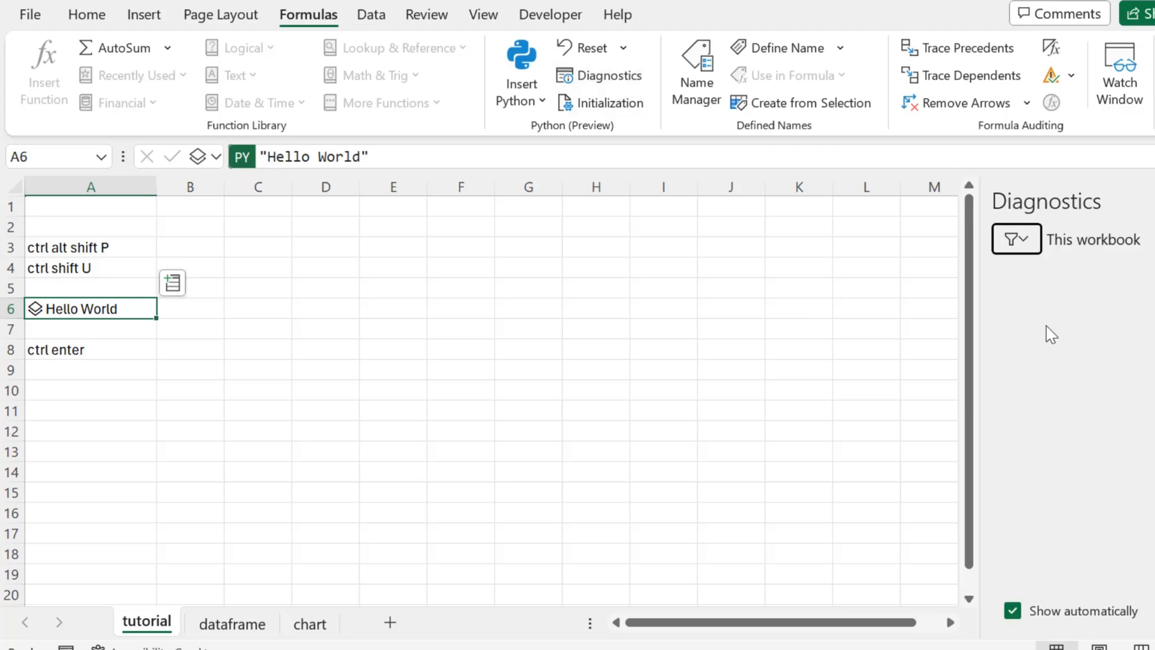
pyautogui.click(608, 103)
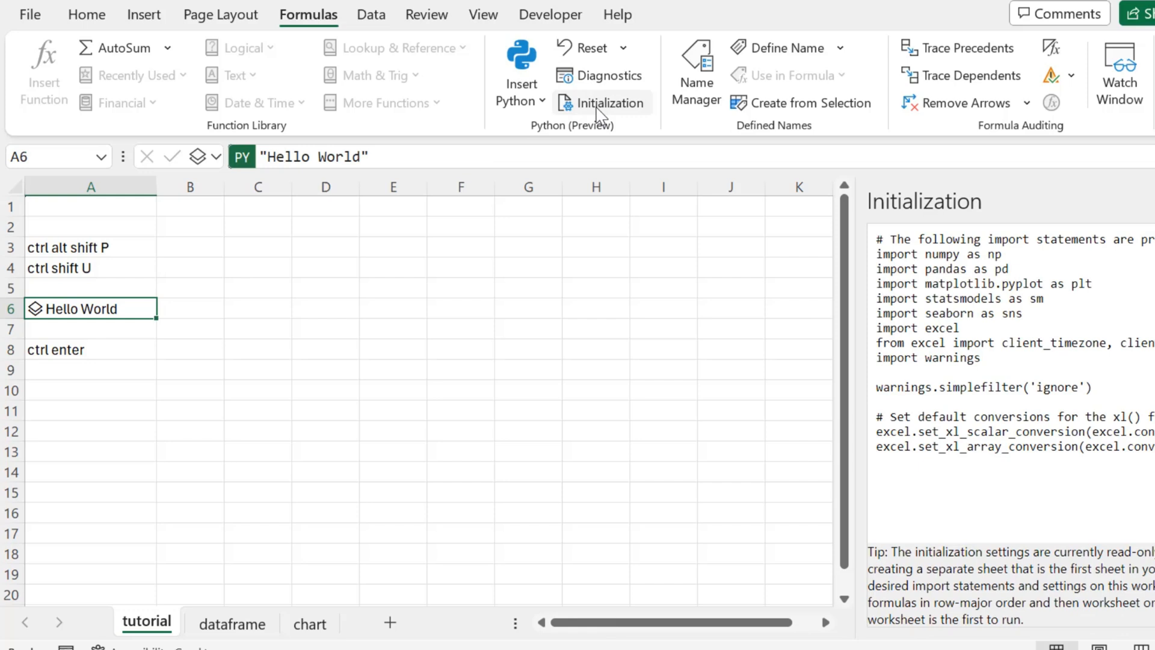
pyautogui.moveTo(1063, 274)
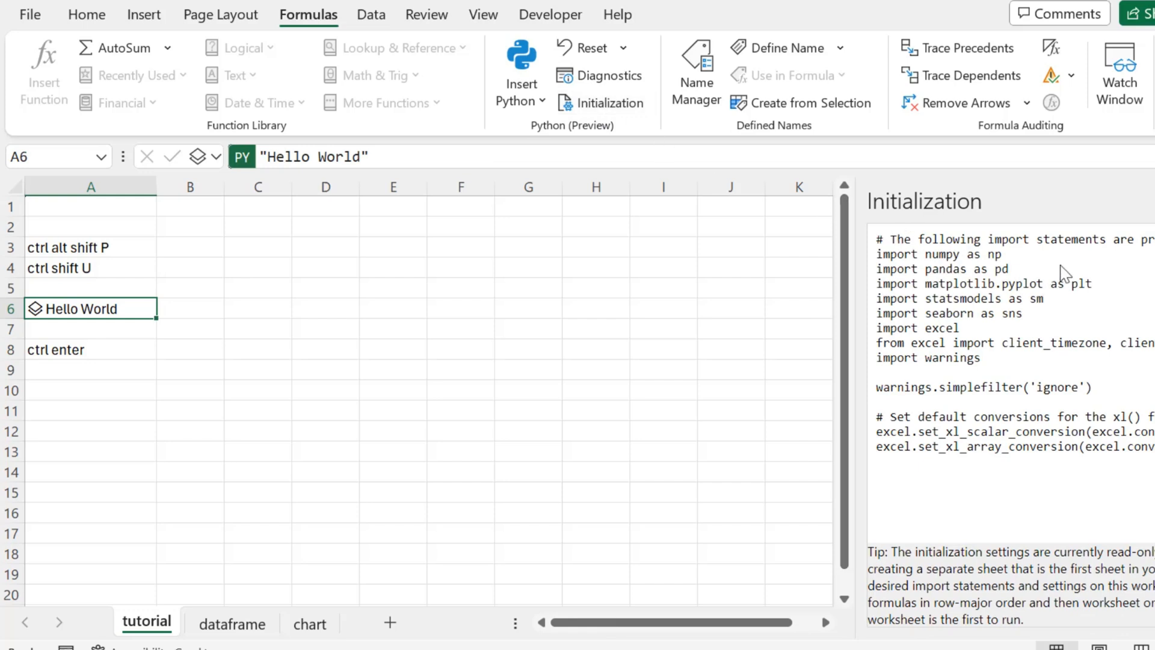
pyautogui.moveTo(1069, 256)
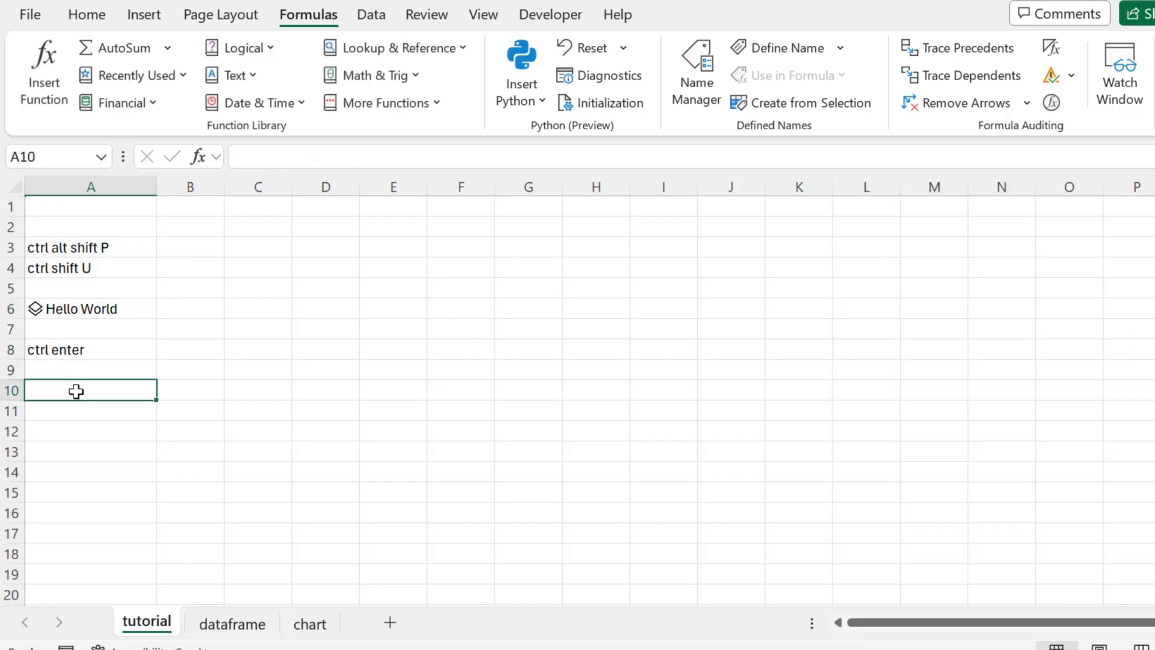
# Replace the plain 'a = 5' text in A10 with a committed Python cell assigning a = 5 and b = 10
pyautogui.write('a =')
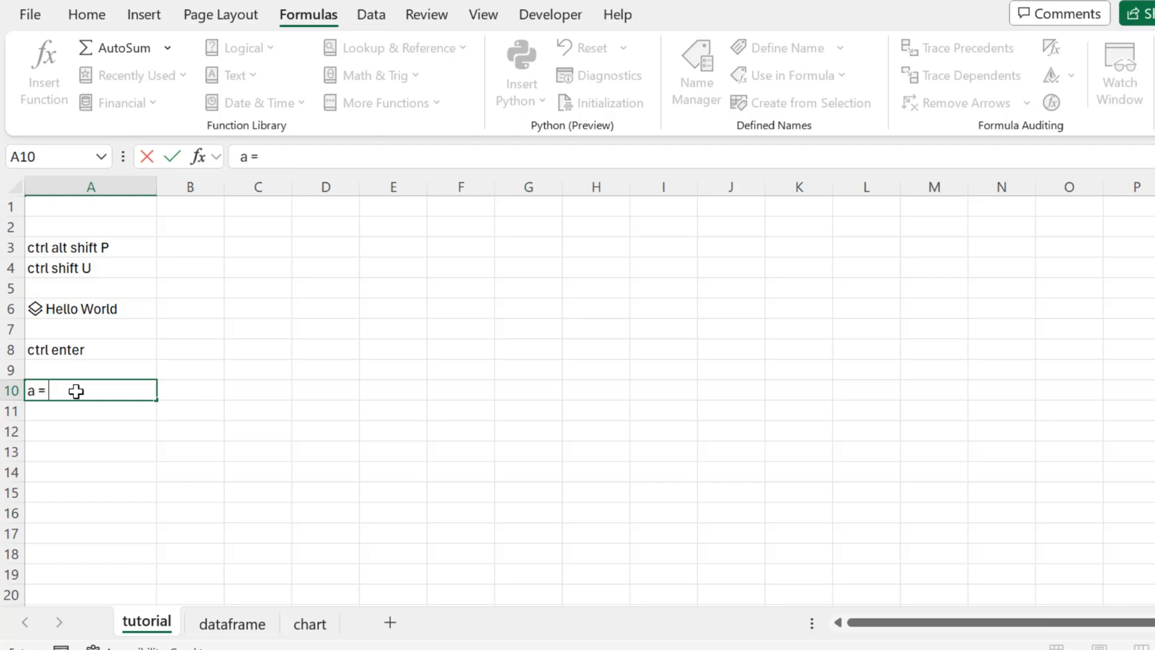
pyautogui.write('5')
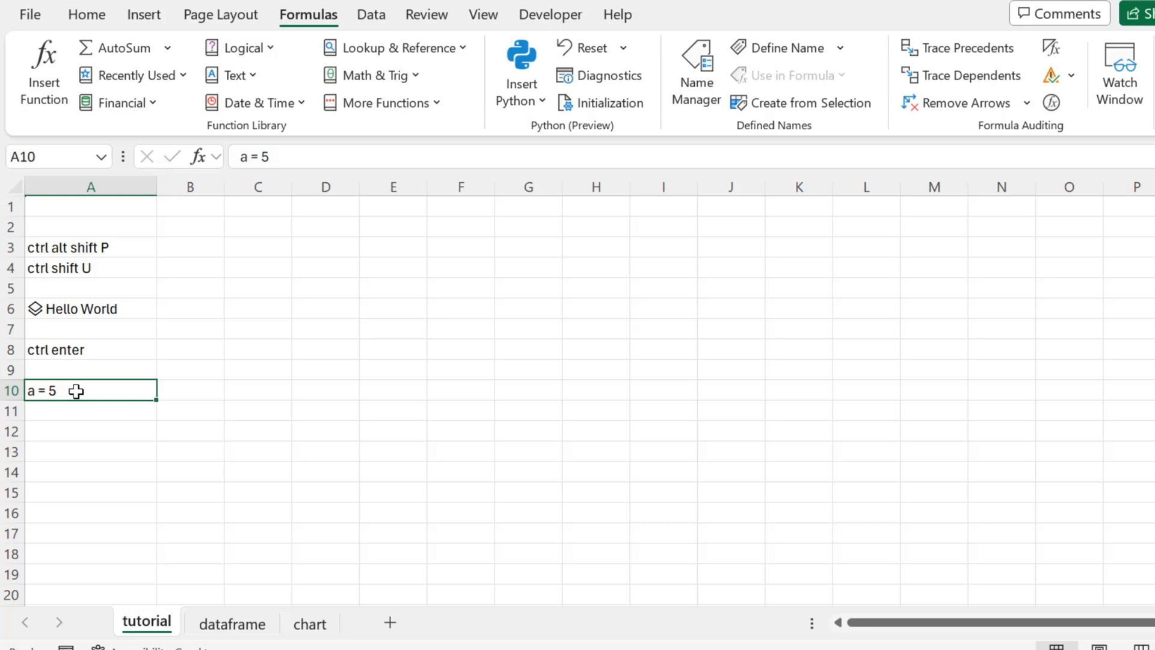
pyautogui.doubleClick(42, 390)
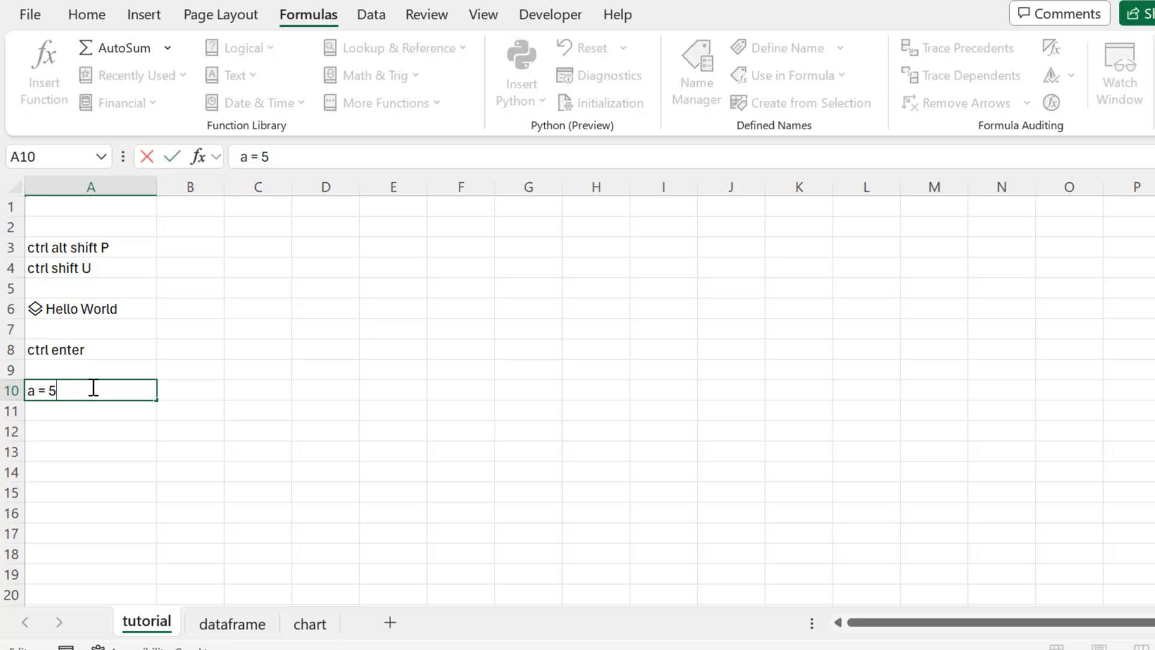
pyautogui.write('=p')
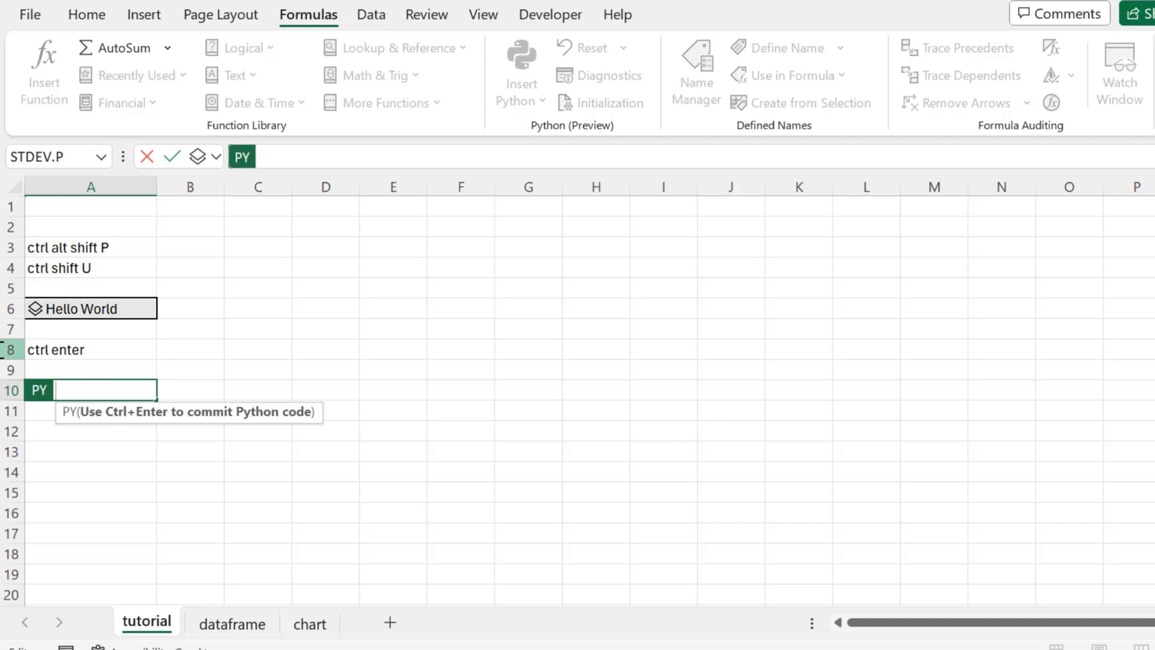
pyautogui.write('a = 5')
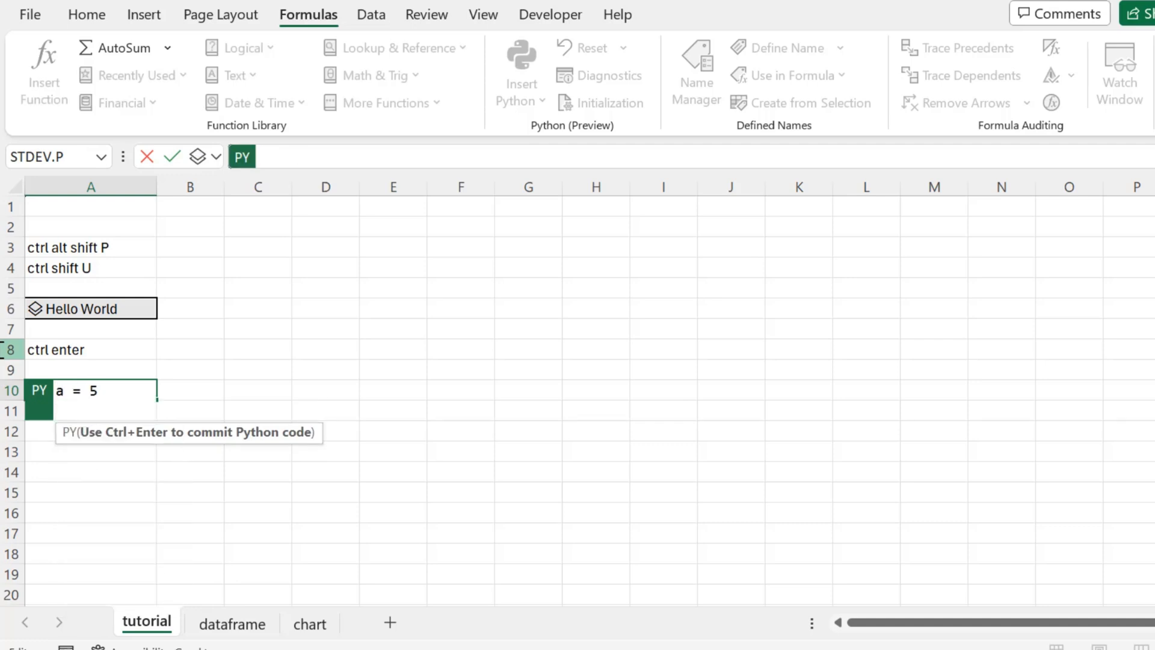
pyautogui.write('b')
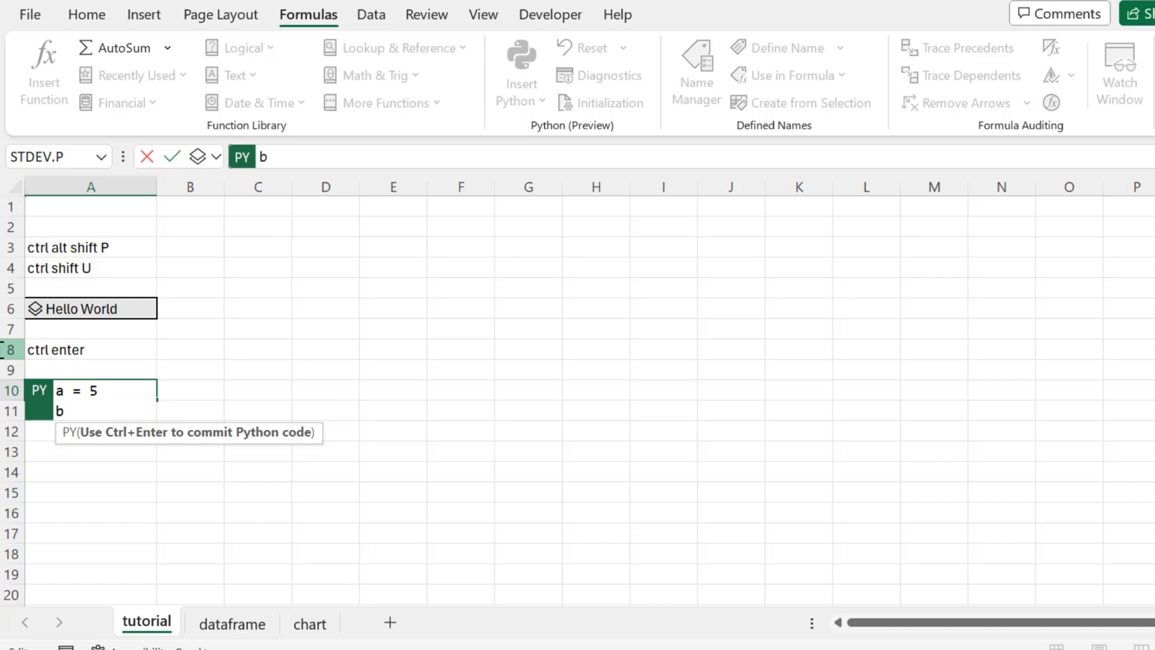
pyautogui.write('= 10')
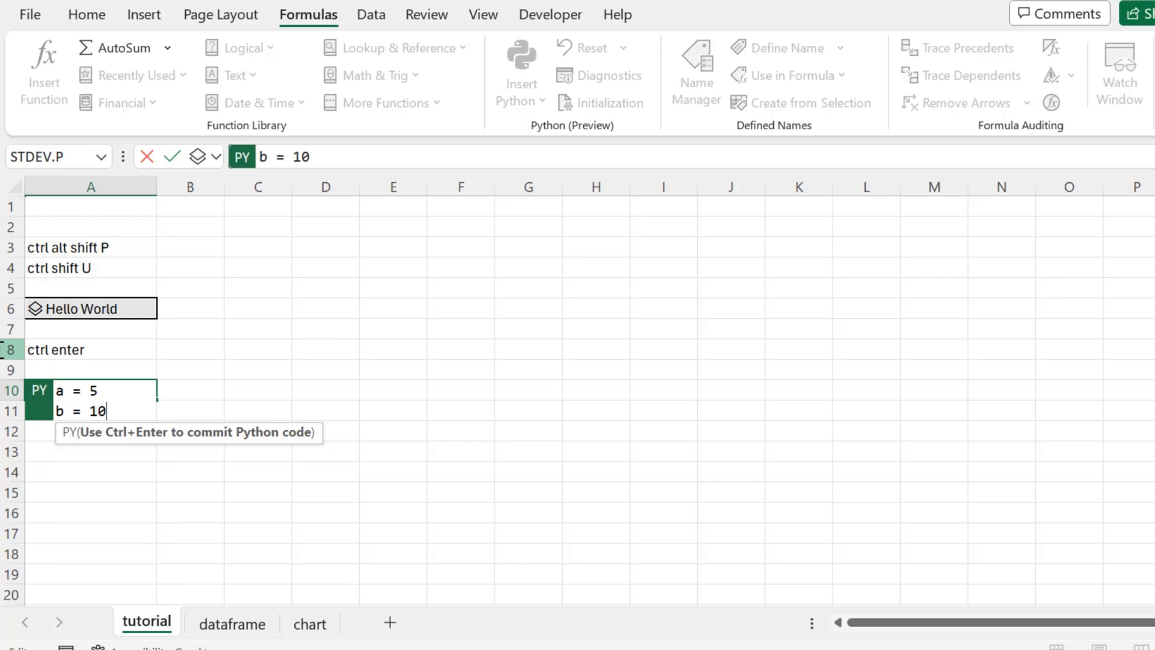
pyautogui.press('Ctrl+Enter')
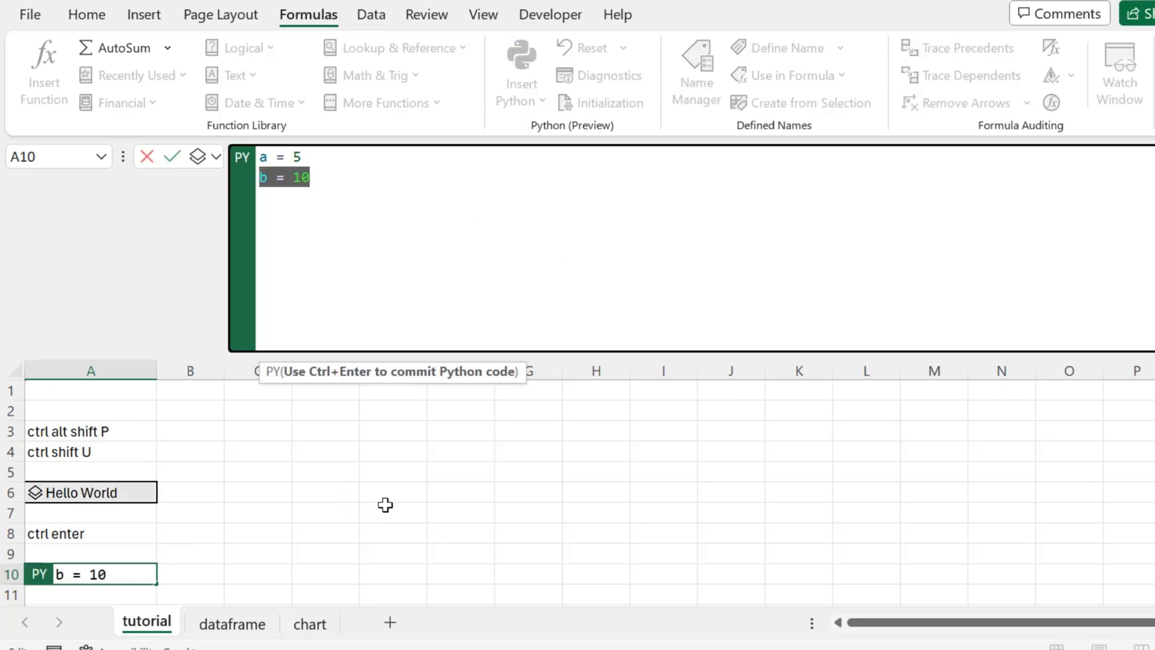
pyautogui.press('ctrl+enter')
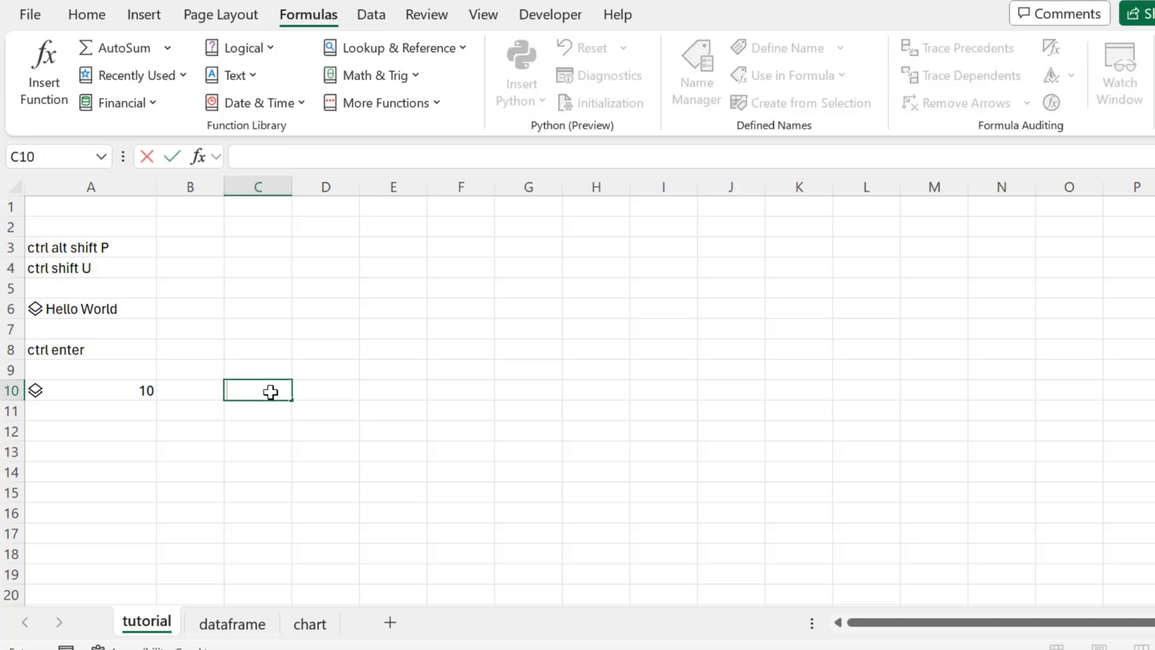
# Enter c = a+b as a Python cell in C10 returning 15, then check Diagnostics
pyautogui.write('=py')
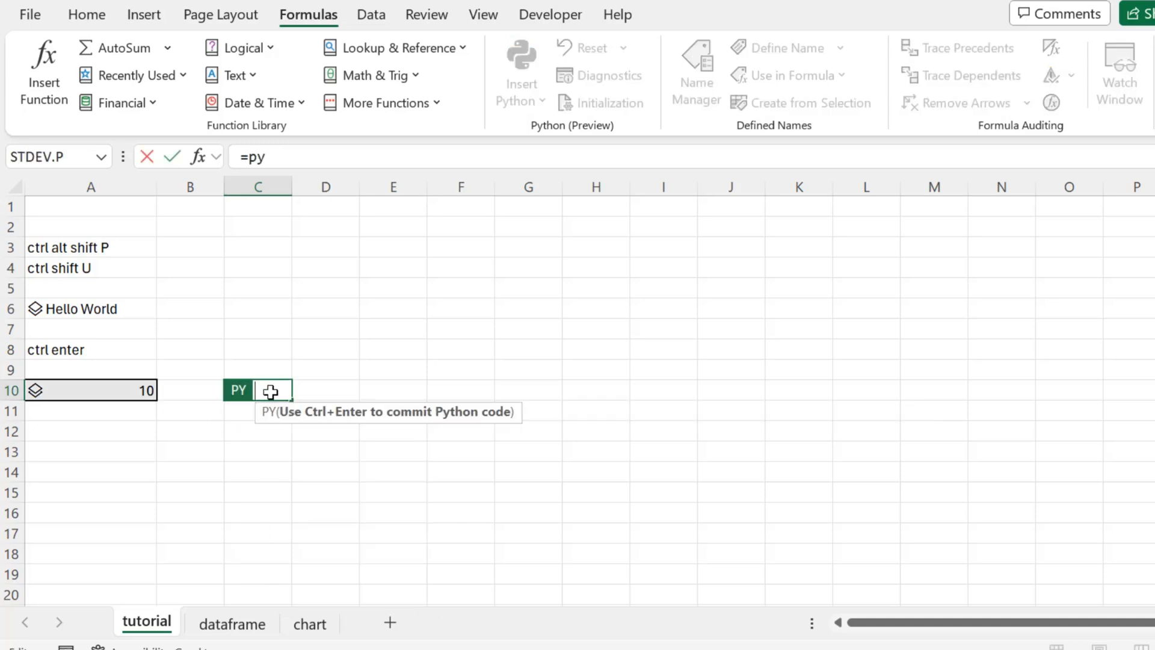
pyautogui.write('c =')
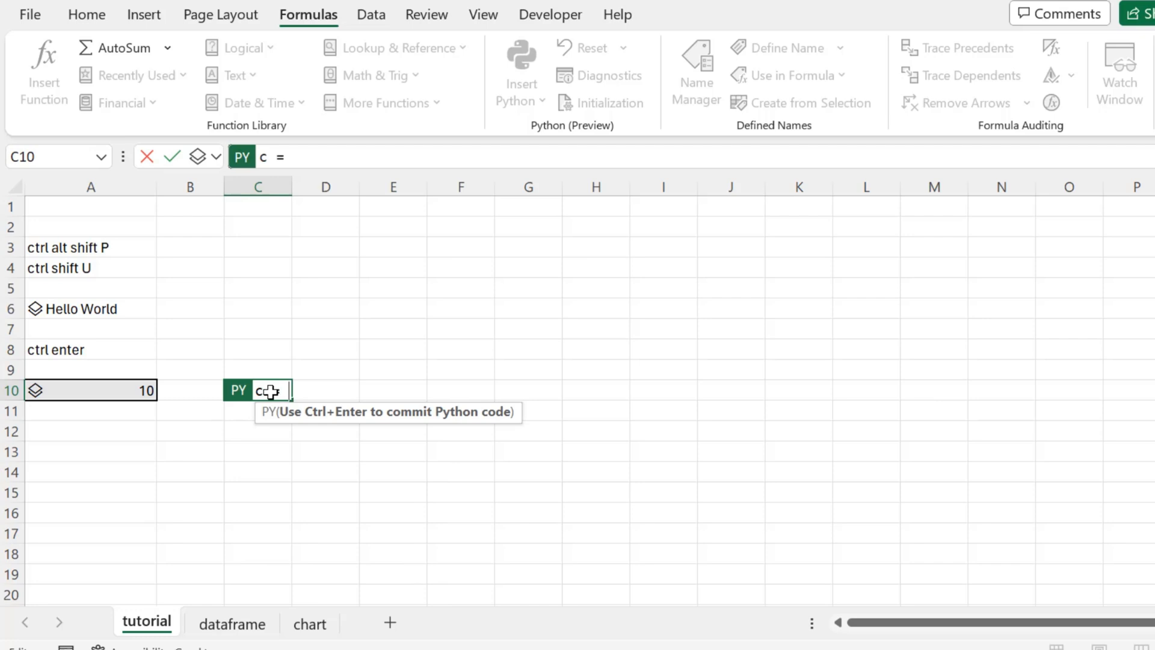
pyautogui.write('a+')
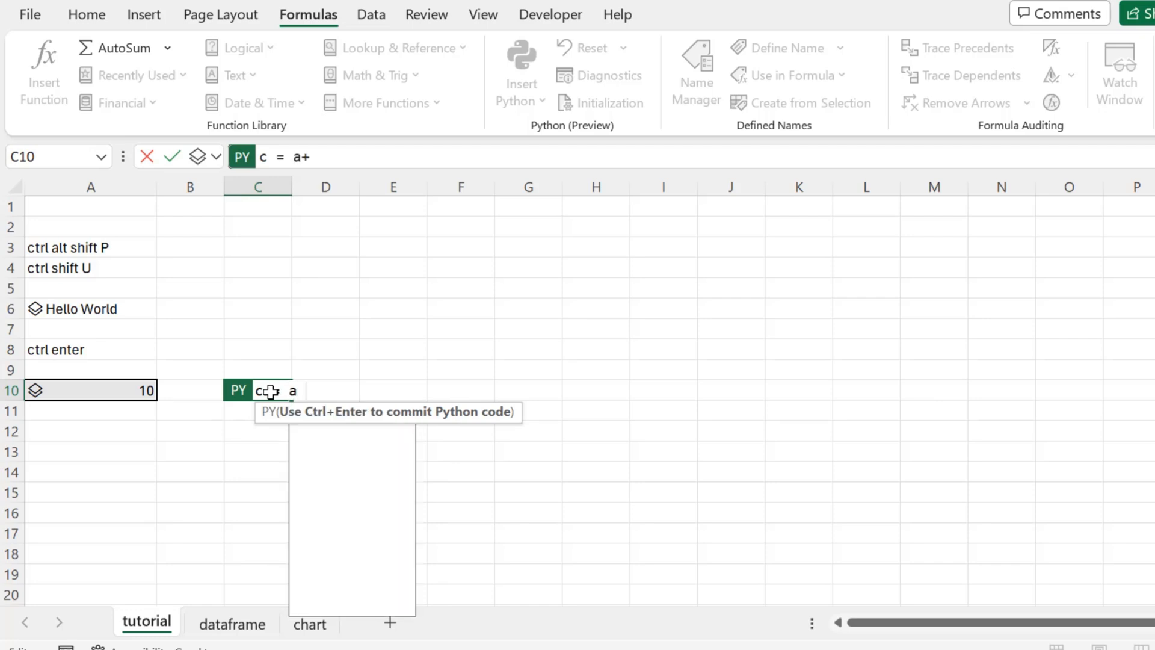
pyautogui.write('b')
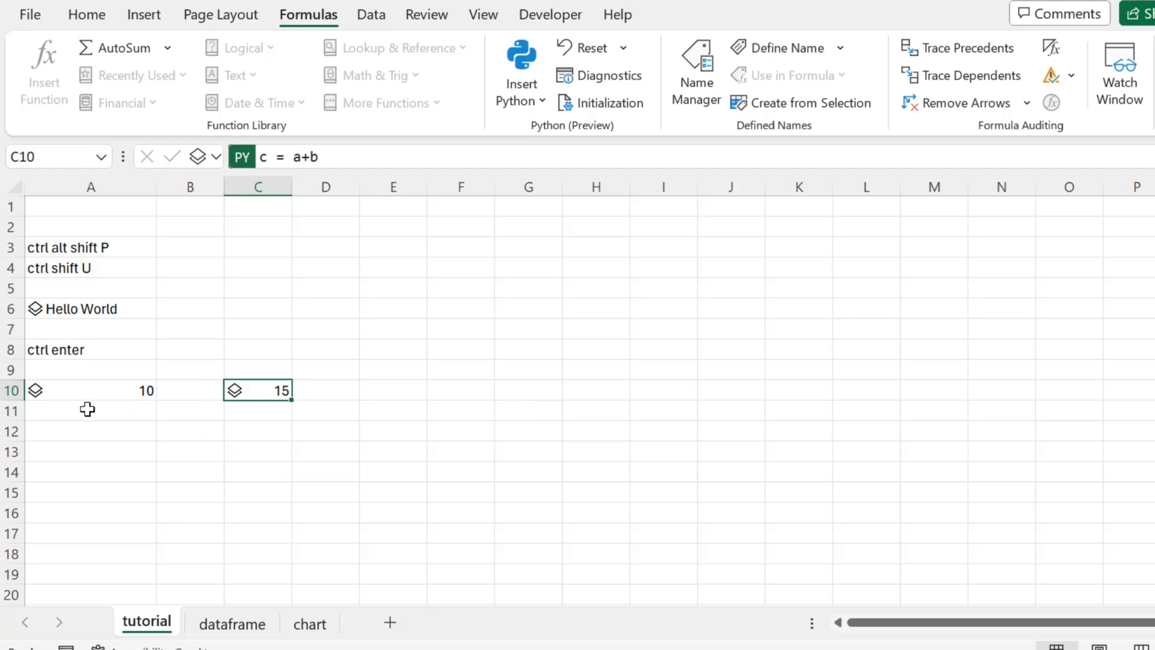
pyautogui.moveTo(254, 390)
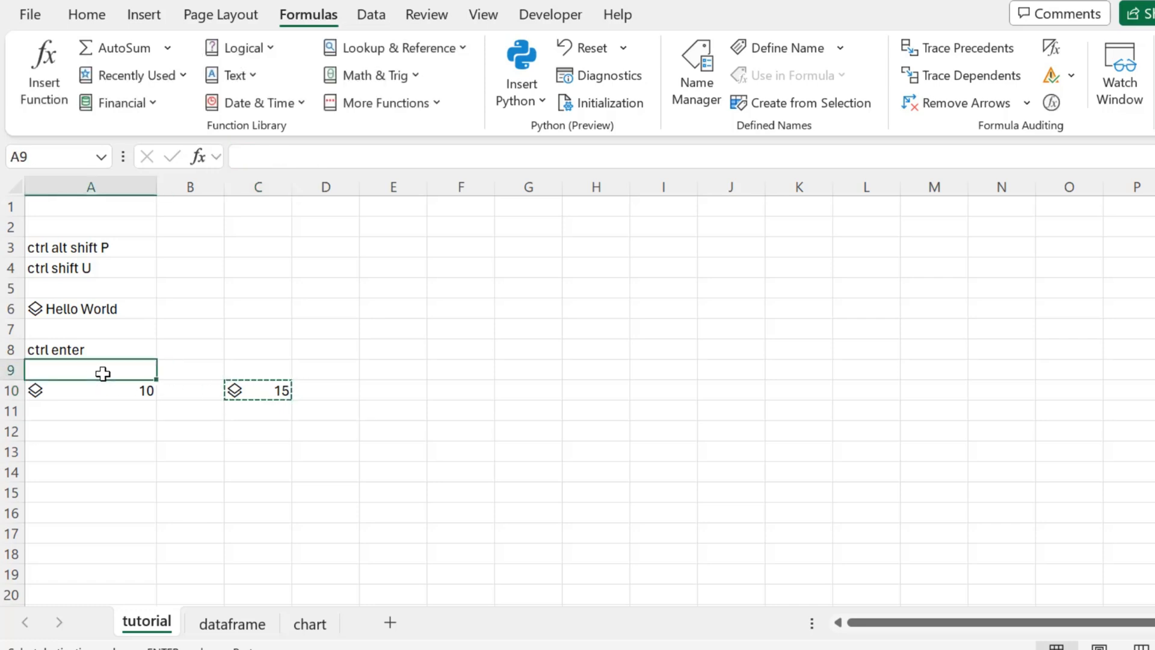
pyautogui.click(609, 76)
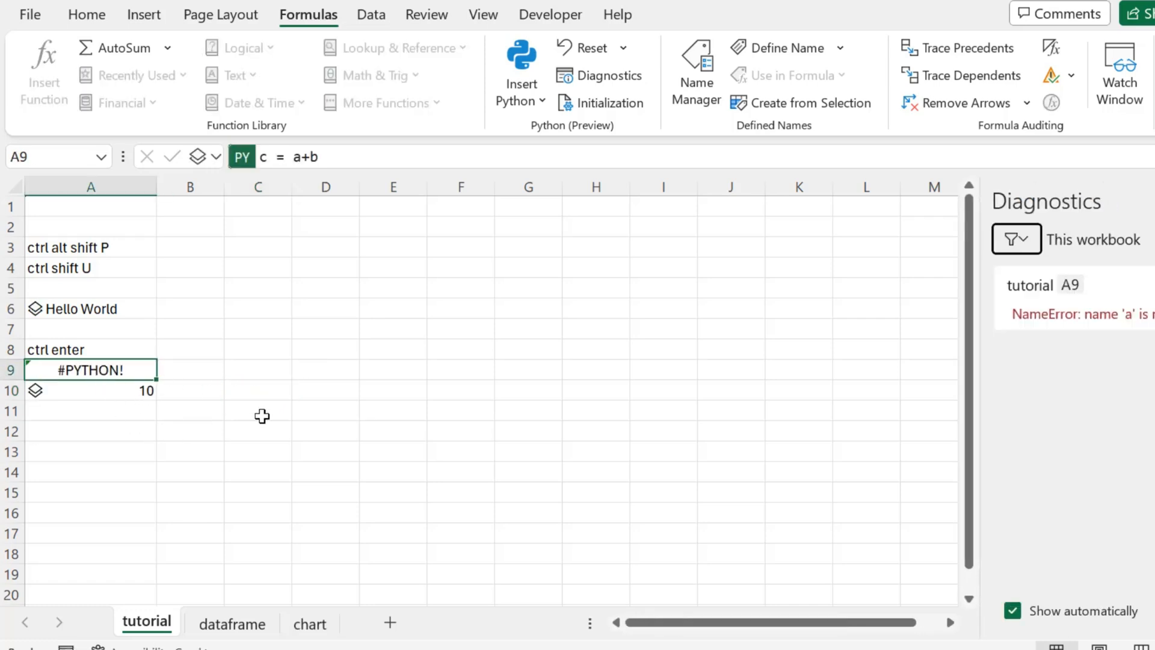
pyautogui.moveTo(1138, 368)
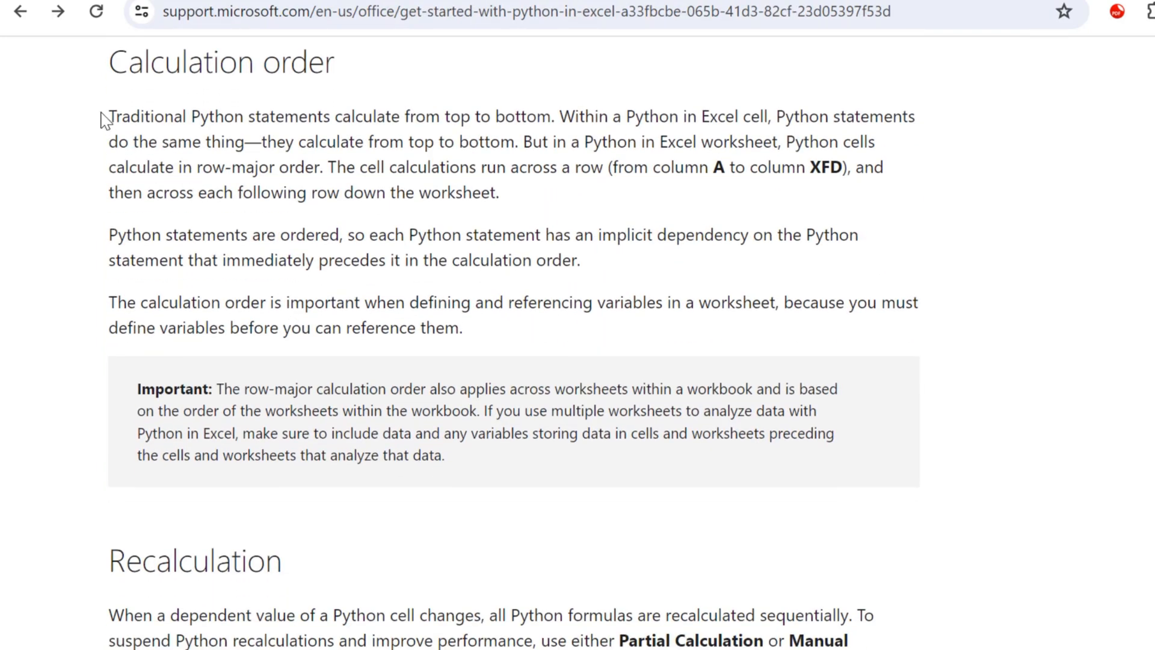
pyautogui.moveTo(633, 121)
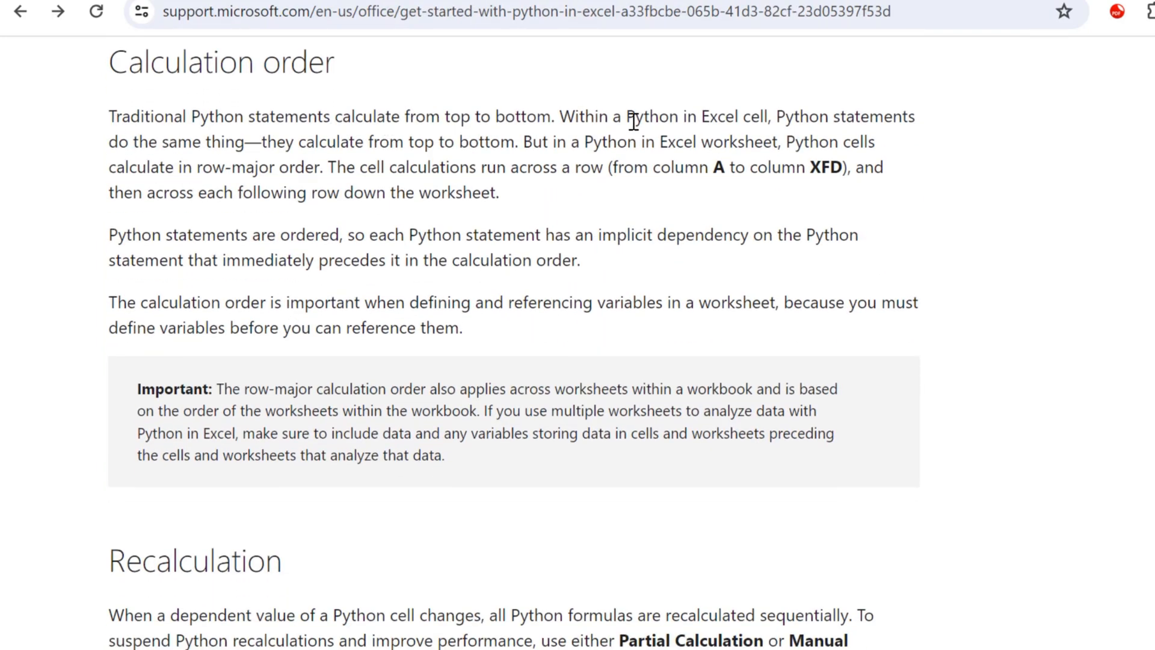
pyautogui.moveTo(380, 171)
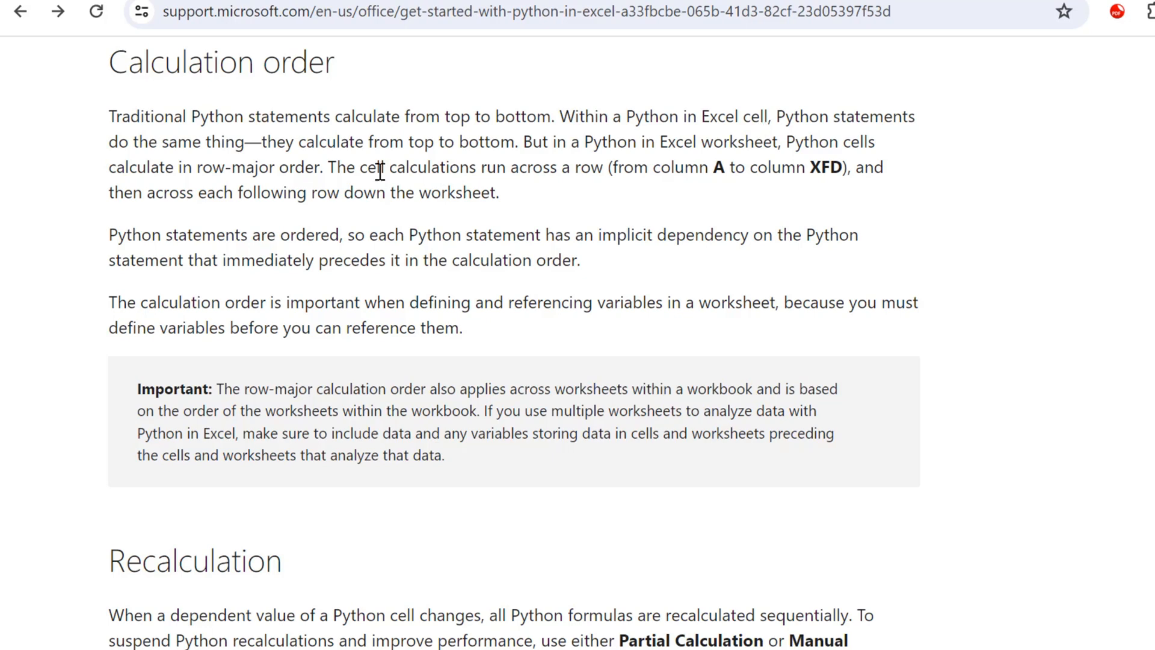
pyautogui.moveTo(664, 167)
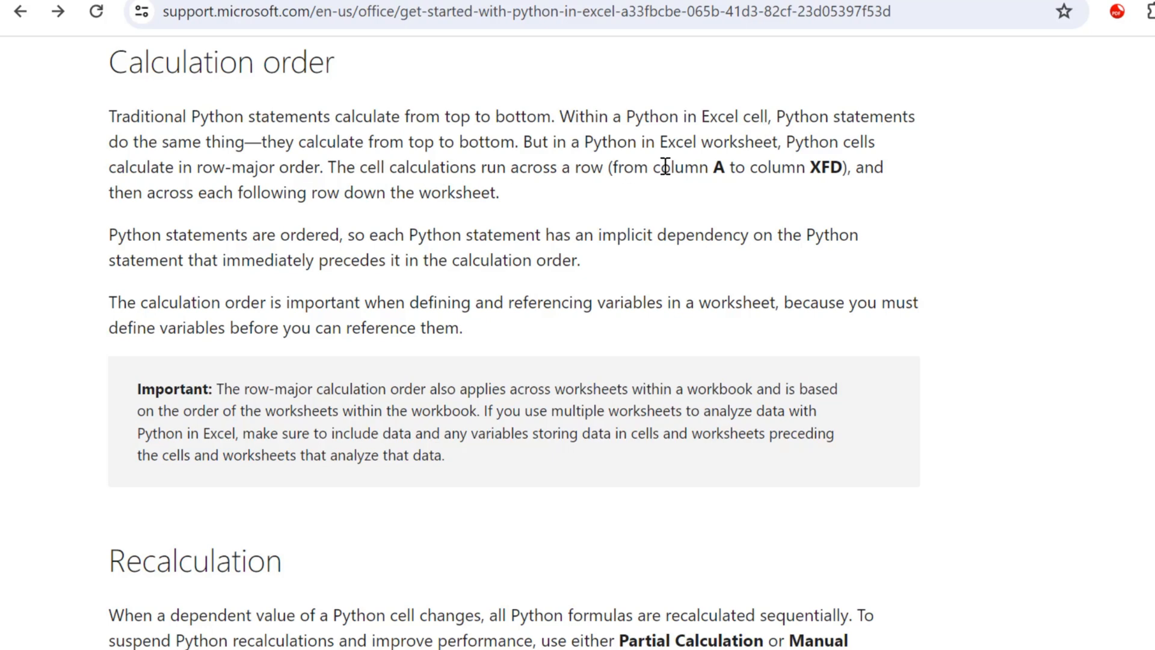
pyautogui.moveTo(529, 212)
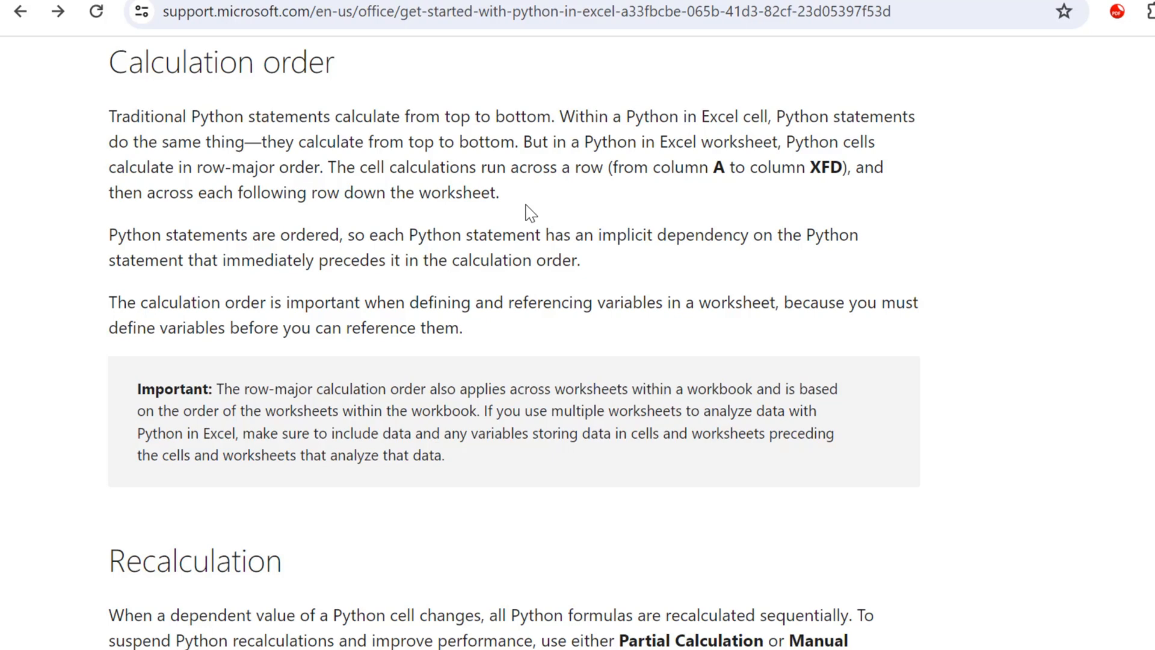
pyautogui.moveTo(481, 167)
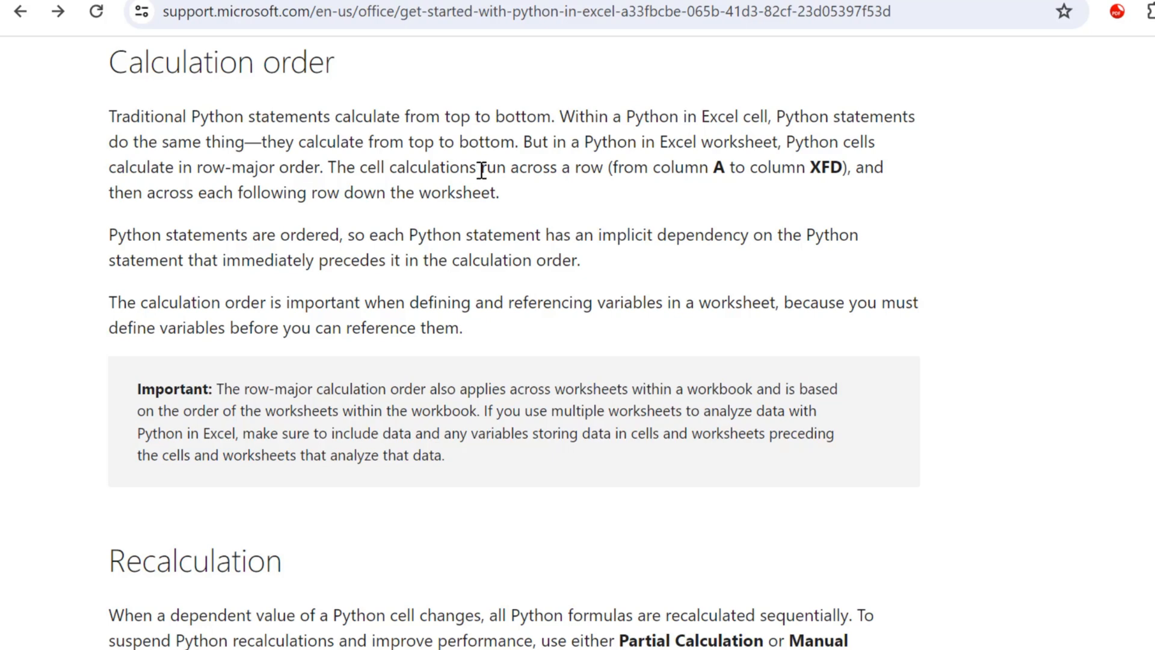
# Highlight the article's phrase that Python cells calculate across a row before the next
pyautogui.moveTo(479, 167); pyautogui.dragTo(851, 167)
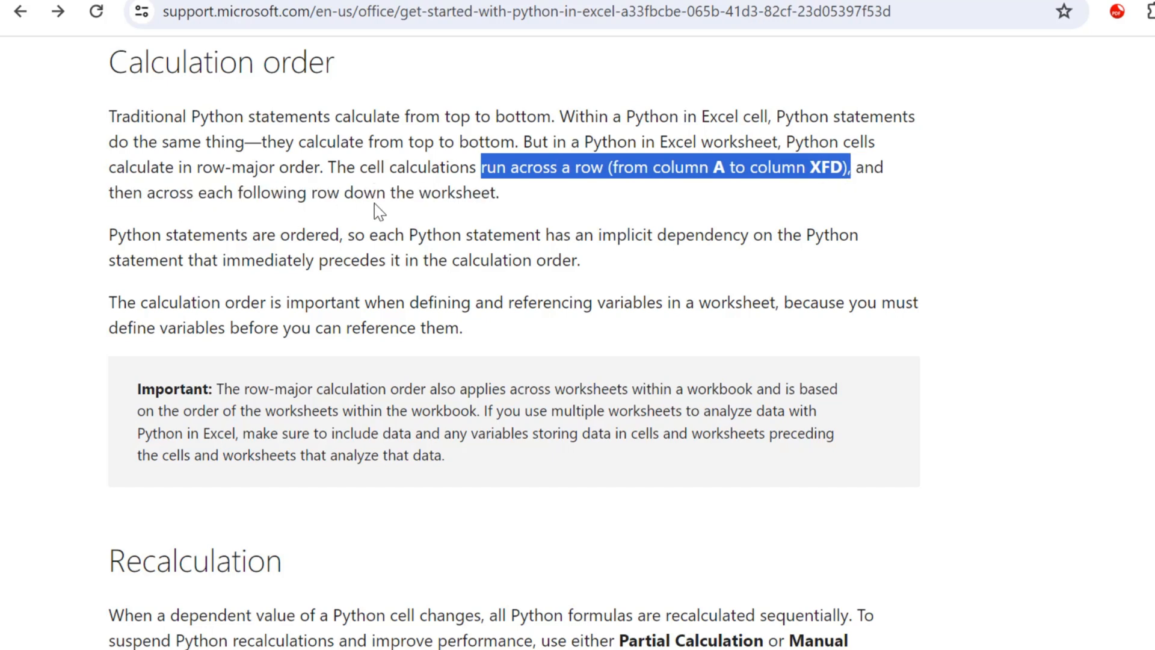
pyautogui.moveTo(409, 210)
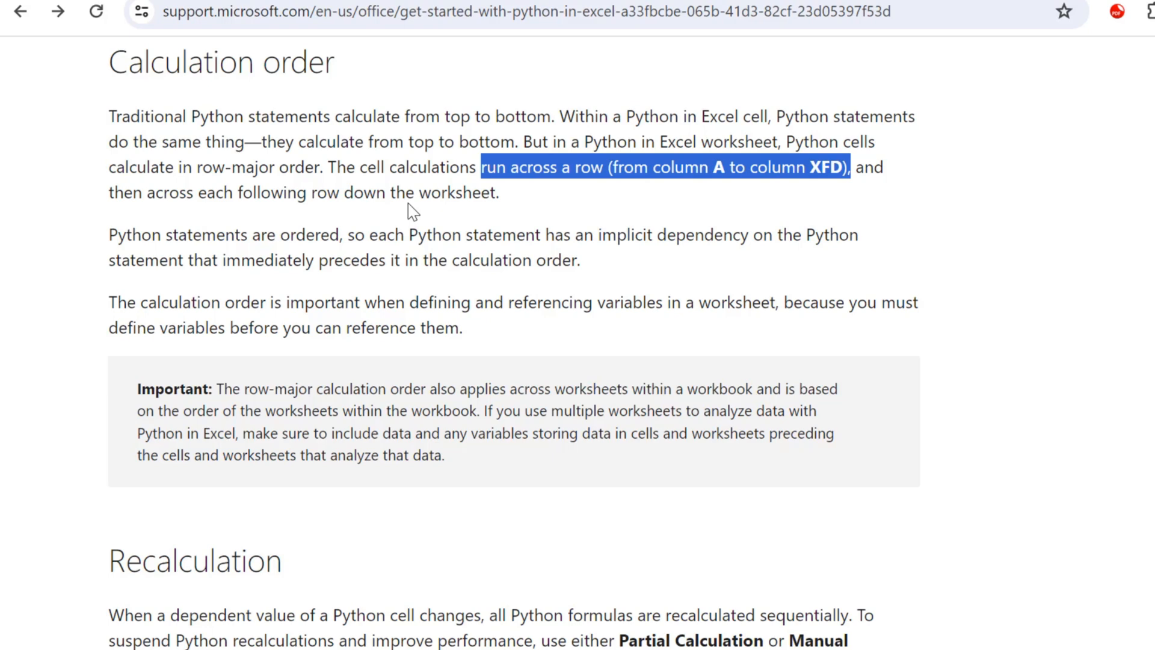
pyautogui.moveTo(431, 260)
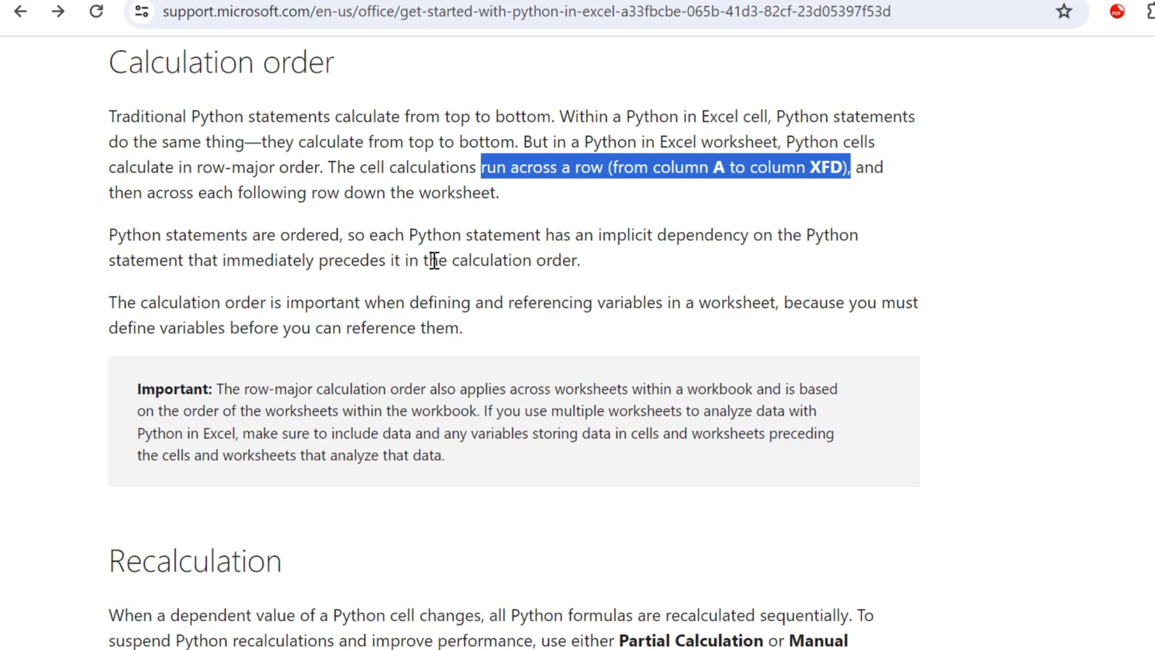
pyautogui.moveTo(299, 282)
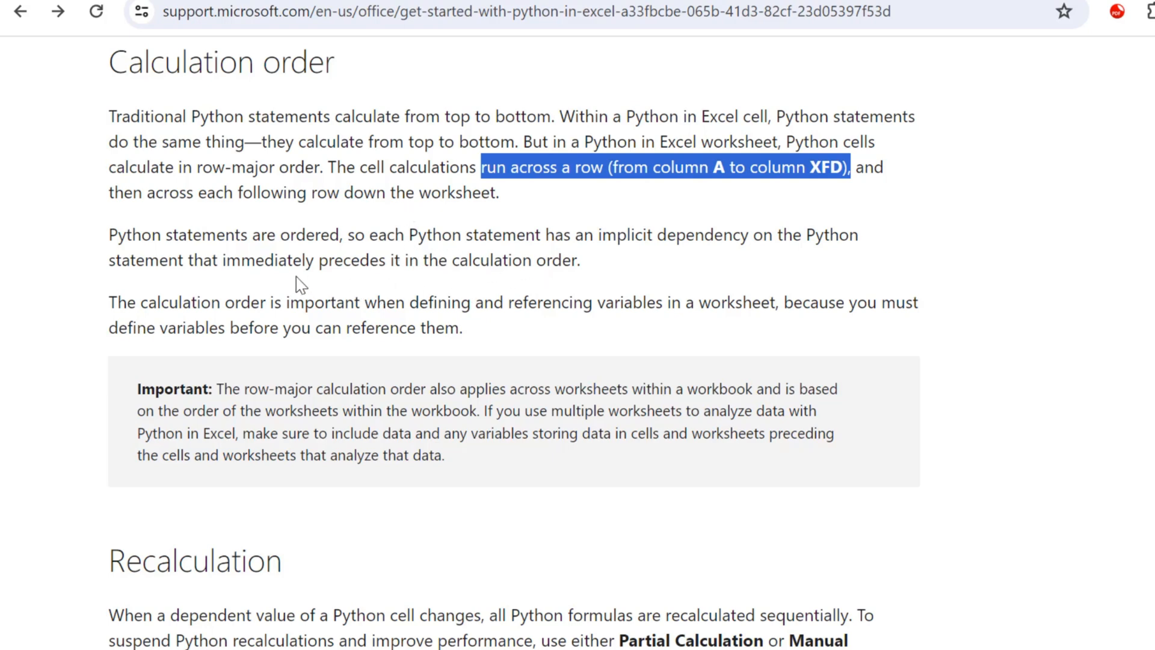
pyautogui.moveTo(573, 399)
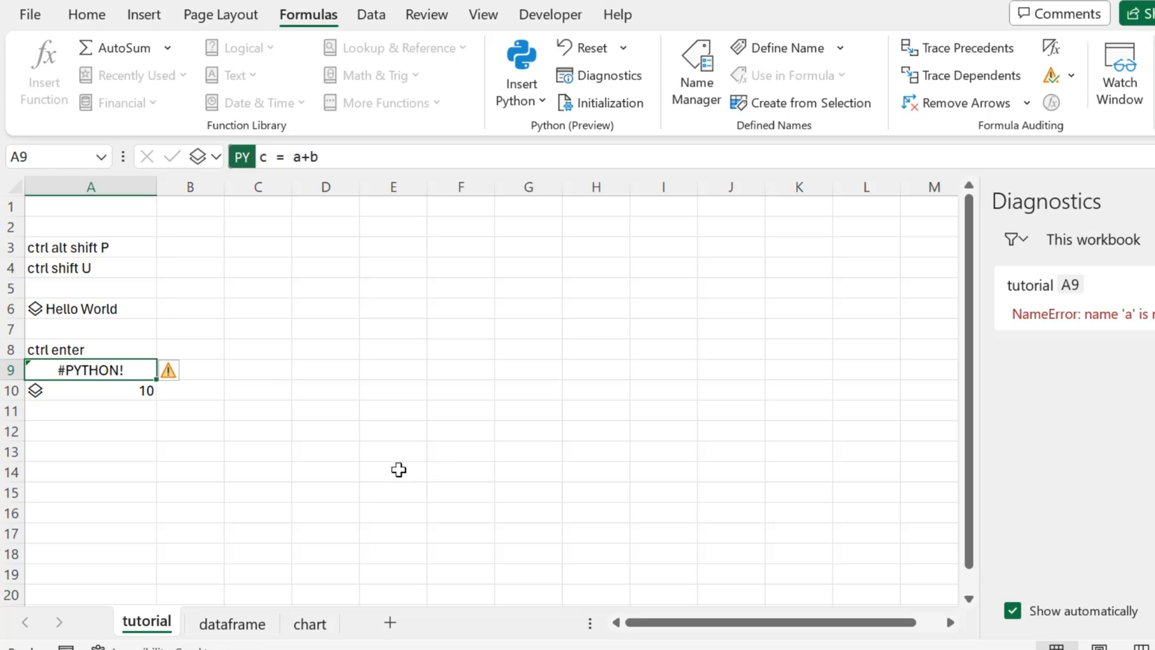
pyautogui.moveTo(85, 386)
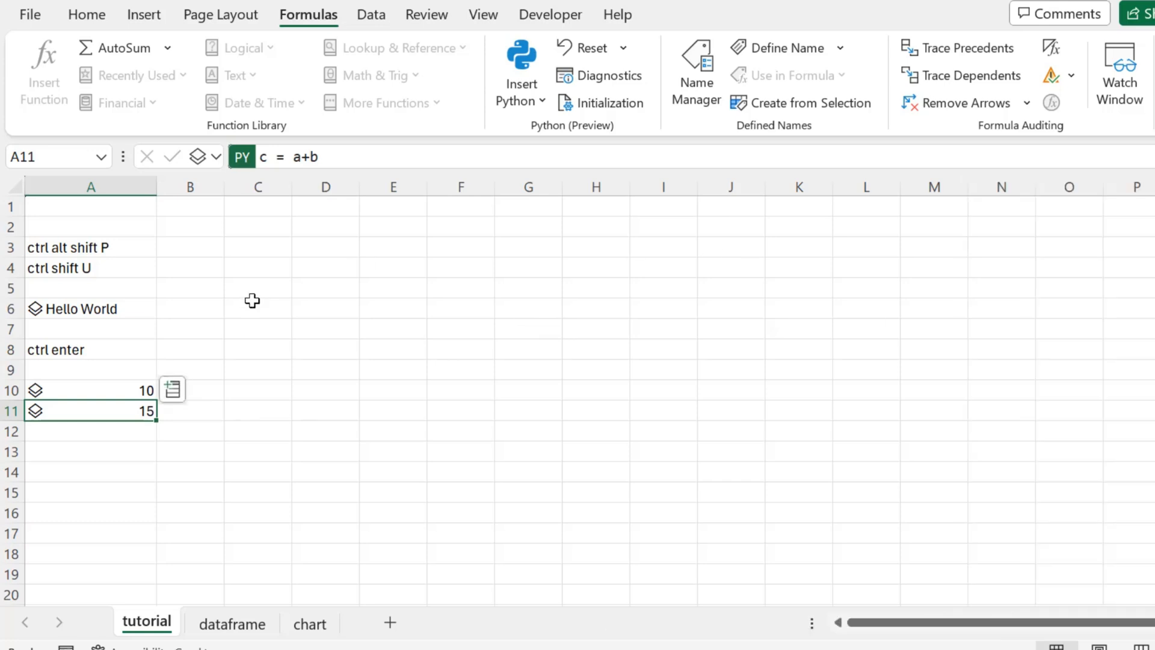
pyautogui.moveTo(79, 515)
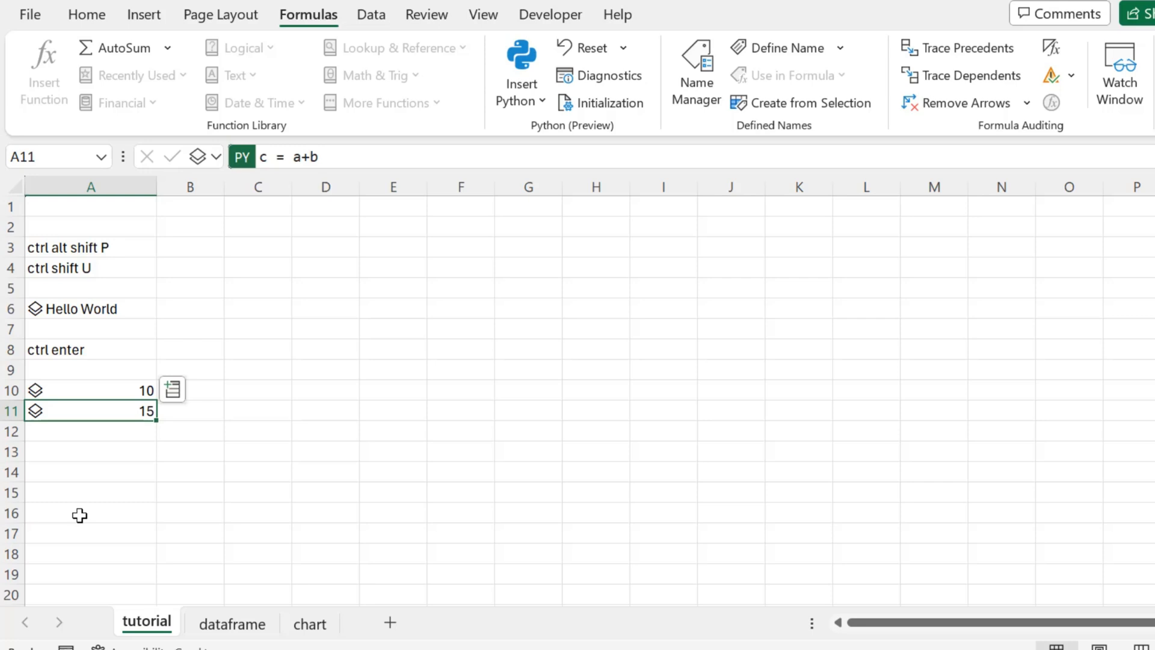
pyautogui.moveTo(160, 488)
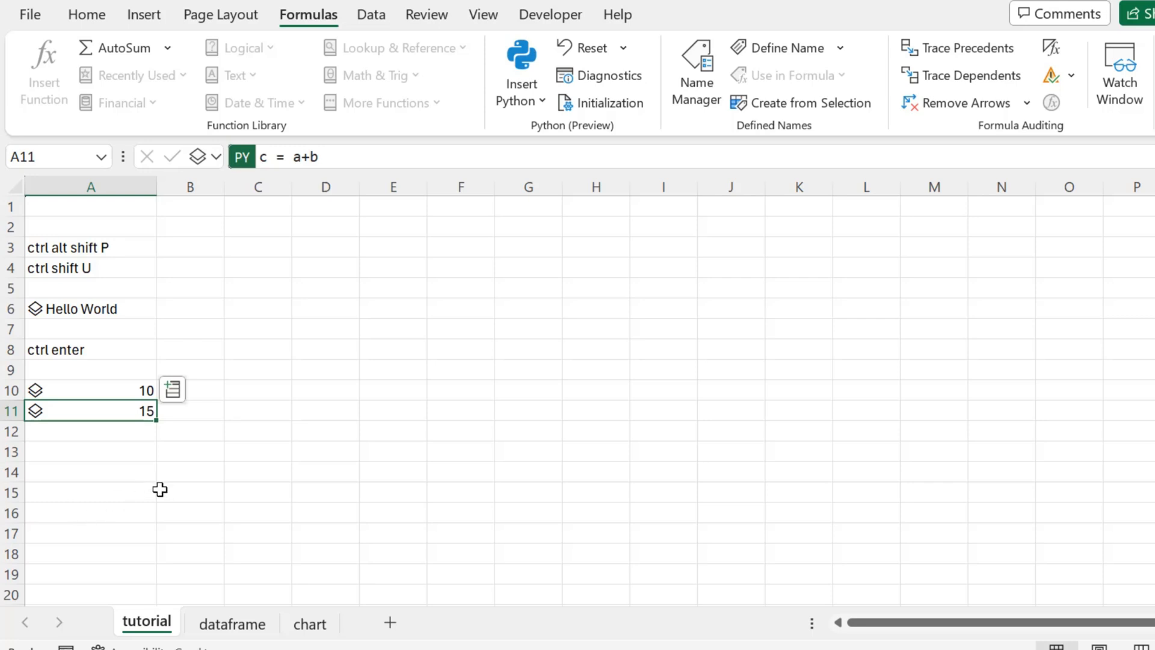
# Switch to the dataframe sheet with the Make/Model/Quantity car table
pyautogui.click(231, 623)
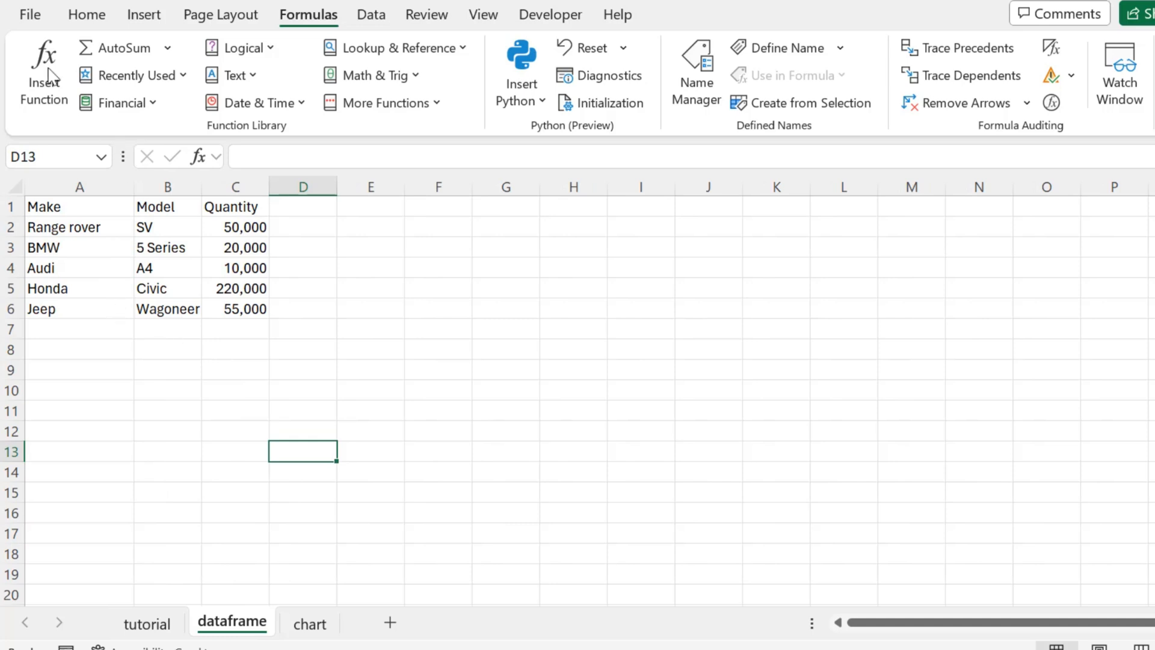
# Build df = xl("A1:C6", headers=True) in Python cell A9 and enlarge its DataFrame preview card
pyautogui.click(86, 14)
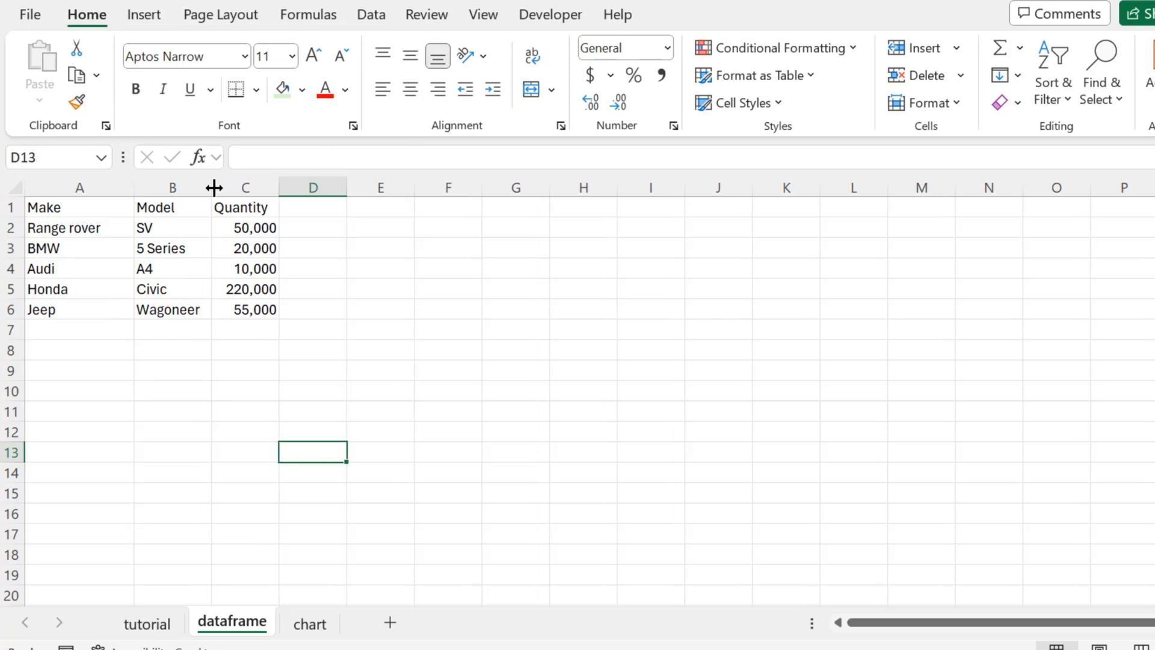
pyautogui.moveTo(199, 430)
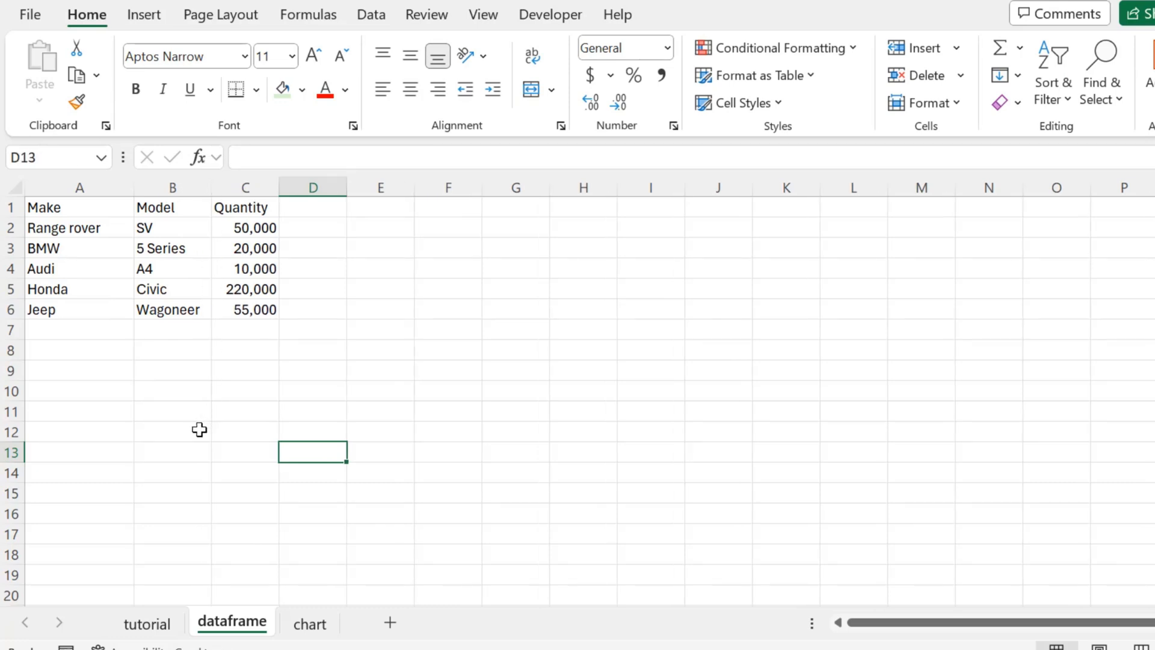
pyautogui.moveTo(55, 373)
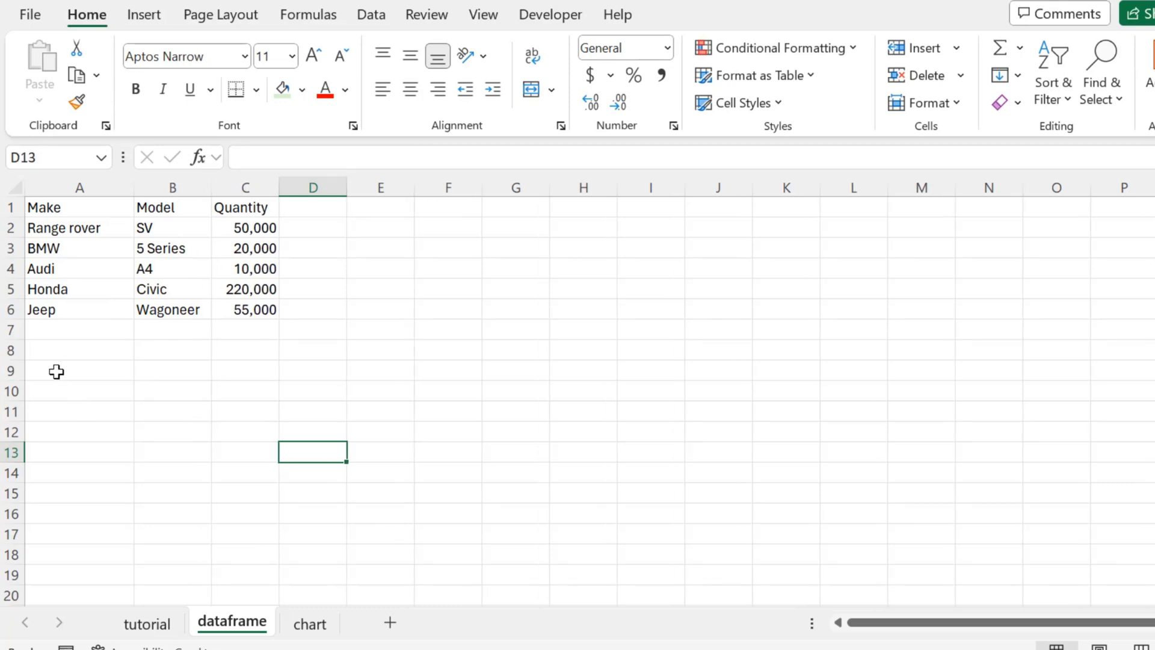
pyautogui.click(79, 370)
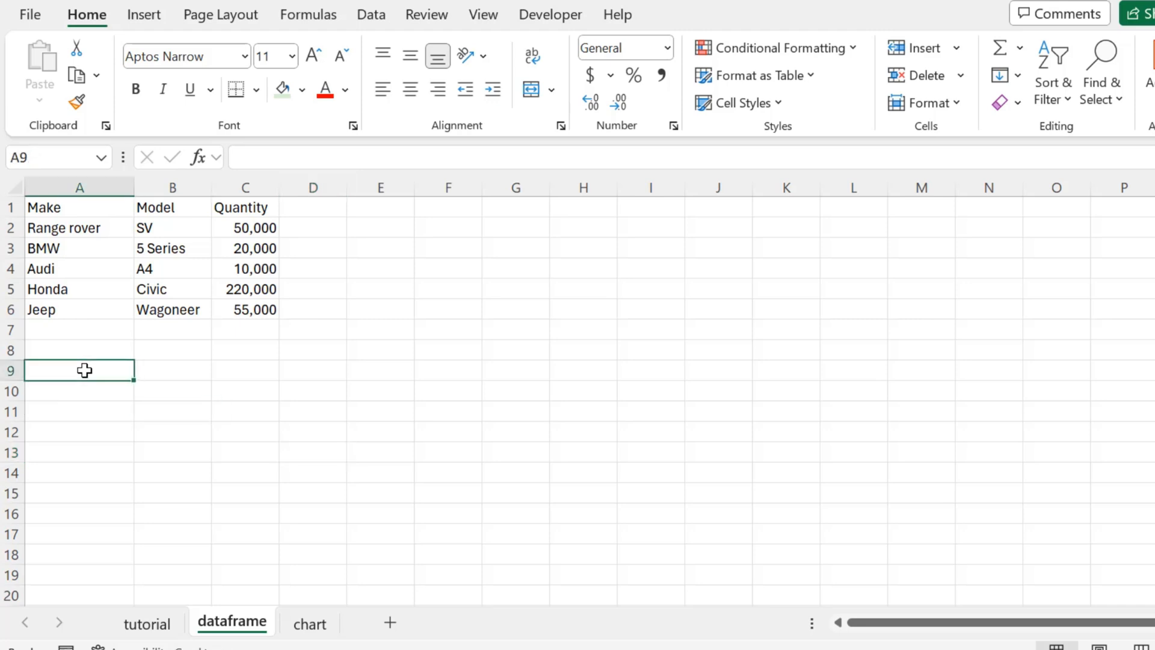
pyautogui.write('df')
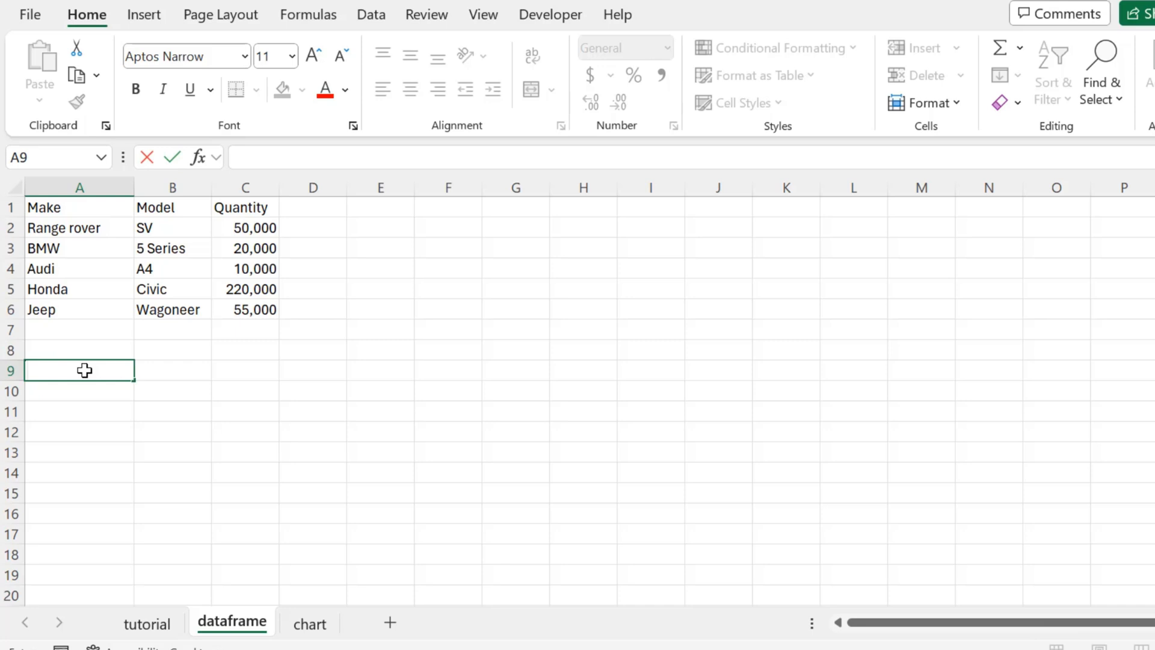
pyautogui.write('=PY')
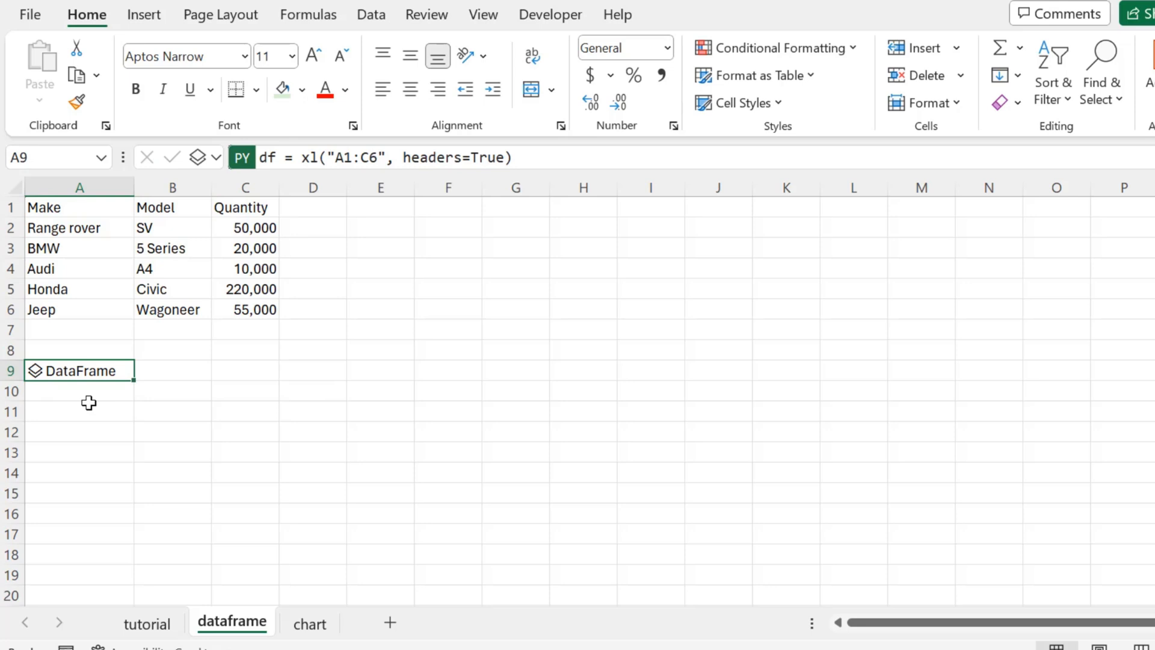
pyautogui.rightClick(78, 370)
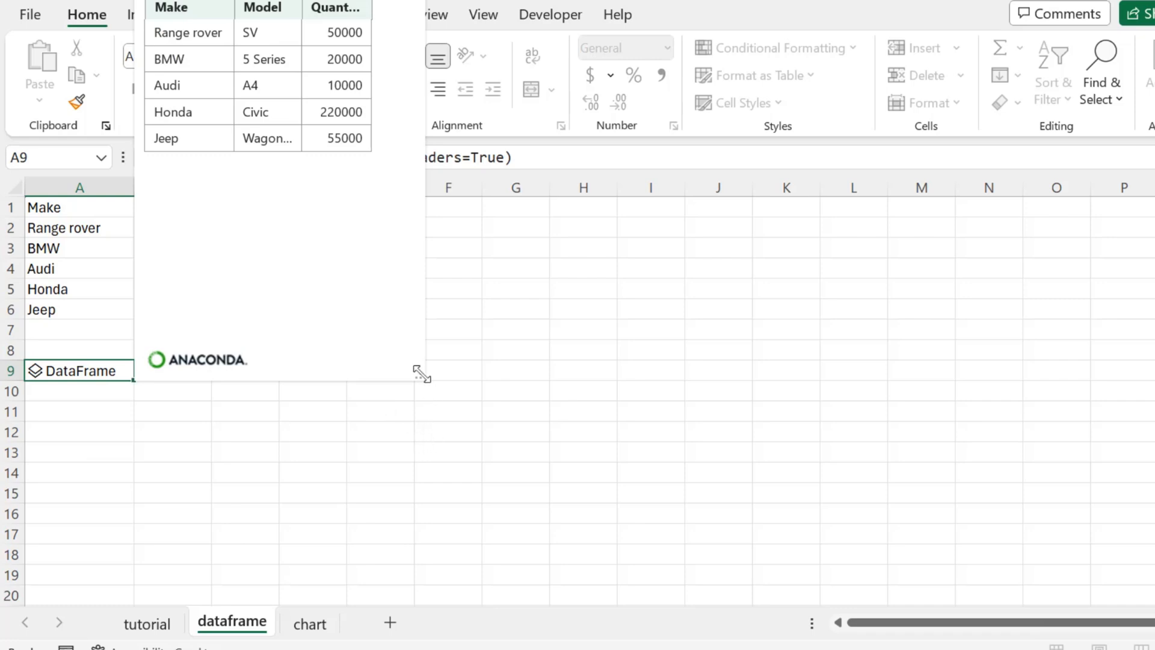
pyautogui.moveTo(420, 372); pyautogui.dragTo(778, 461)
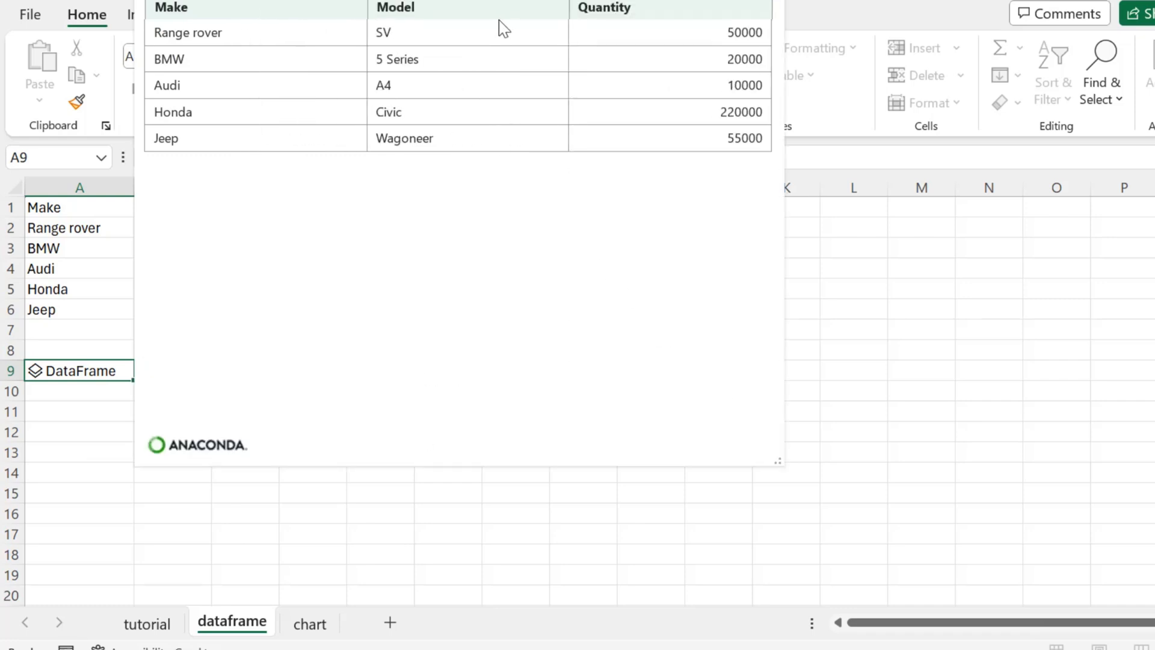
pyautogui.moveTo(183, 7)
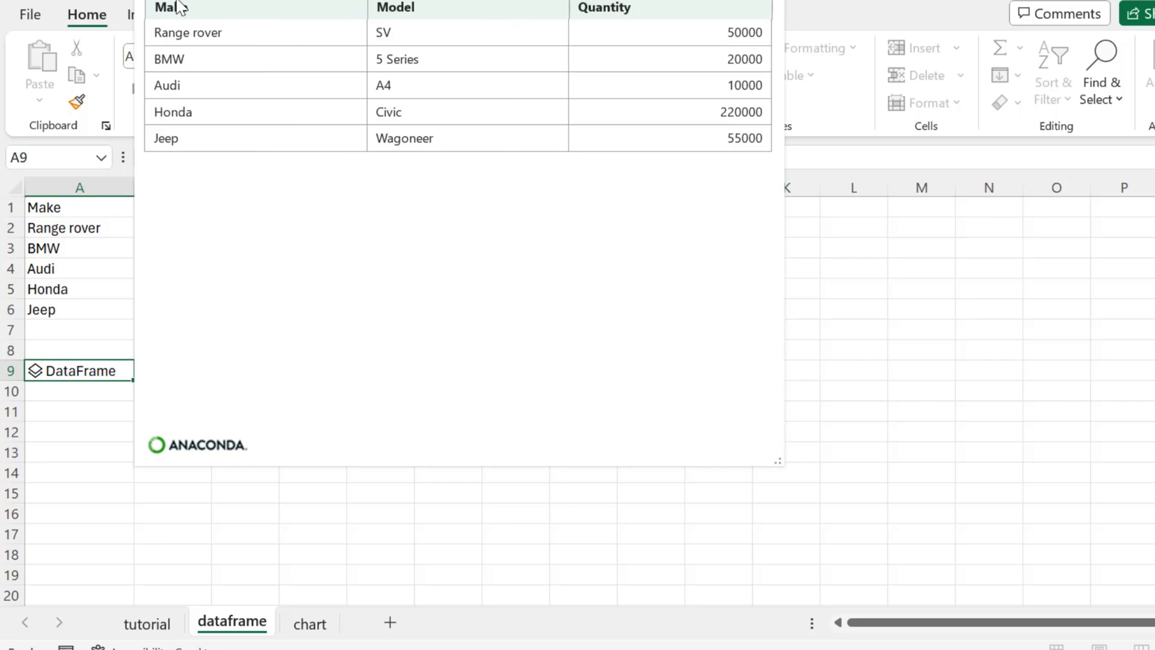
pyautogui.moveTo(542, 249)
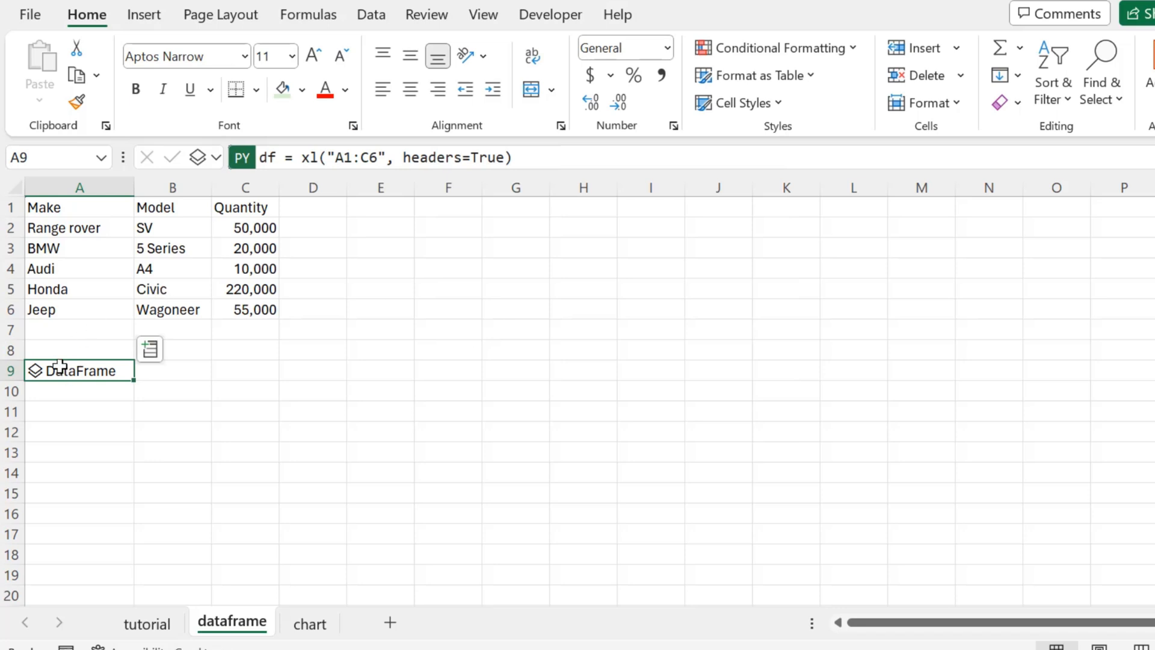
# Spill the A9 DataFrame as Excel values, then revert it to a Python object
pyautogui.click(204, 157)
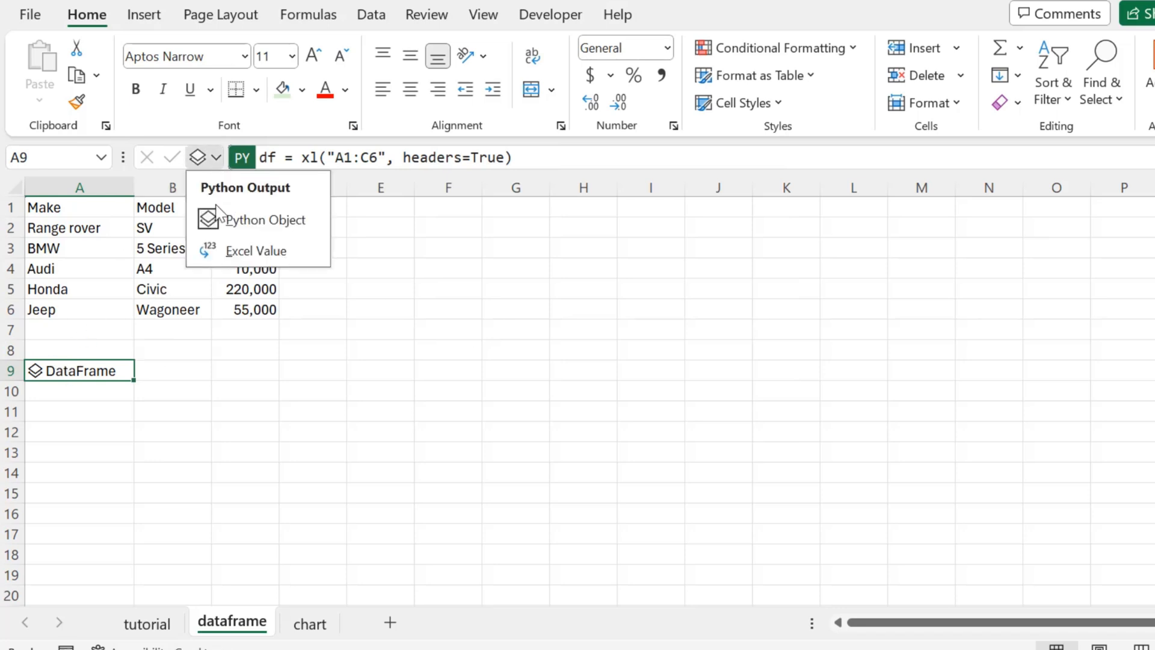
pyautogui.click(255, 251)
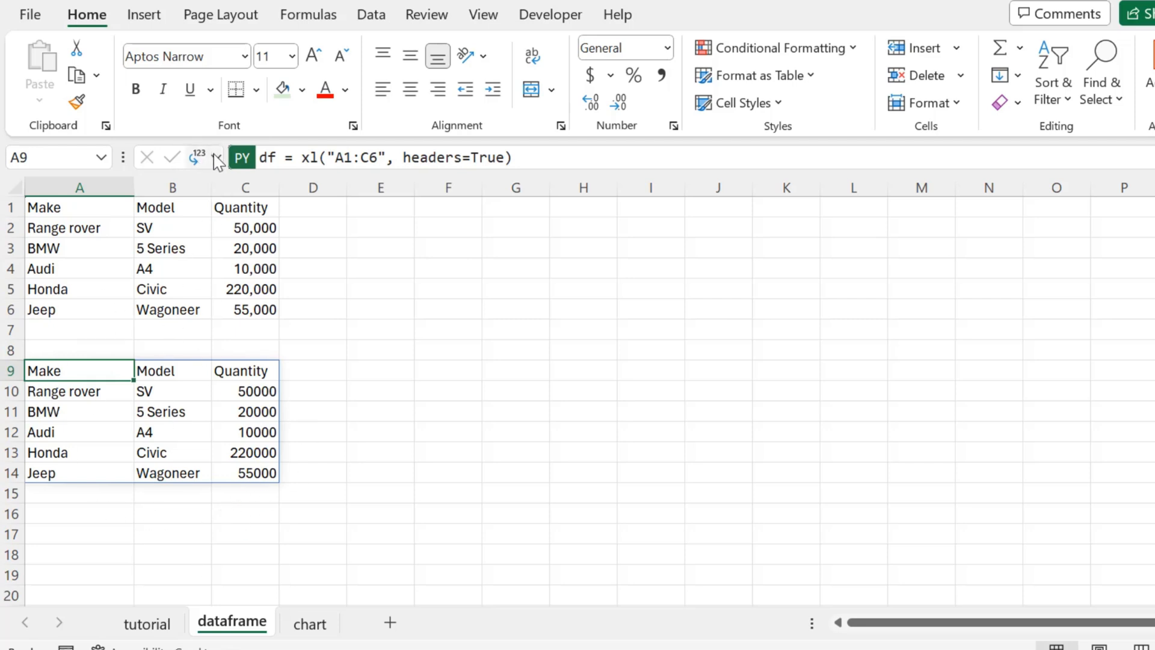
pyautogui.press('Enter')
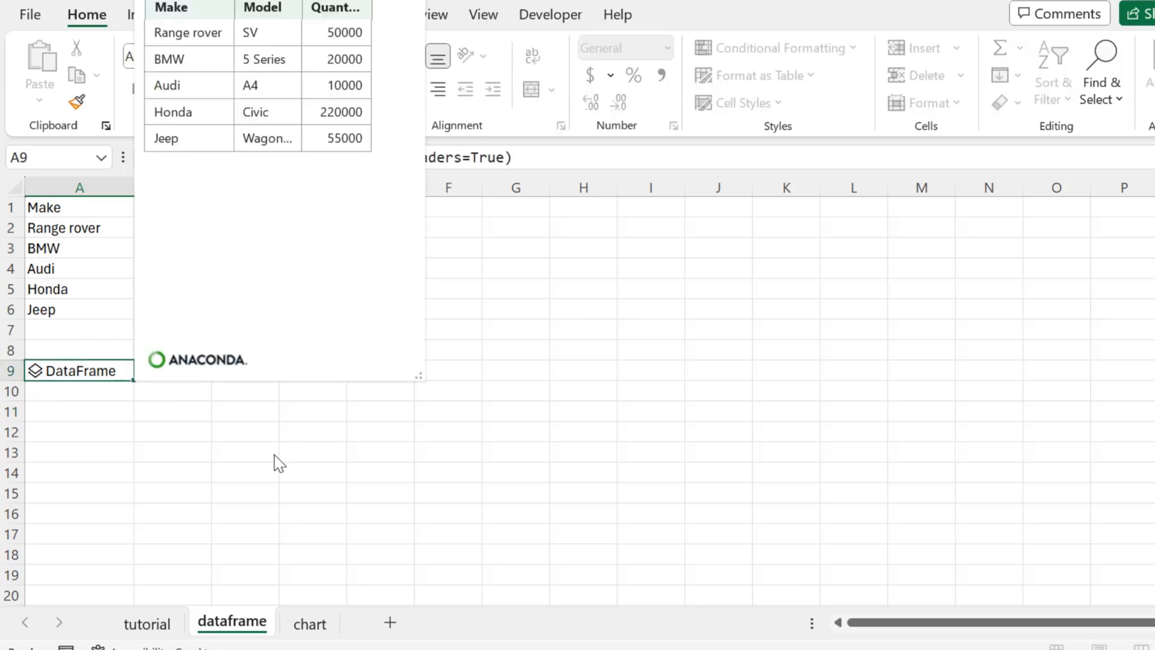
# Append .describe() to the A9 formula and enlarge the Quantity statistics preview (count 5, mean 71000, max 220000)
pyautogui.write('.des')
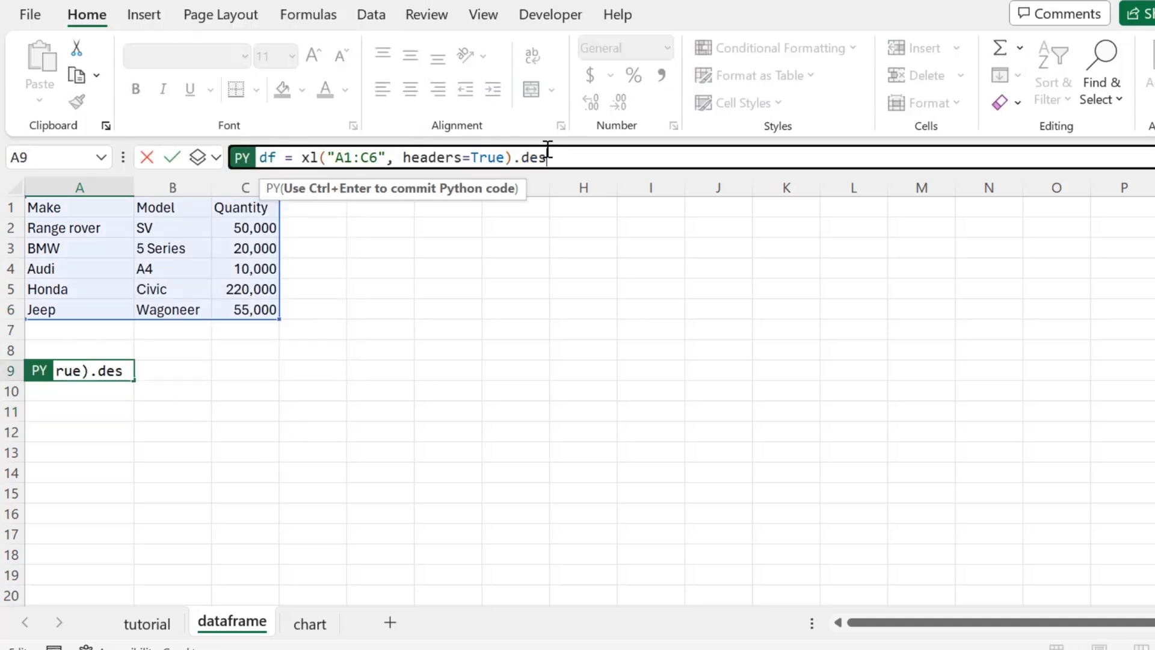
pyautogui.write('cribe(')
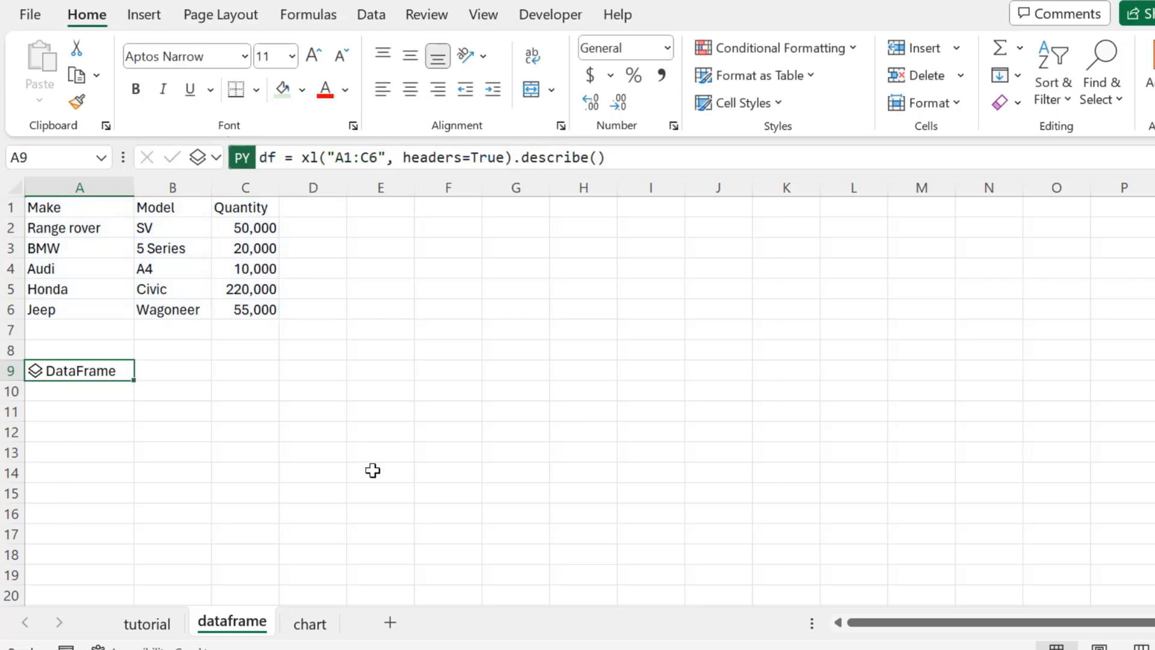
pyautogui.moveTo(59, 390)
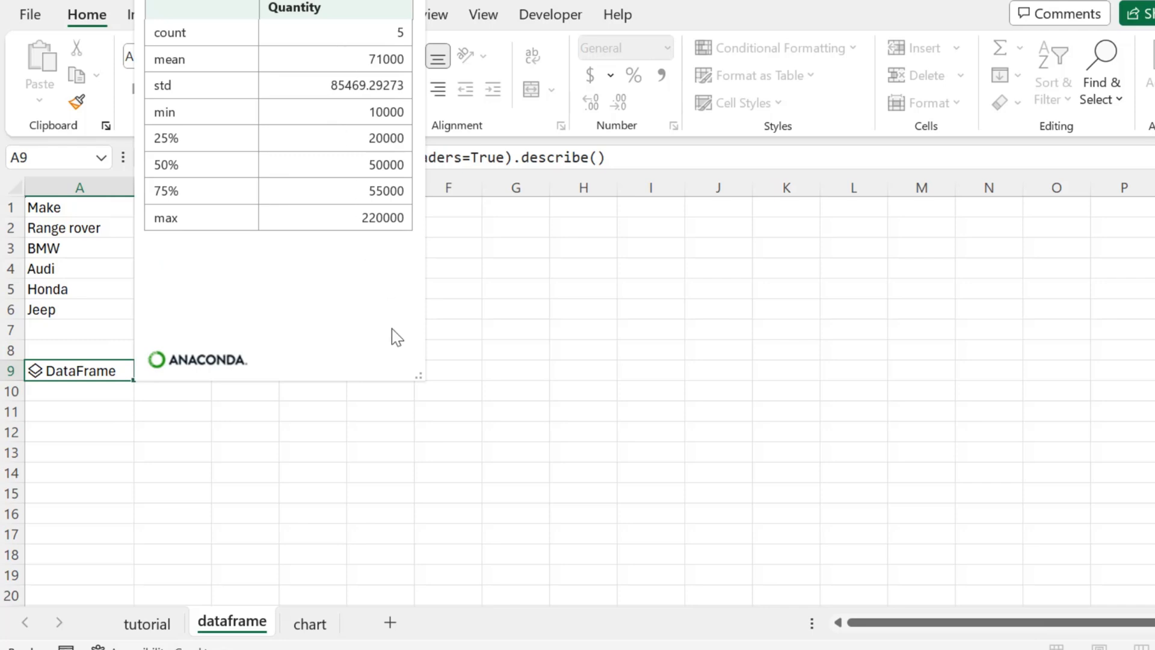
pyautogui.moveTo(417, 375); pyautogui.dragTo(736, 454)
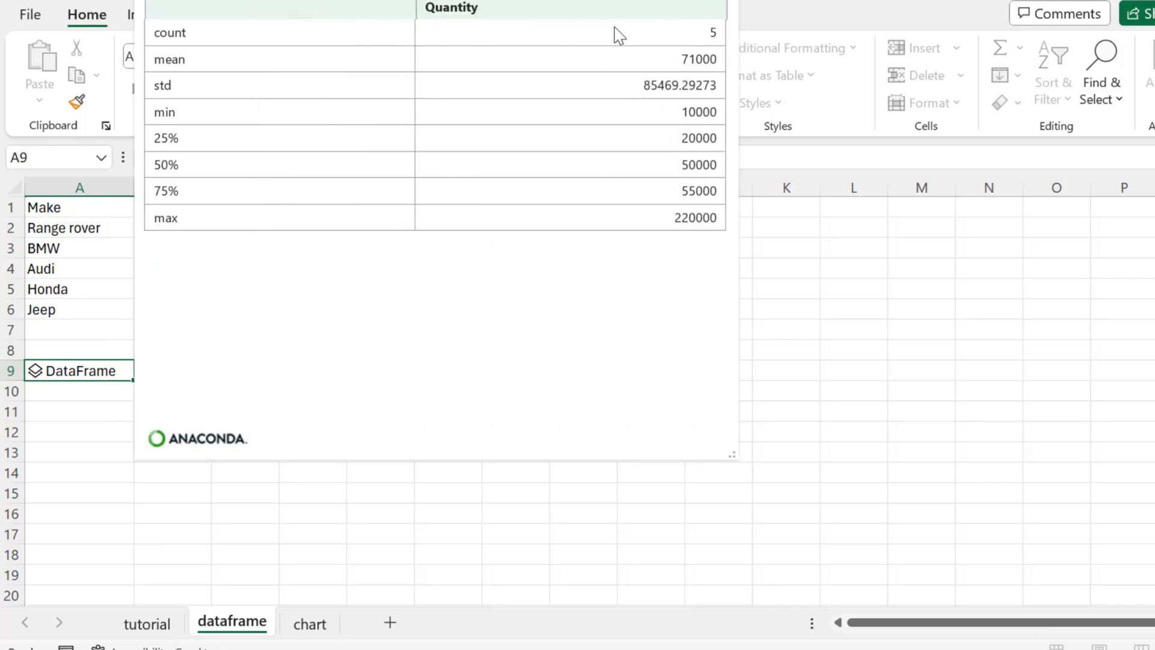
pyautogui.moveTo(656, 162)
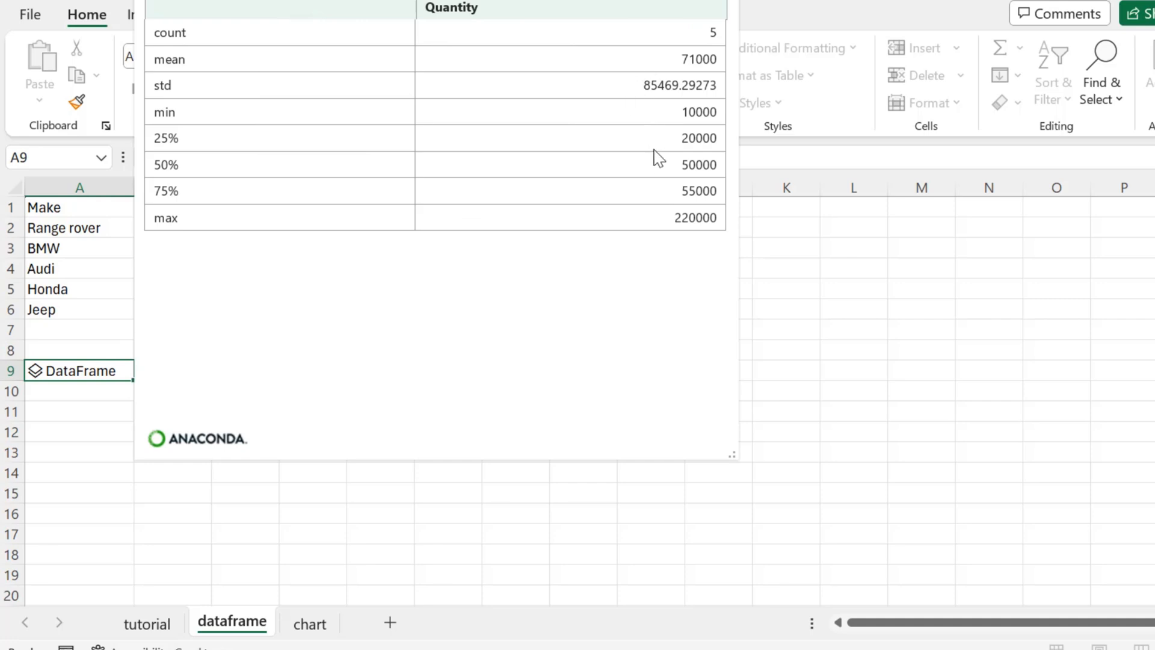
pyautogui.moveTo(729, 479)
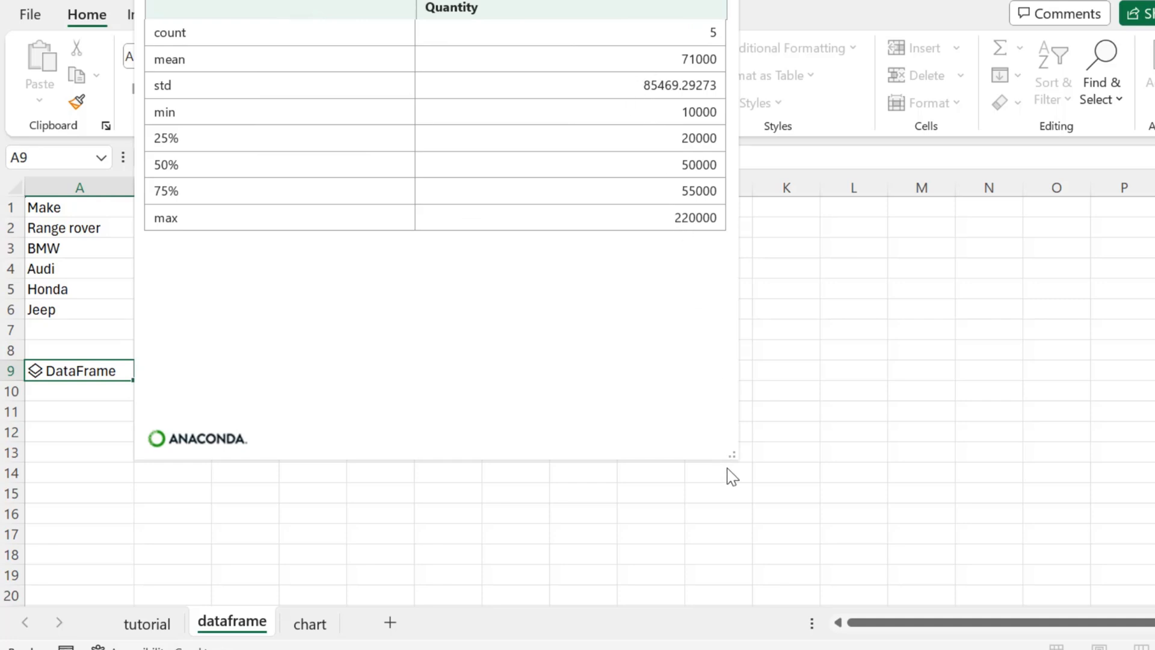
pyautogui.moveTo(730, 496)
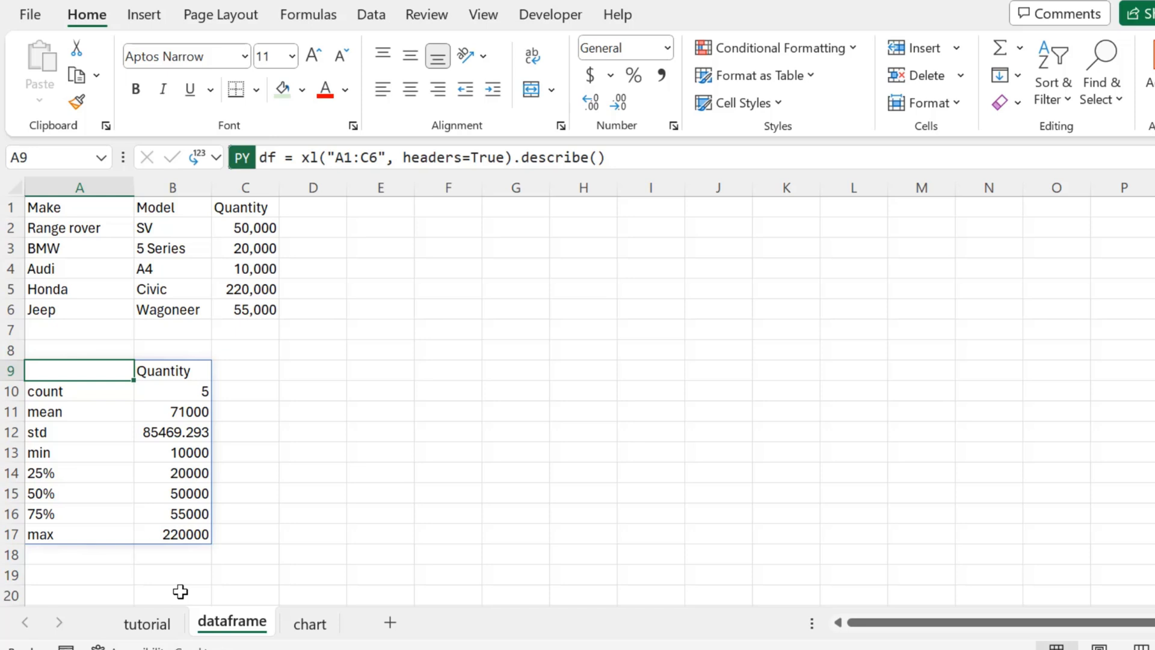
pyautogui.moveTo(174, 27)
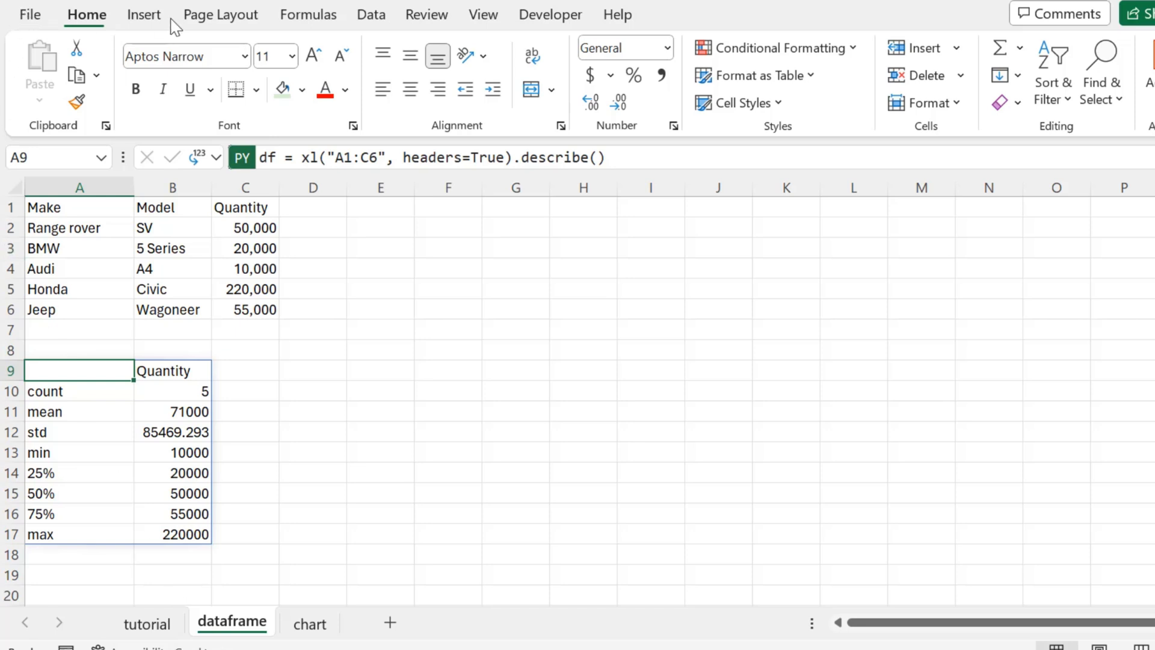
# Start a Get Data > From Workbook import from SAMPLE FILE FOR TEACHING2.xlsx
pyautogui.click(371, 15)
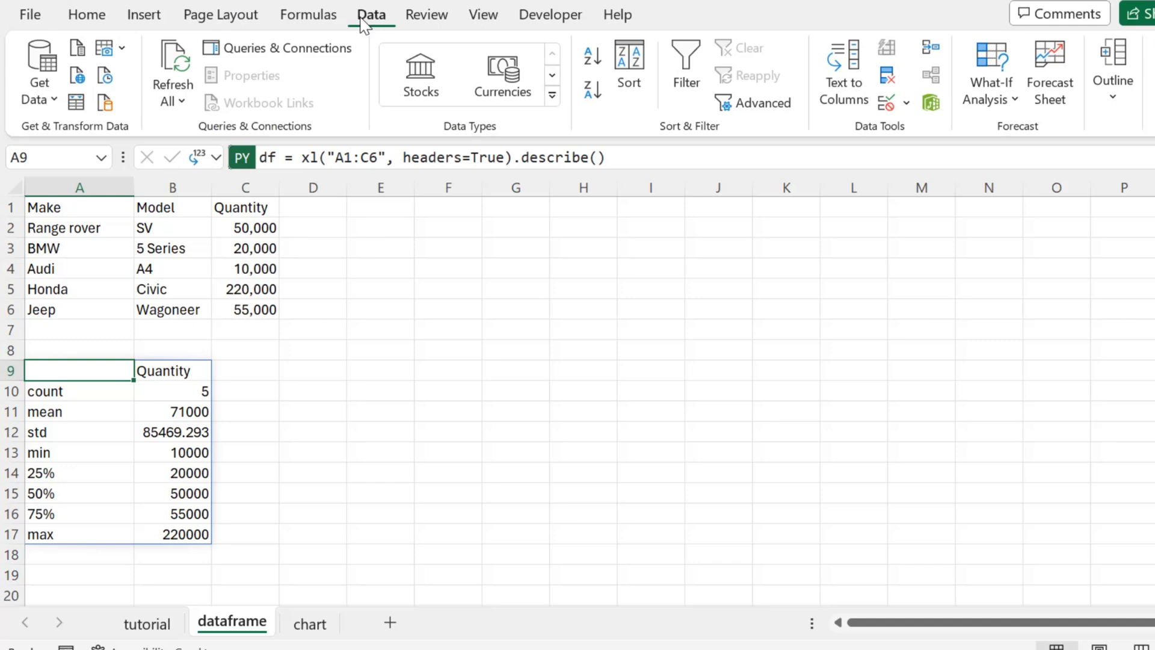
pyautogui.moveTo(63, 105)
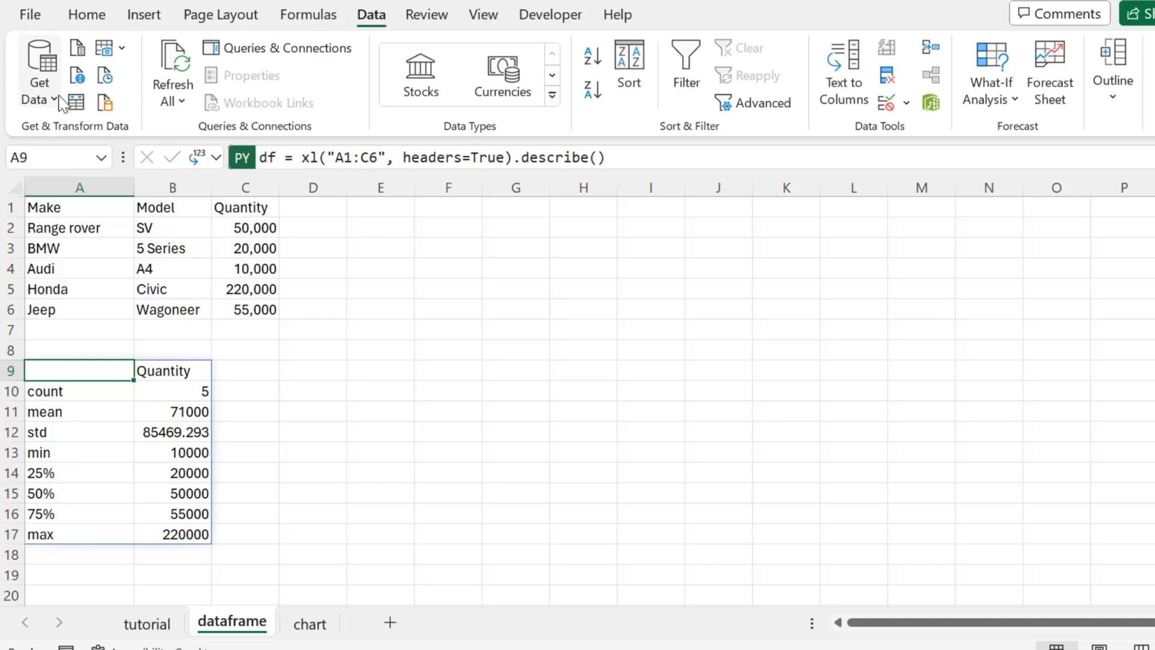
pyautogui.click(40, 78)
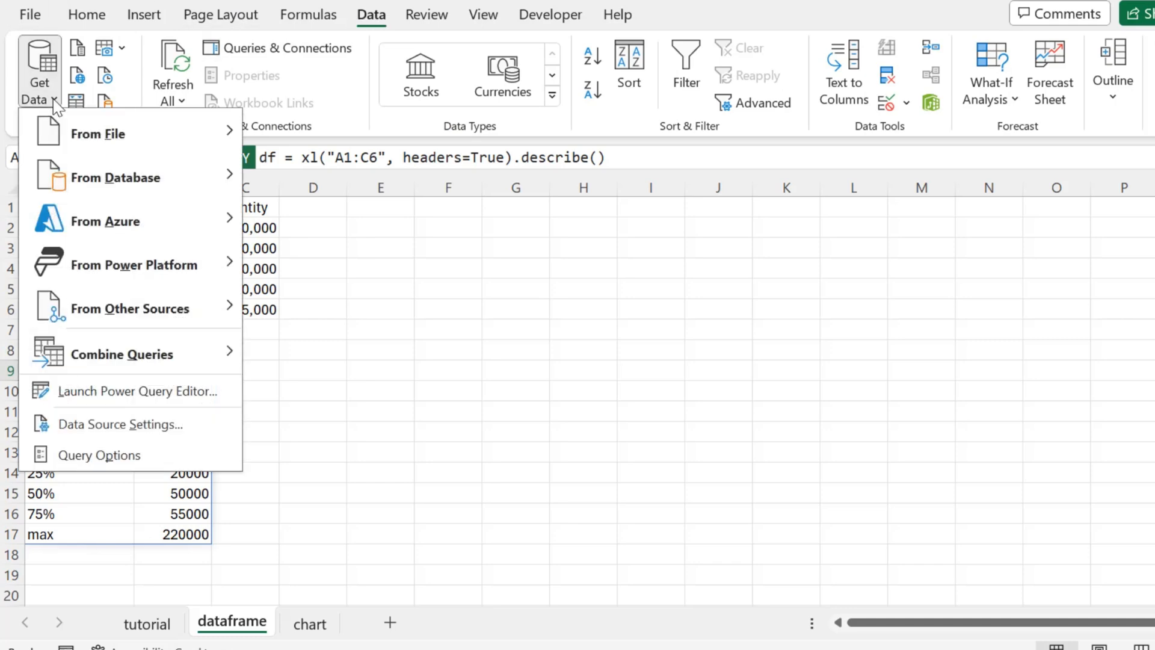
pyautogui.moveTo(98, 133)
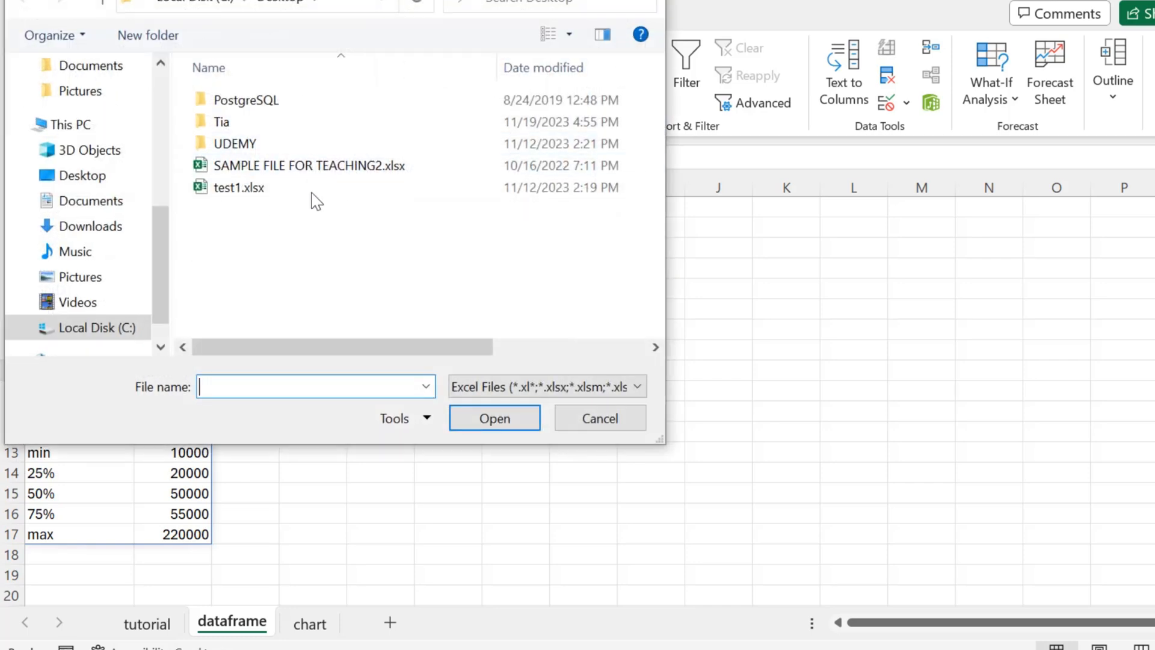
pyautogui.click(307, 165)
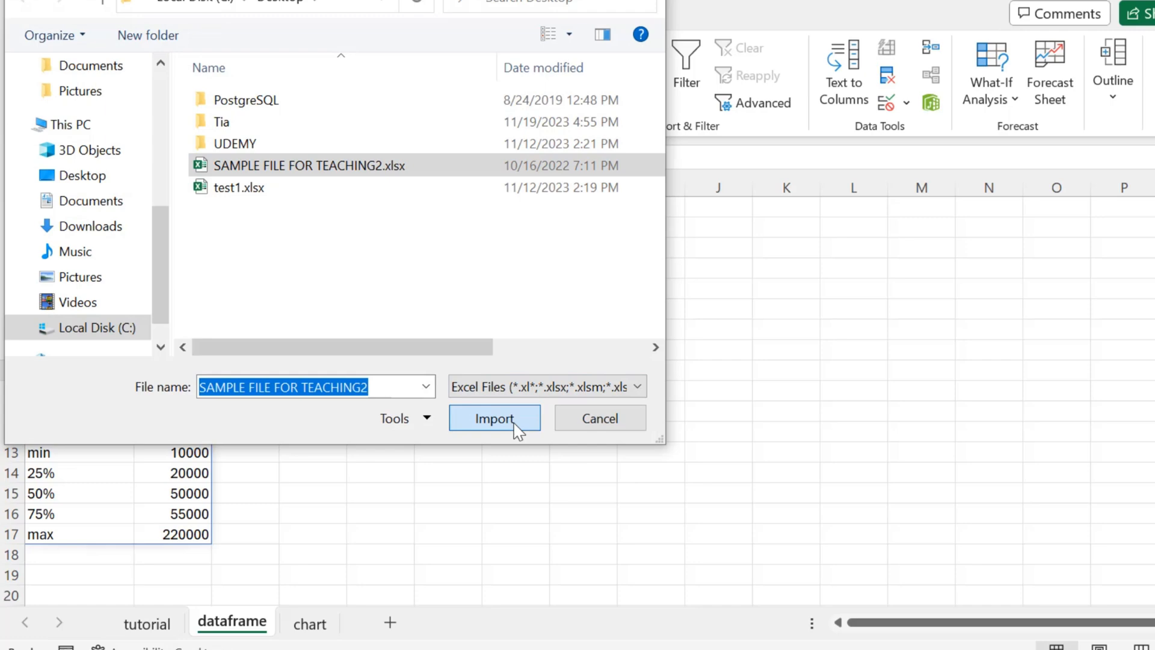
pyautogui.click(494, 418)
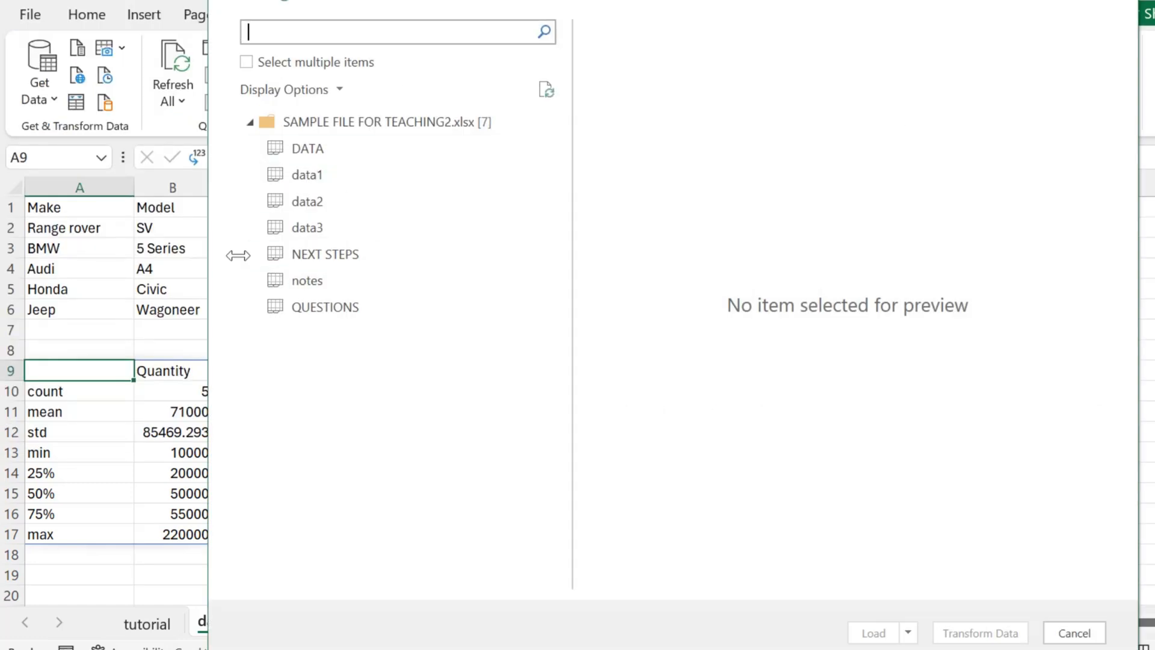
# Load the data1 sheet from the Navigator as a 1,235-row table on a new sheet
pyautogui.click(307, 175)
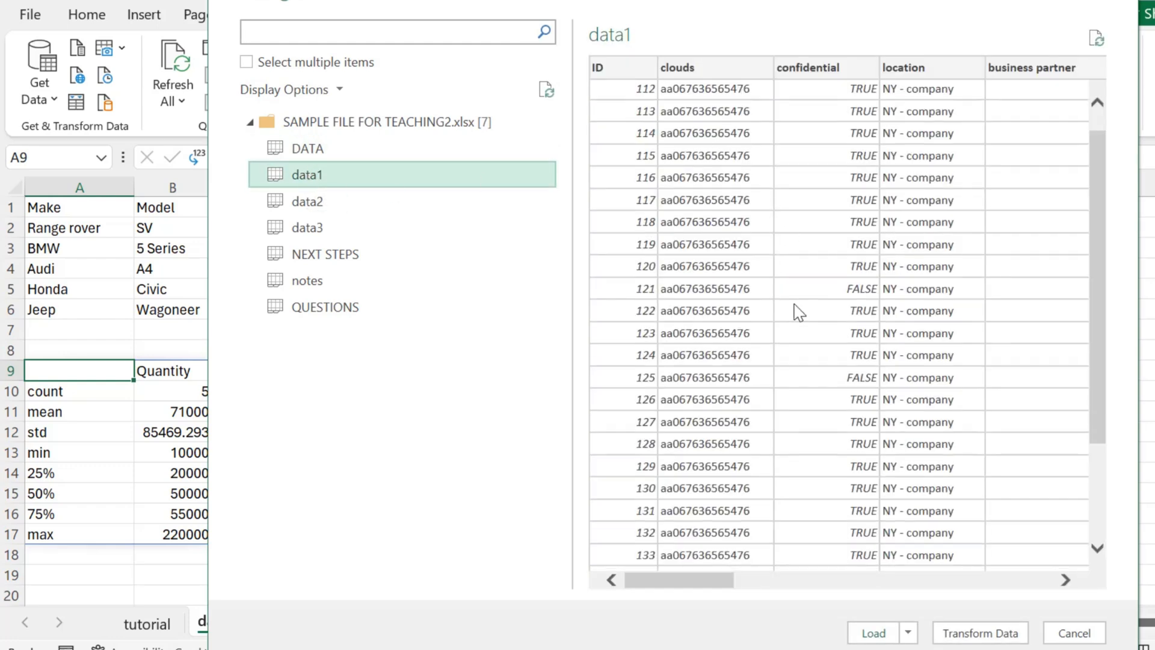
pyautogui.scroll(-3)
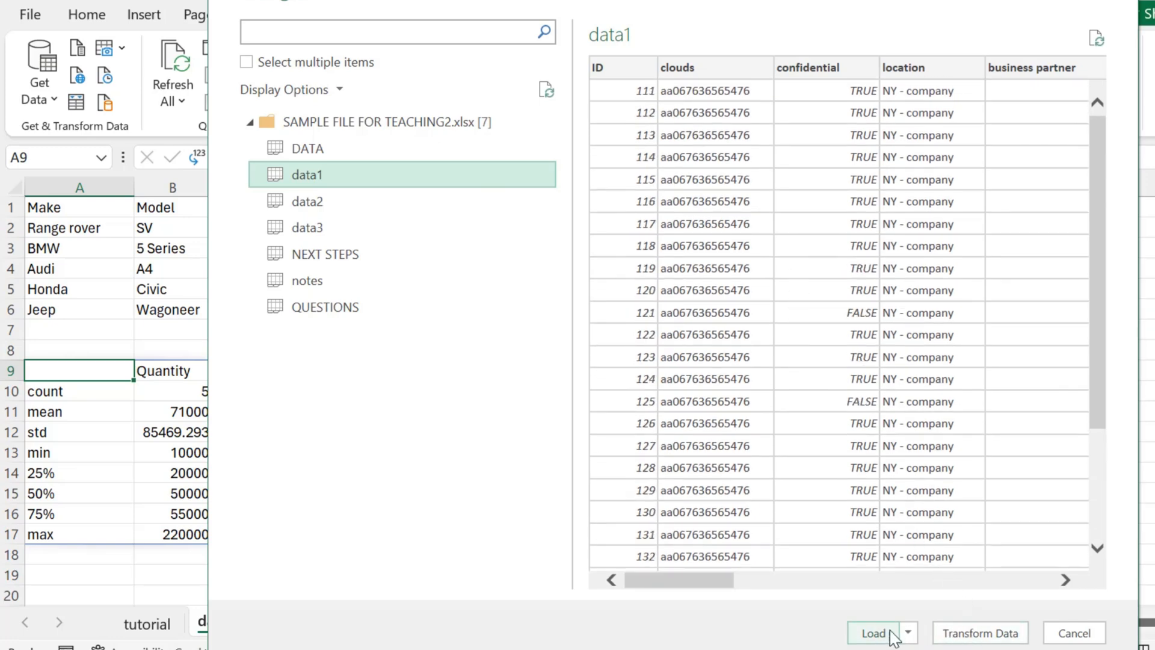
pyautogui.click(874, 633)
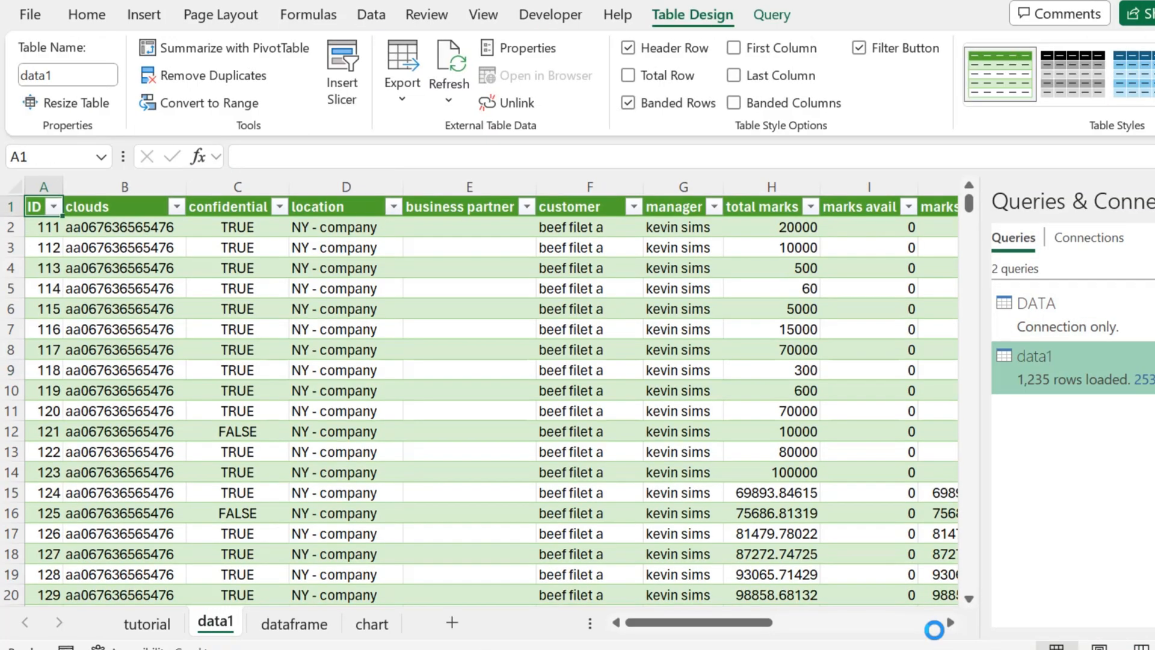
pyautogui.scroll(-3)
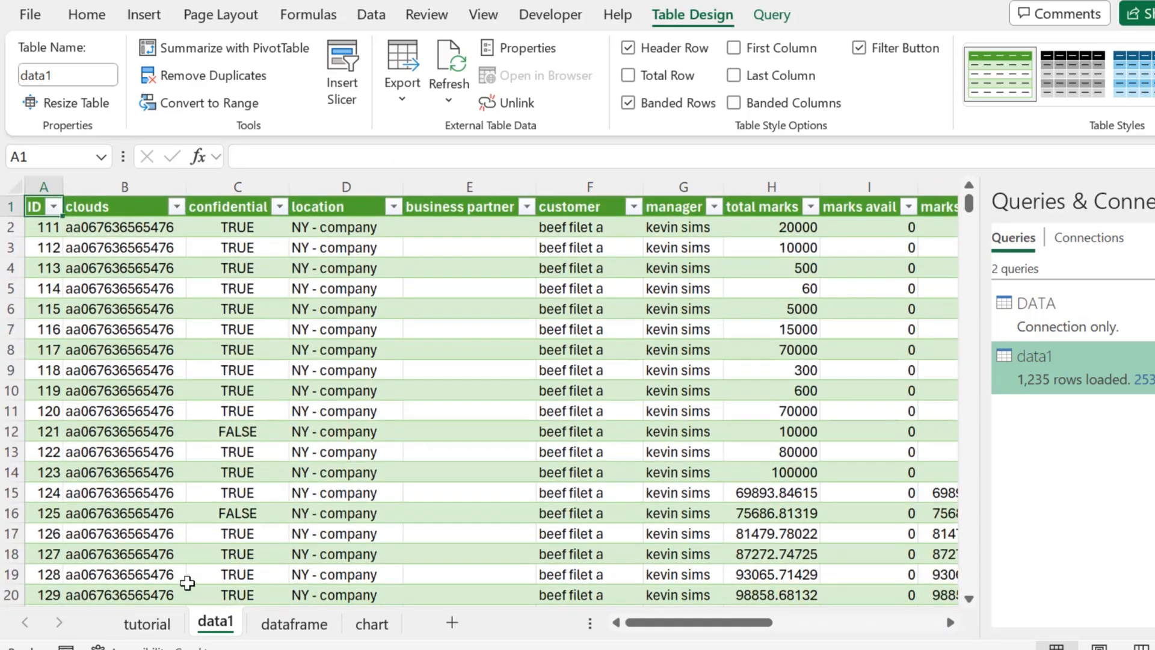
# Review the tutorial and dataframe sheets and return to the Data ribbon
pyautogui.click(162, 623)
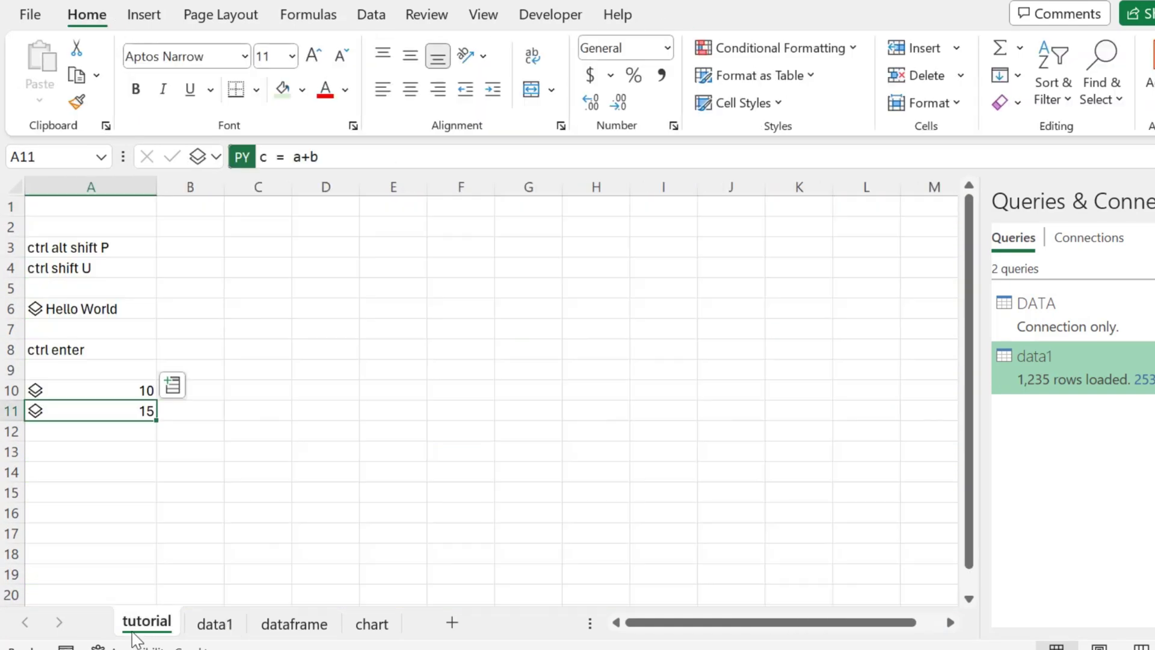
pyautogui.click(294, 623)
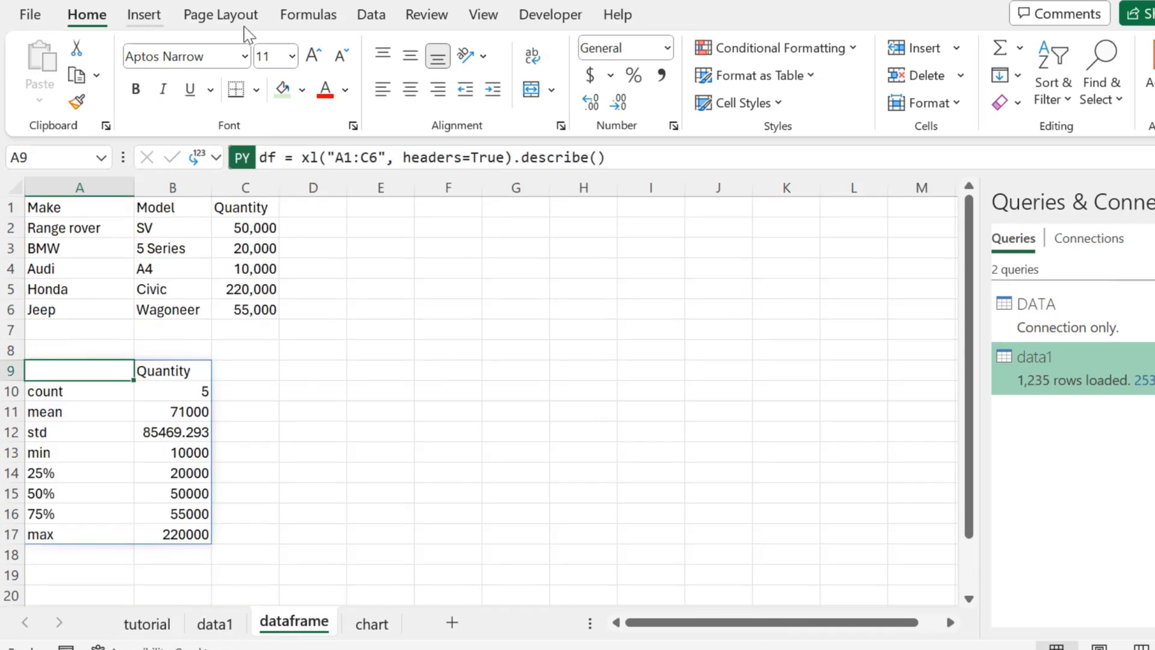
pyautogui.click(370, 14)
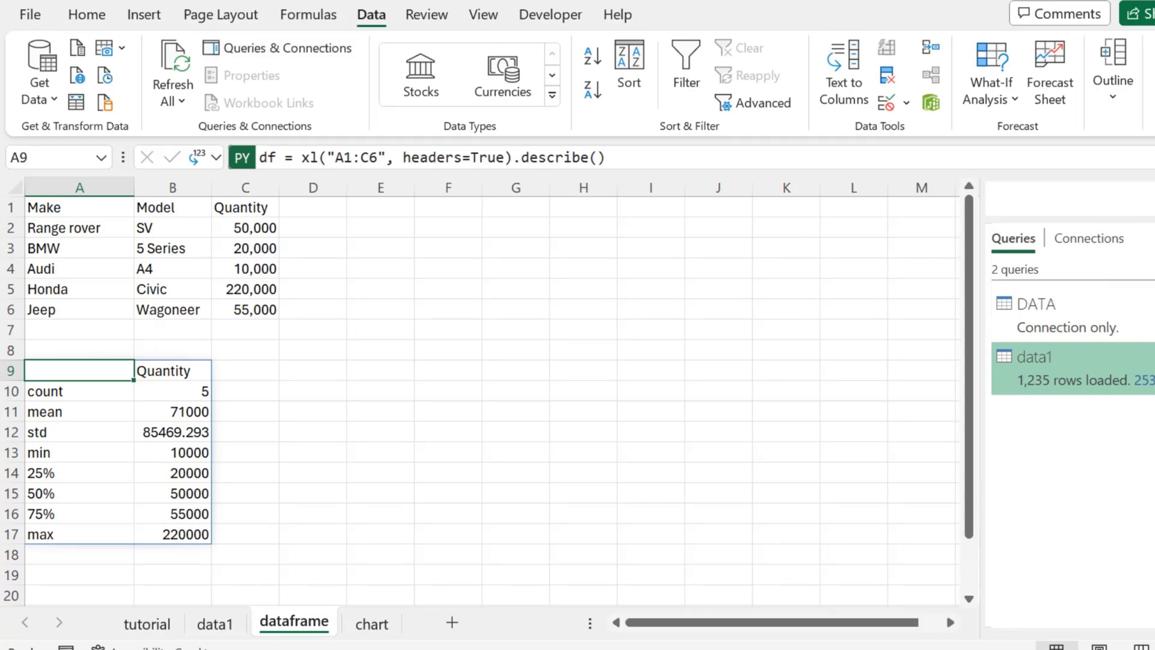
# Read the '10 minutes to pandas' guide in Chrome down to the DataFrame dtypes example
pyautogui.click(39, 82)
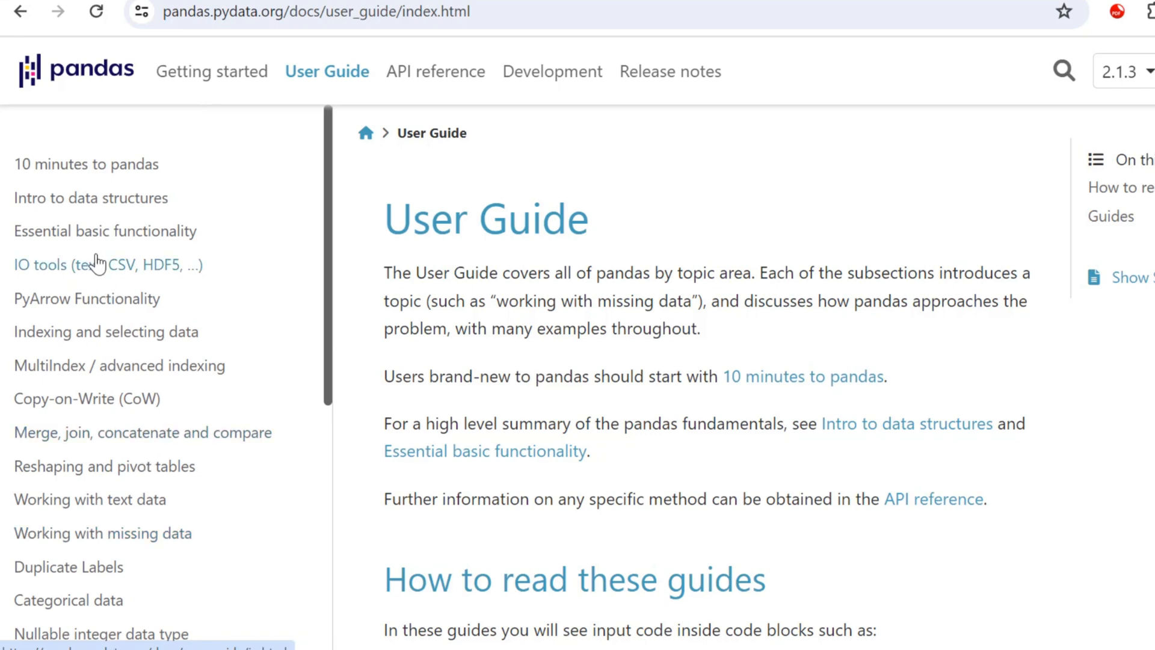
pyautogui.click(87, 164)
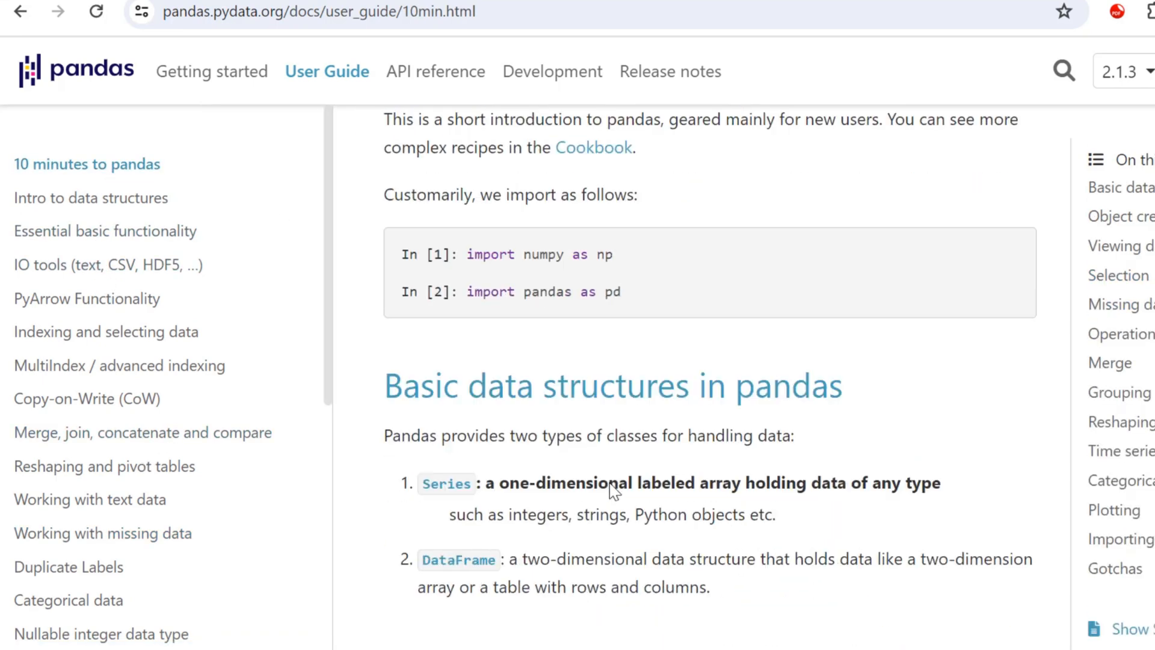
pyautogui.scroll(-3)
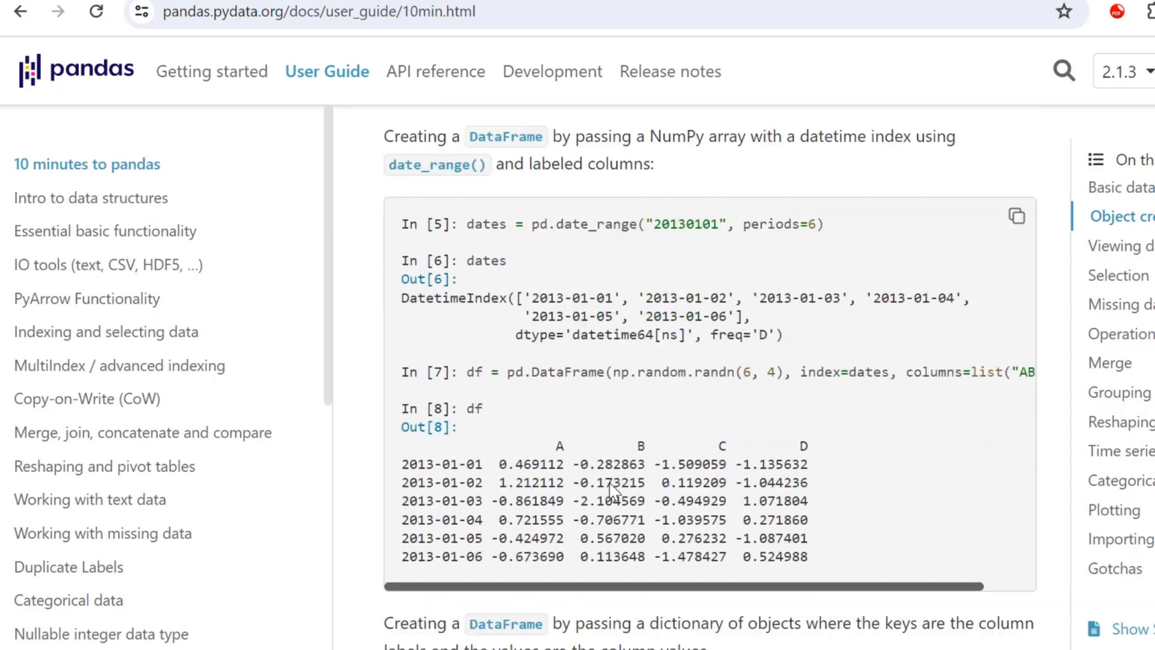
pyautogui.scroll(-3)
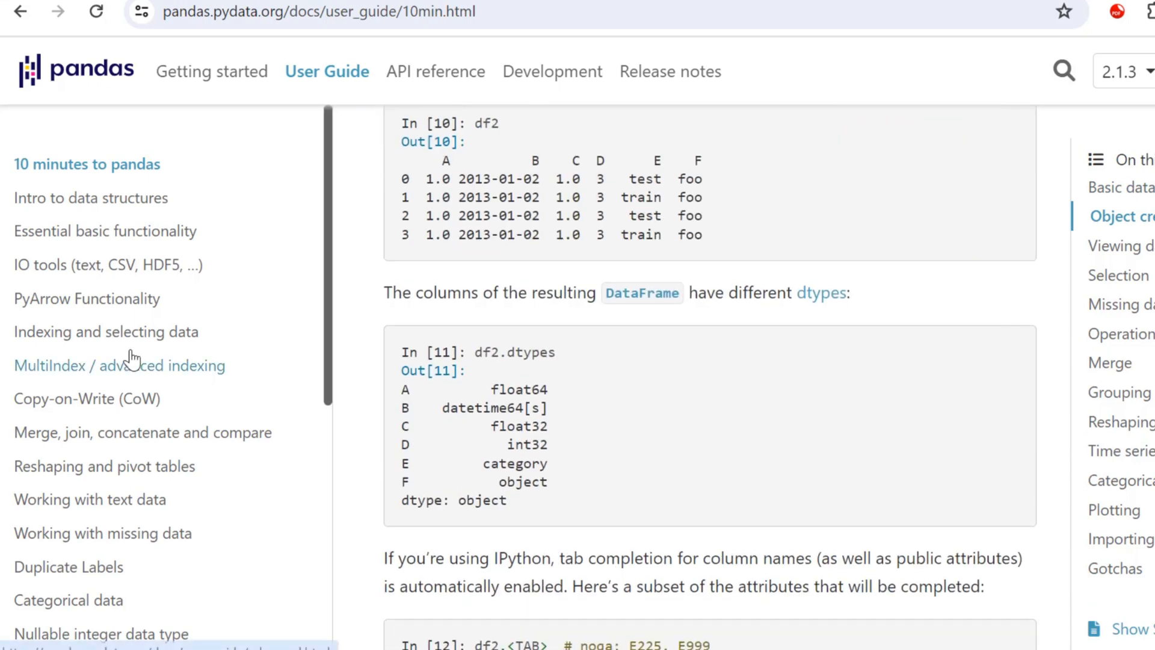
pyautogui.moveTo(172, 570)
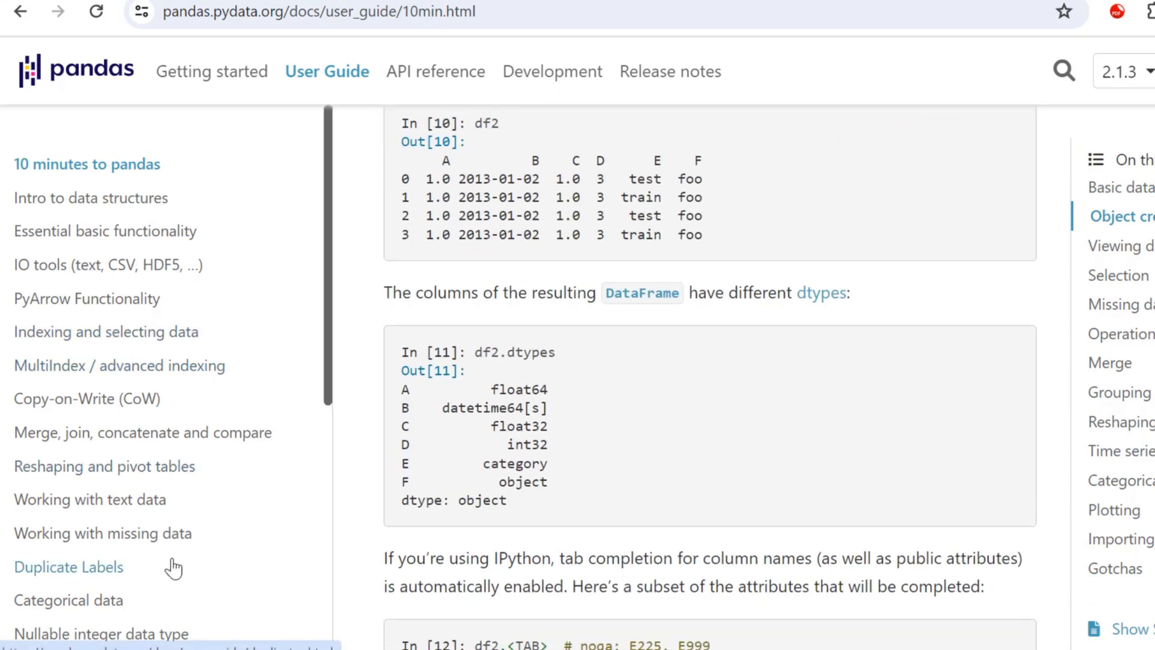
pyautogui.scroll(-3)
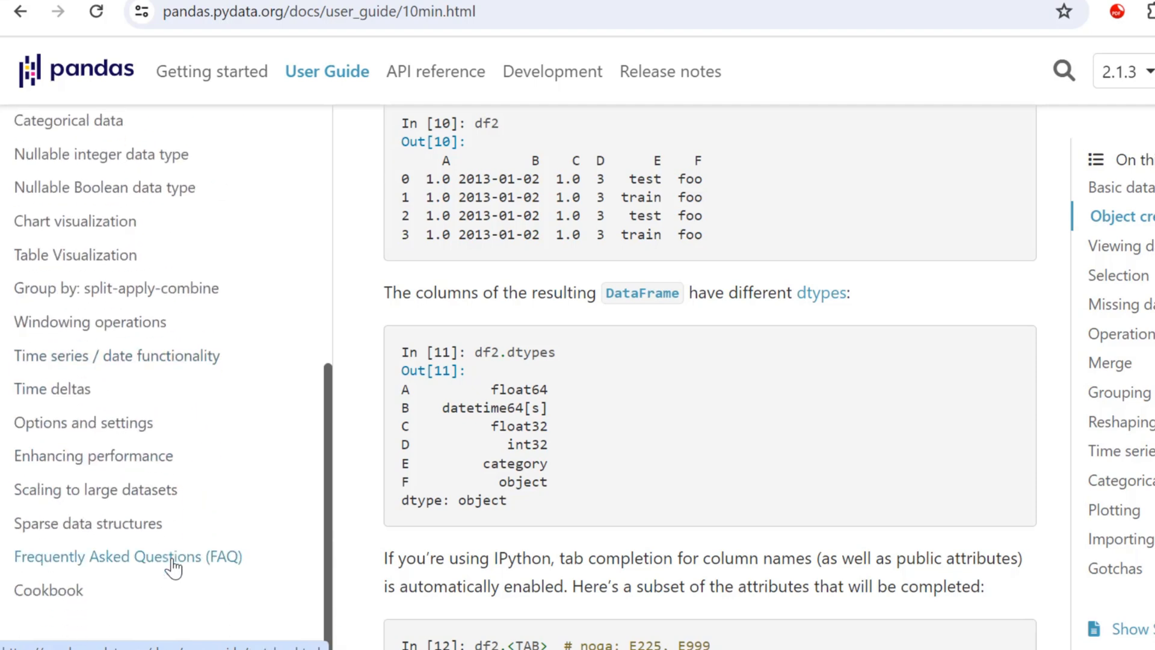
pyautogui.moveTo(695, 476)
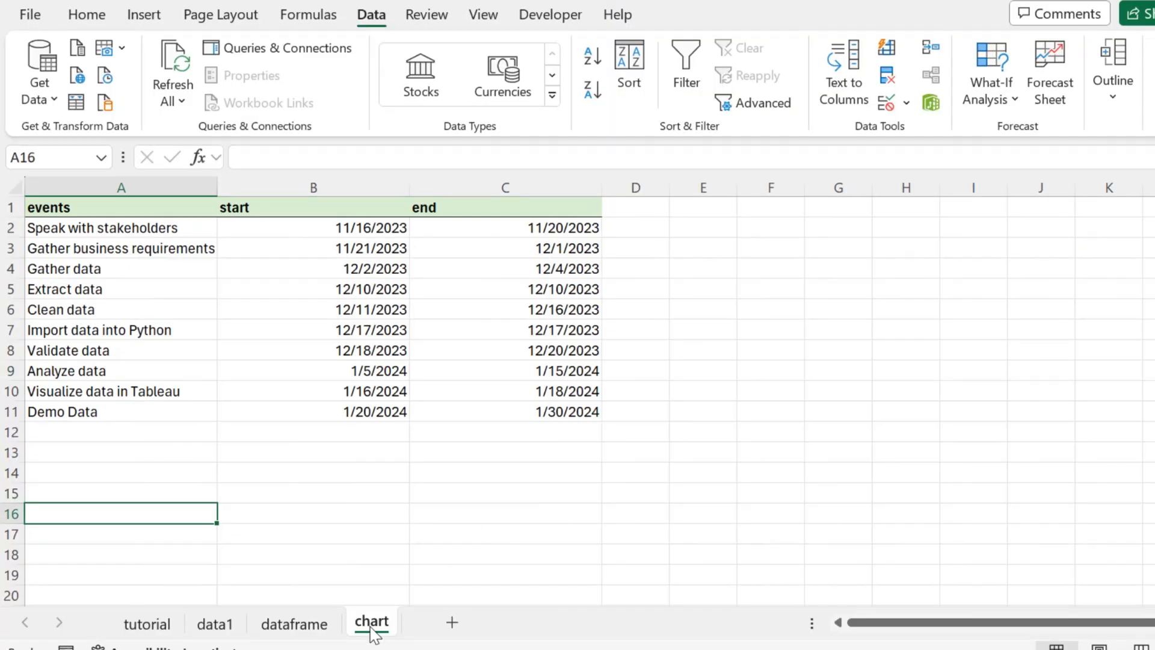
# Try Recommended Charts on the events table A1:C11 and dismiss the no-recommendations message
pyautogui.click(87, 15)
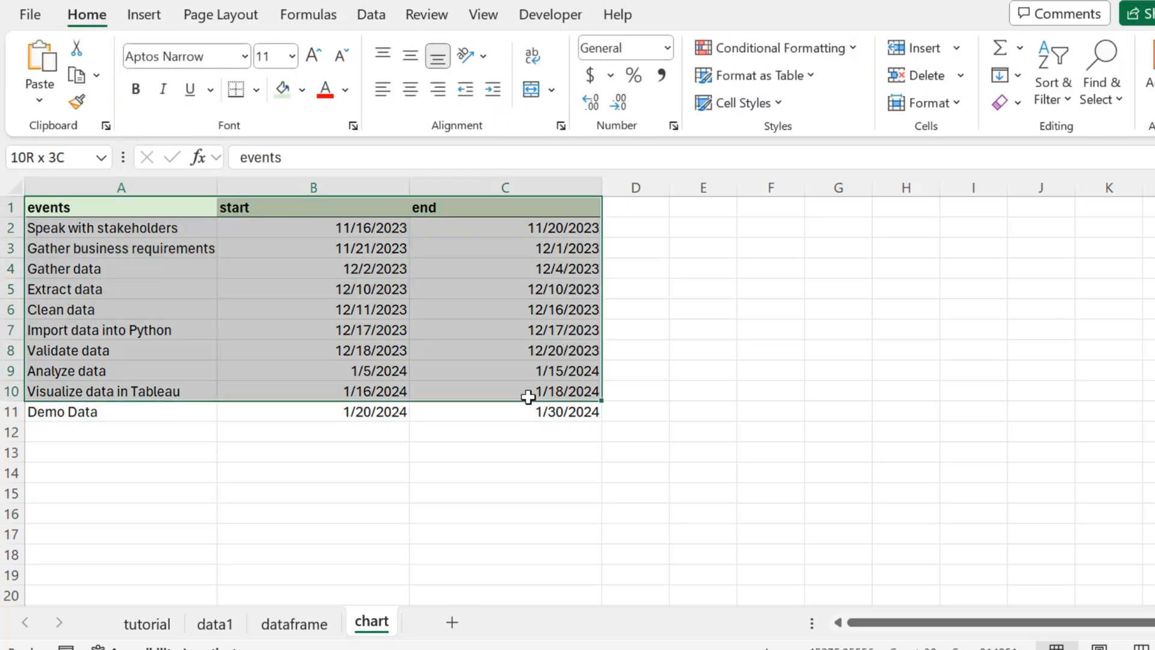
pyautogui.click(144, 15)
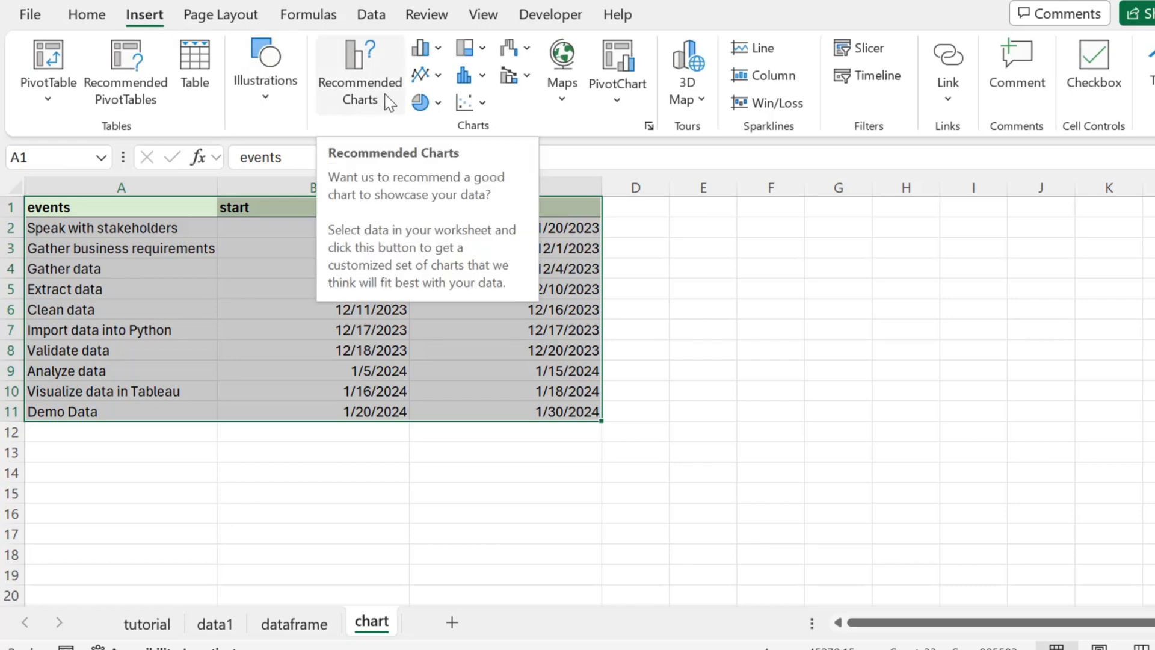
pyautogui.moveTo(563, 107)
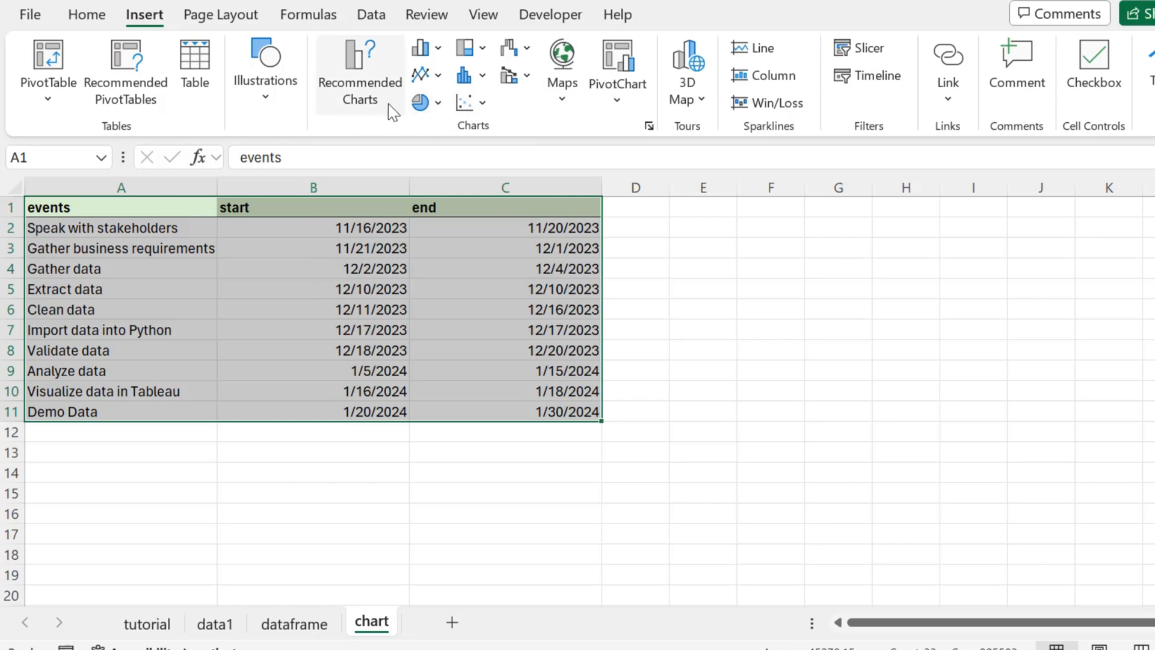
pyautogui.click(359, 66)
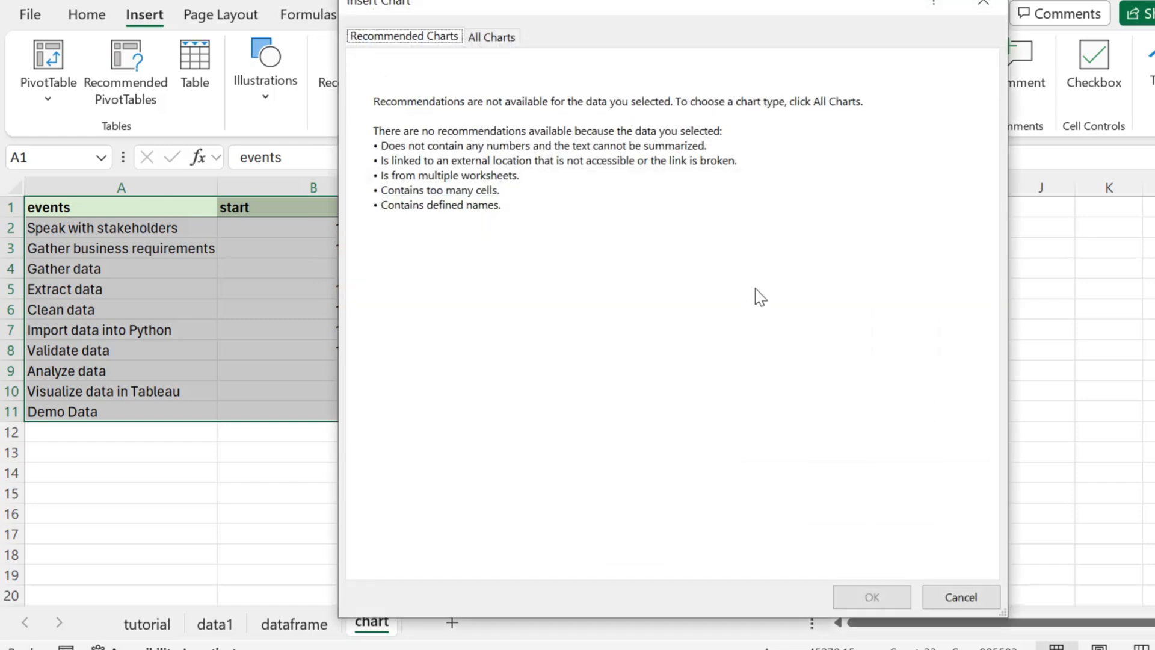
pyautogui.moveTo(777, 324)
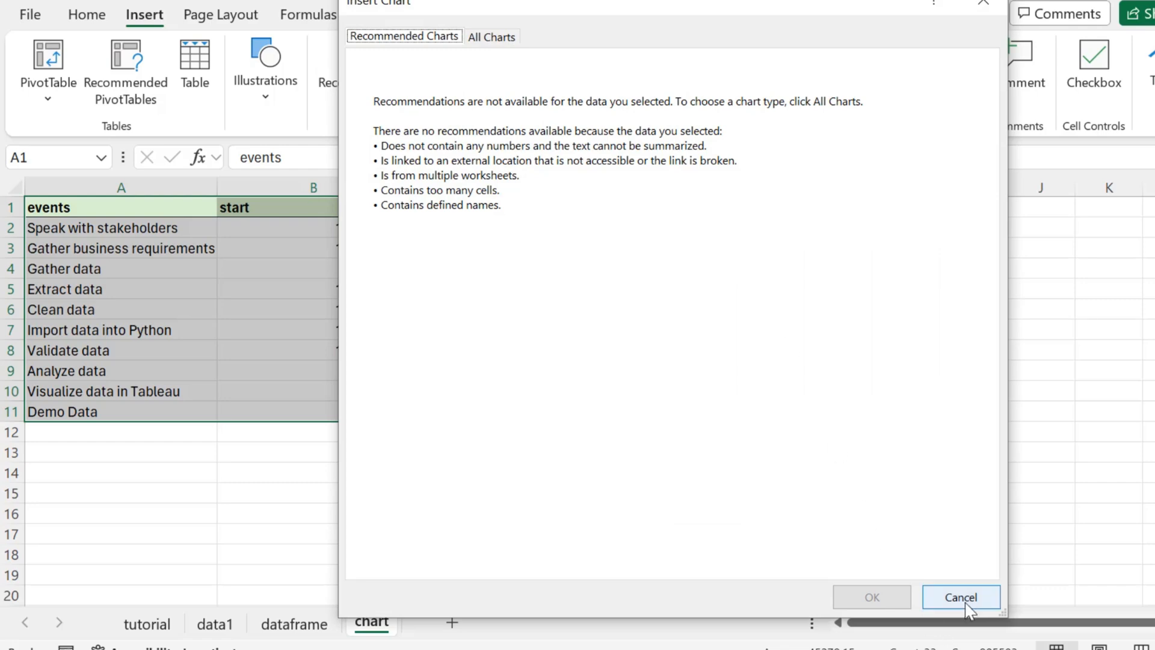
pyautogui.click(961, 595)
pyautogui.write('=')
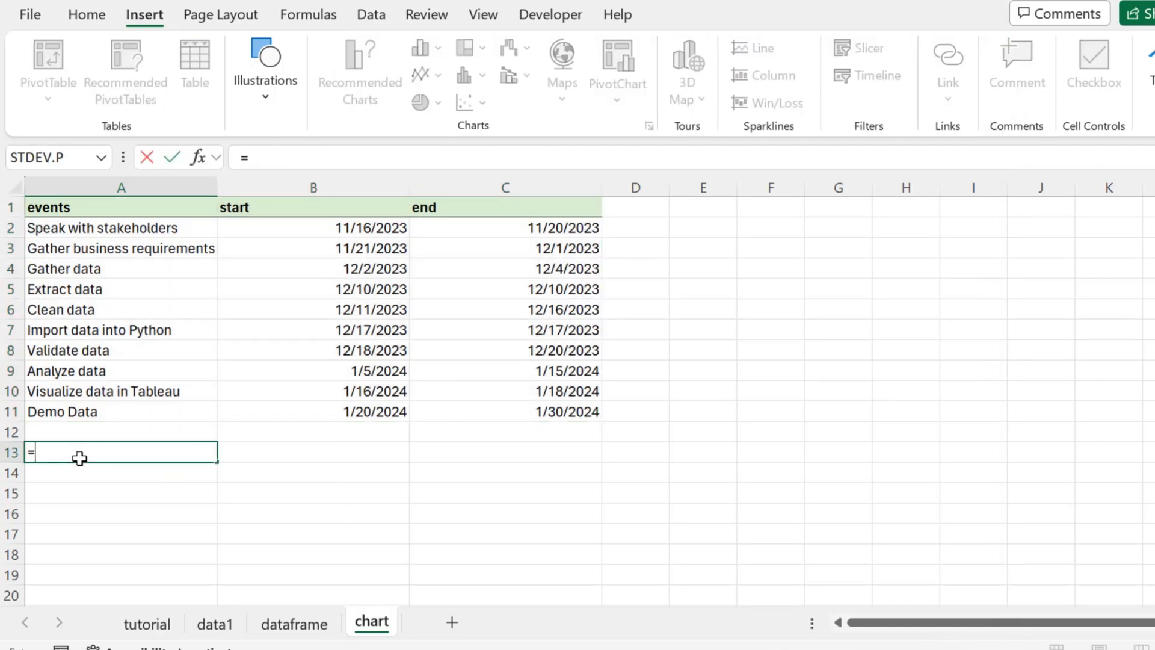
# Enter a =PY cell in A13 that loads the events table into a DataFrame with df = xl(...)
pyautogui.write('PY')
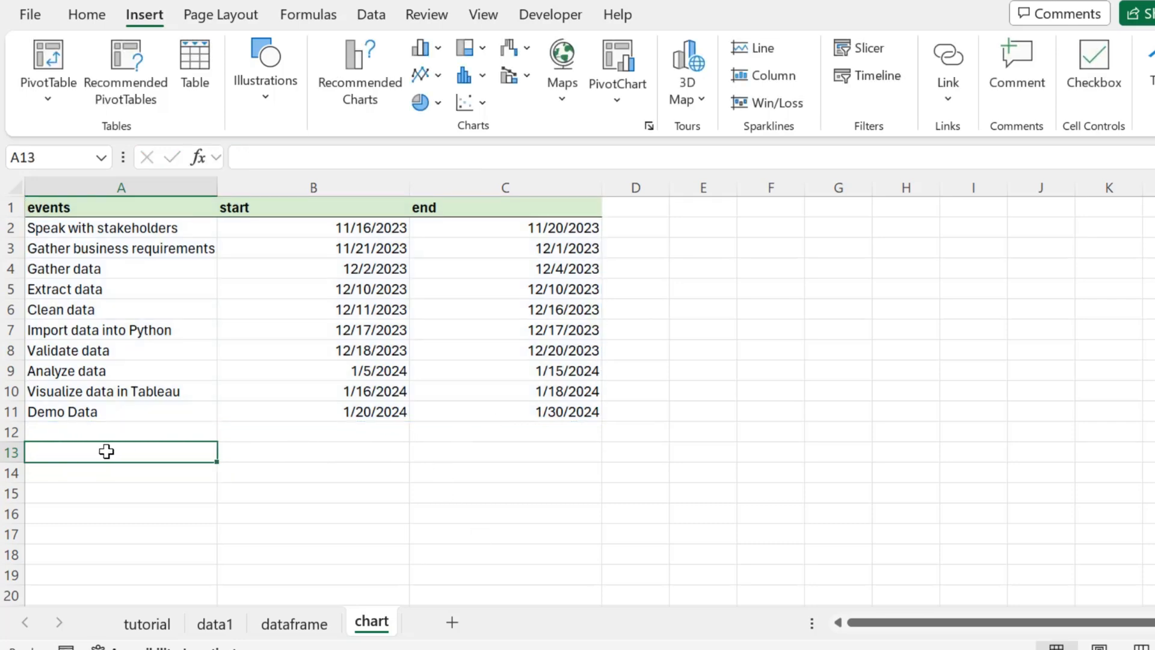
pyautogui.write('df')
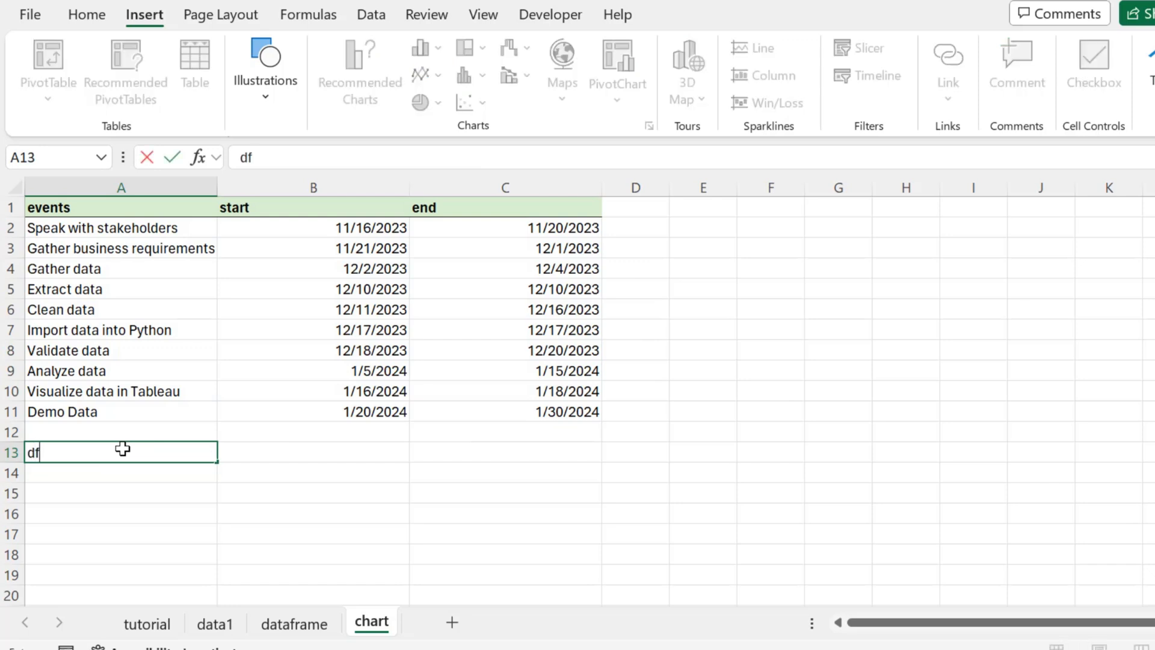
pyautogui.write('=')
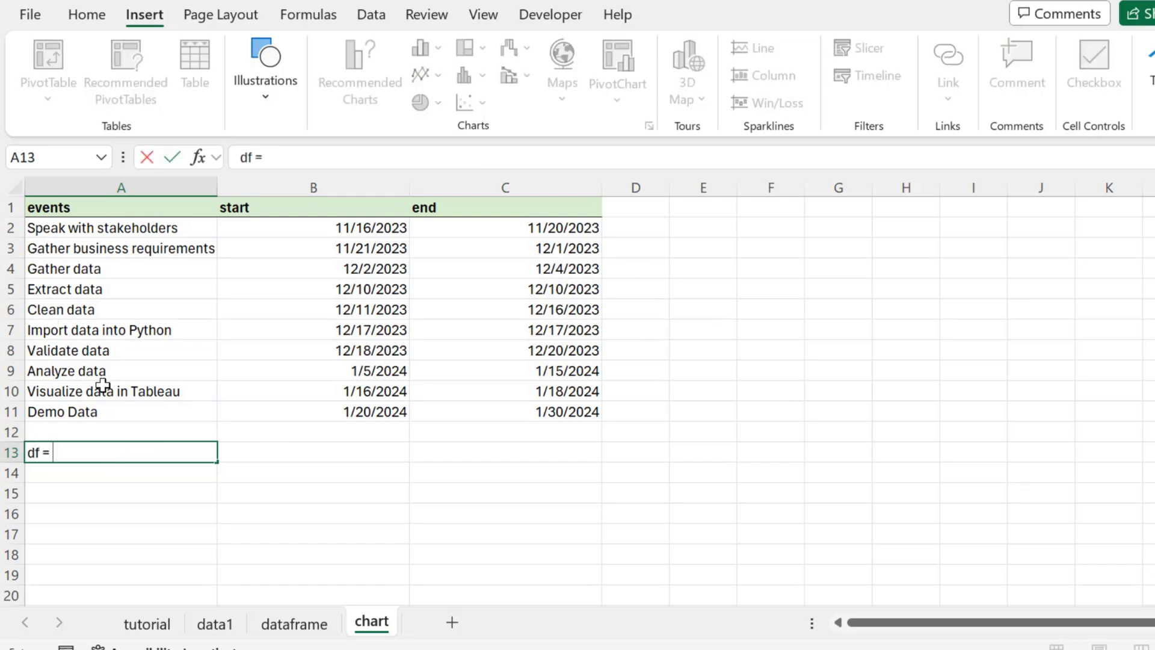
pyautogui.write('=p')
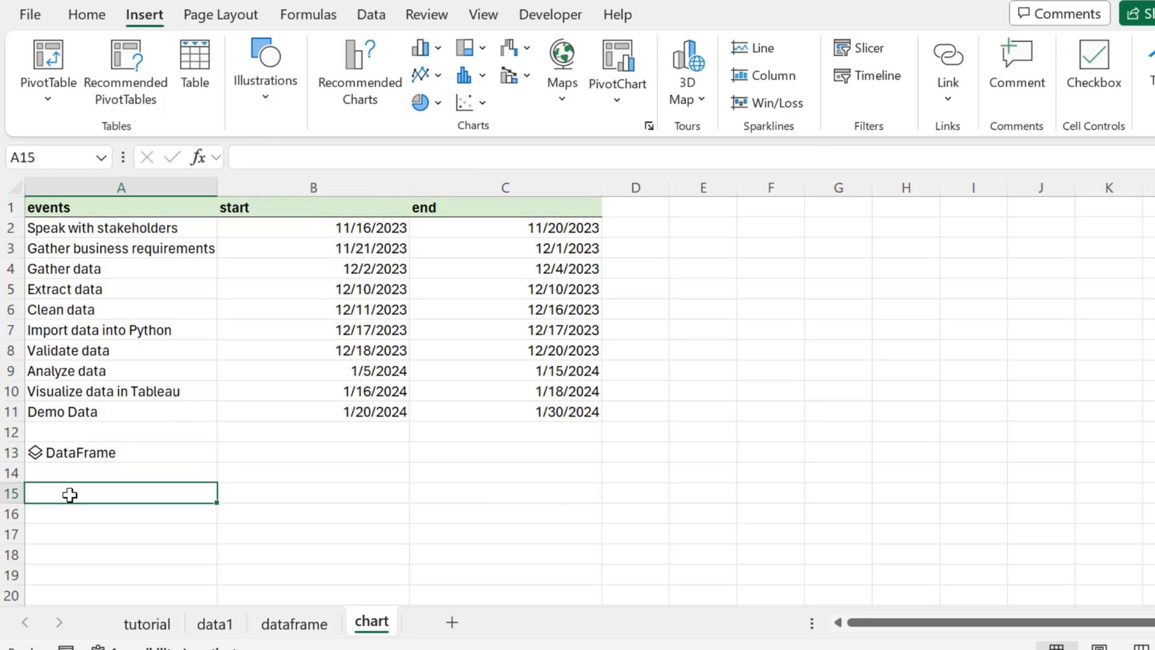
pyautogui.write('=')
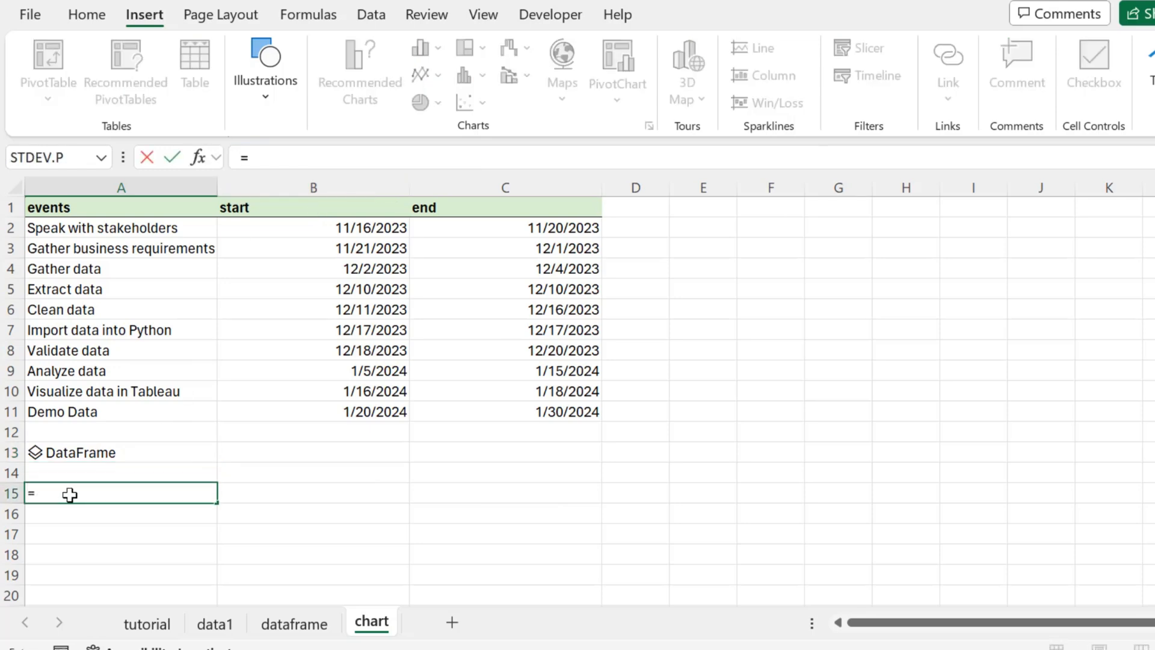
pyautogui.write('py')
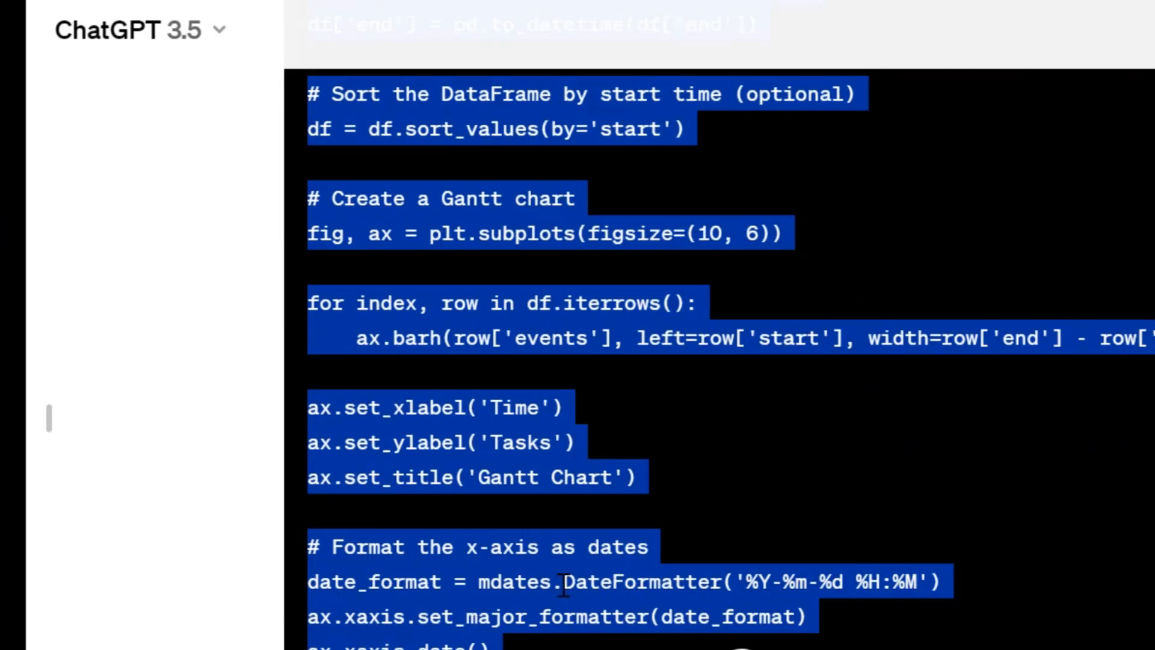
# Copy ChatGPT's matplotlib Gantt chart code ending with plt.show() into the Python editor for A15
pyautogui.scroll(-3)
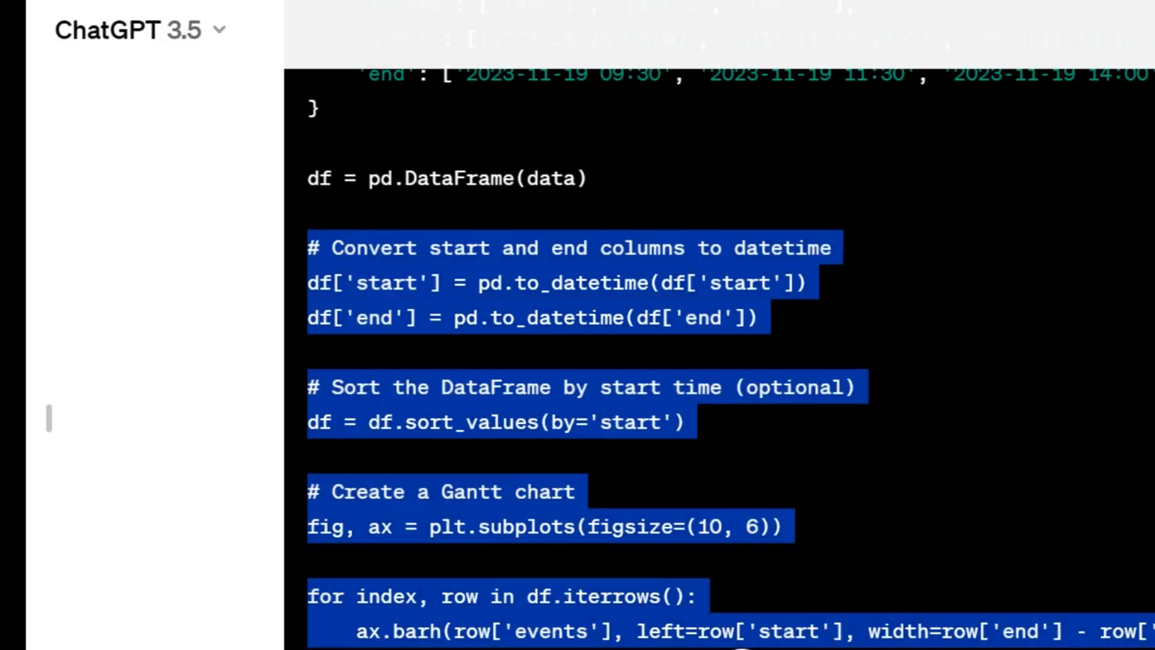
pyautogui.scroll(-3)
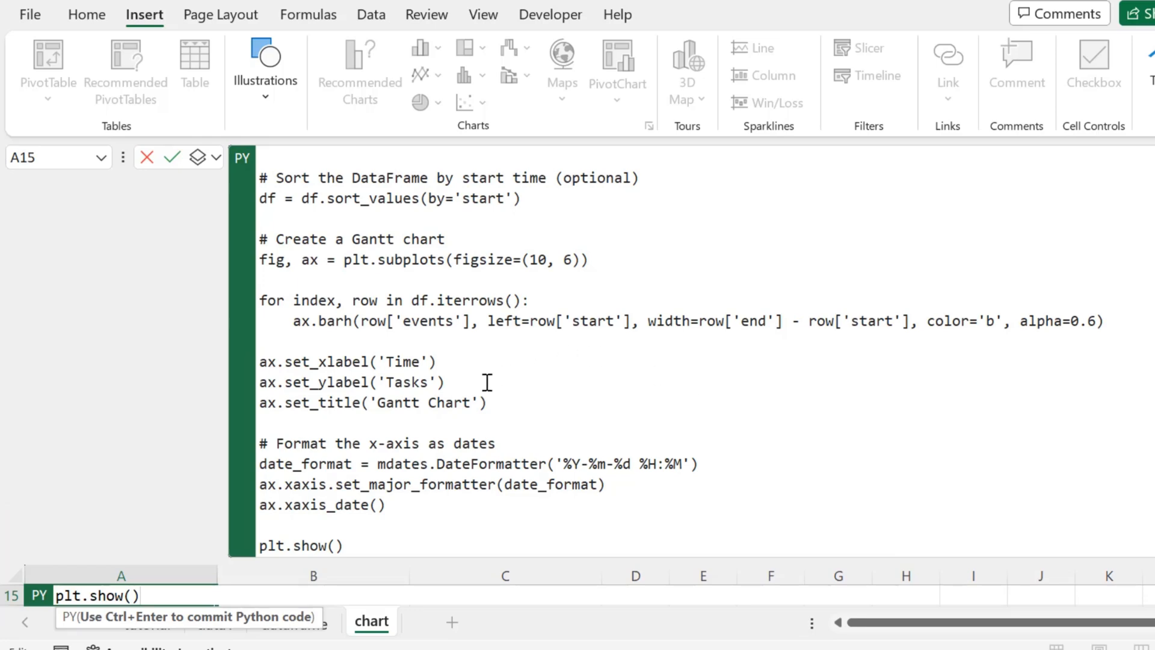
# Add a Python cell in A14 with 'import matplotlib.dates as mdates', then return to the failing A15 cell
pyautogui.click(309, 199)
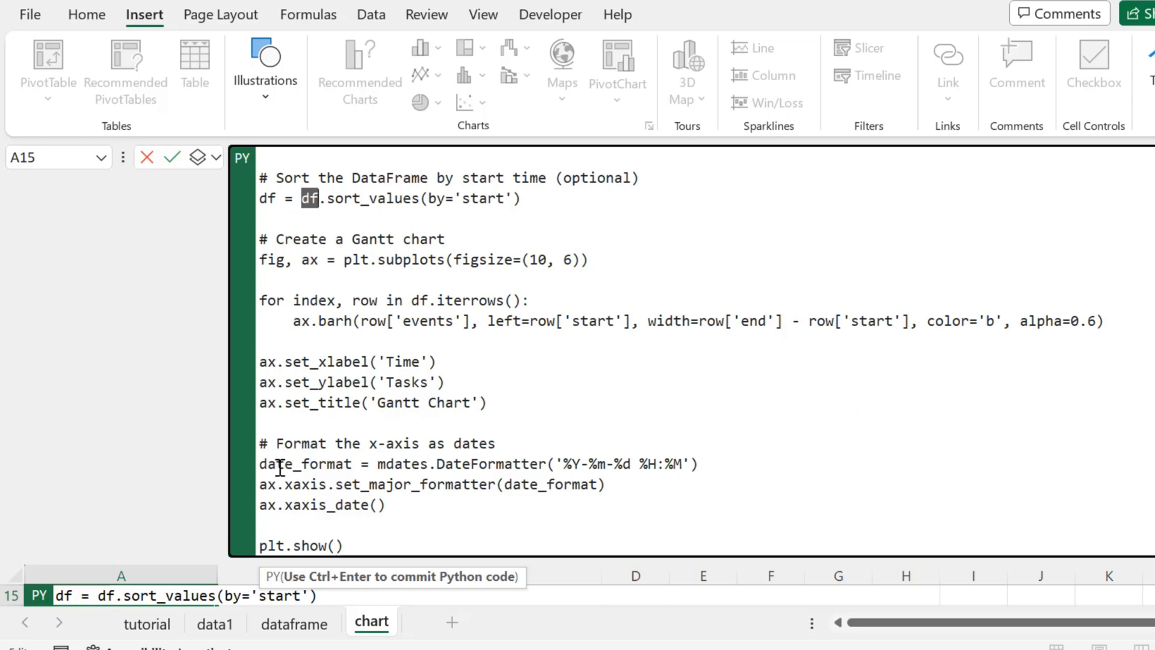
pyautogui.moveTo(278, 463); pyautogui.dragTo(604, 483)
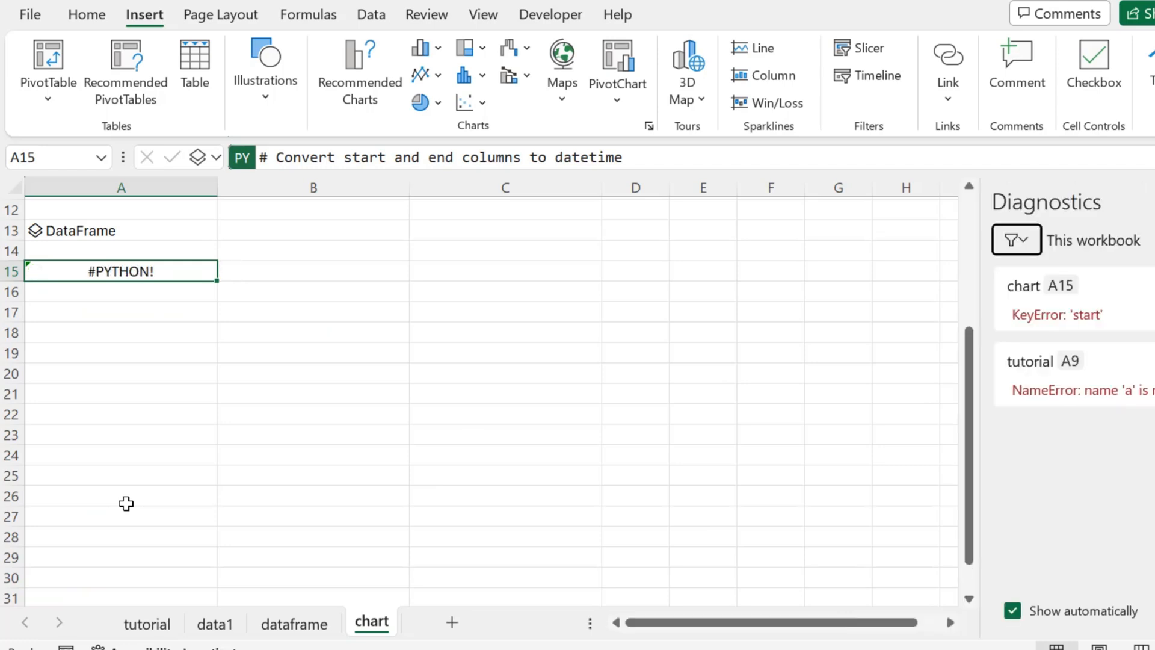
pyautogui.moveTo(469, 413)
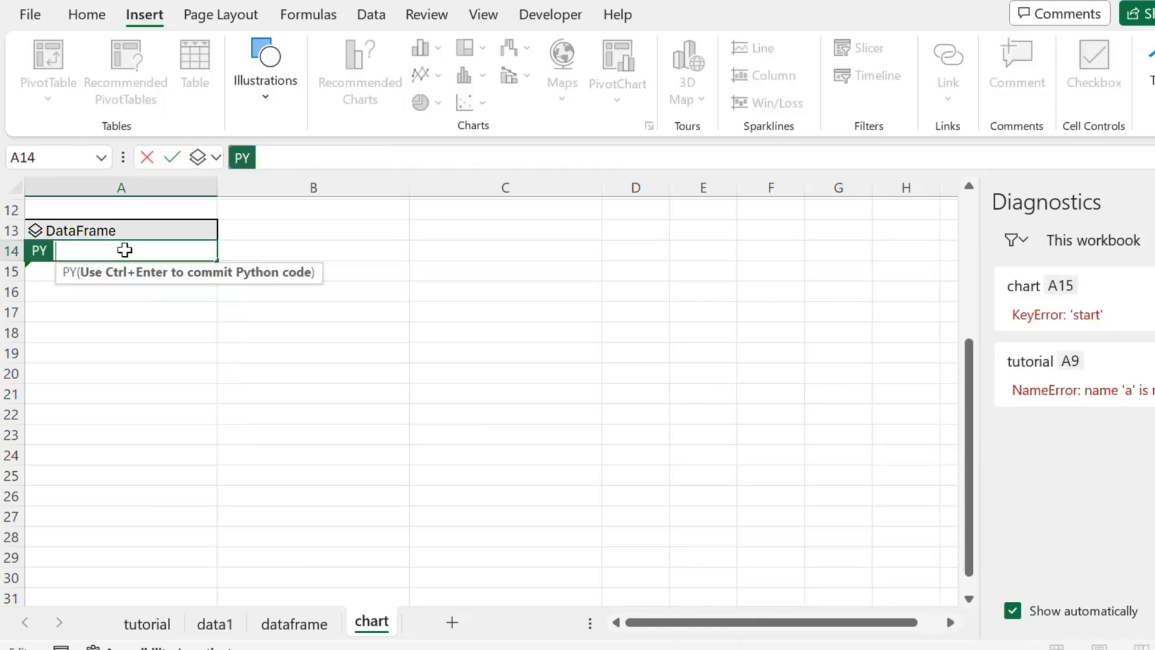
pyautogui.write('import matplotlib.dates as mdates')
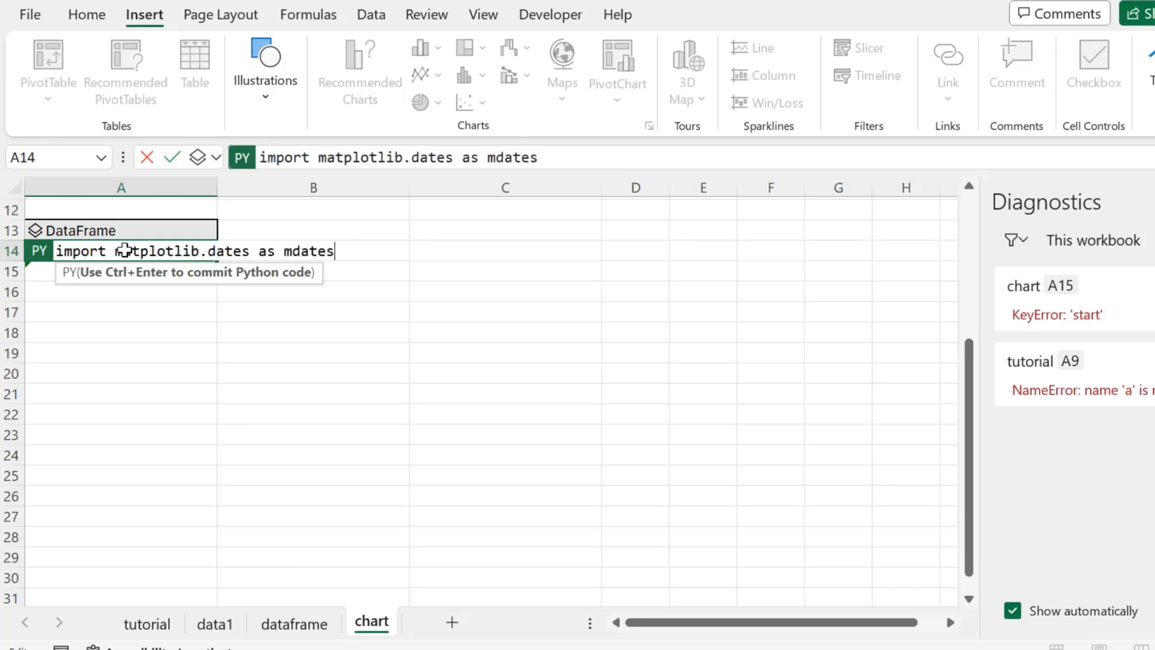
pyautogui.press('Ctrl+Enter')
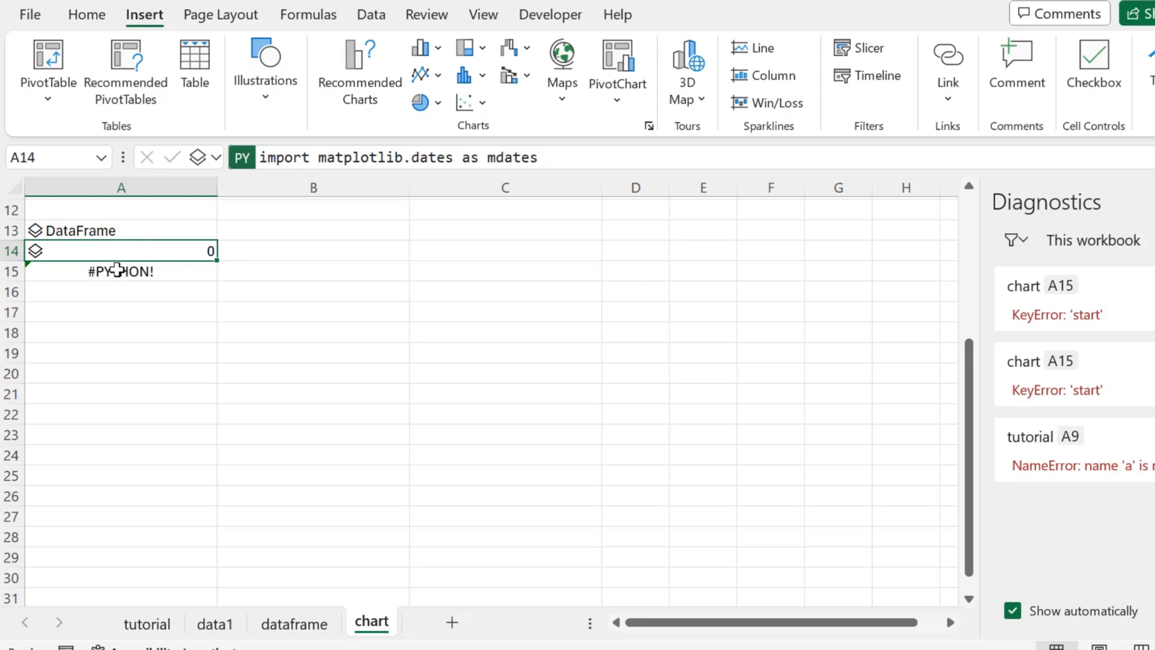
pyautogui.click(118, 272)
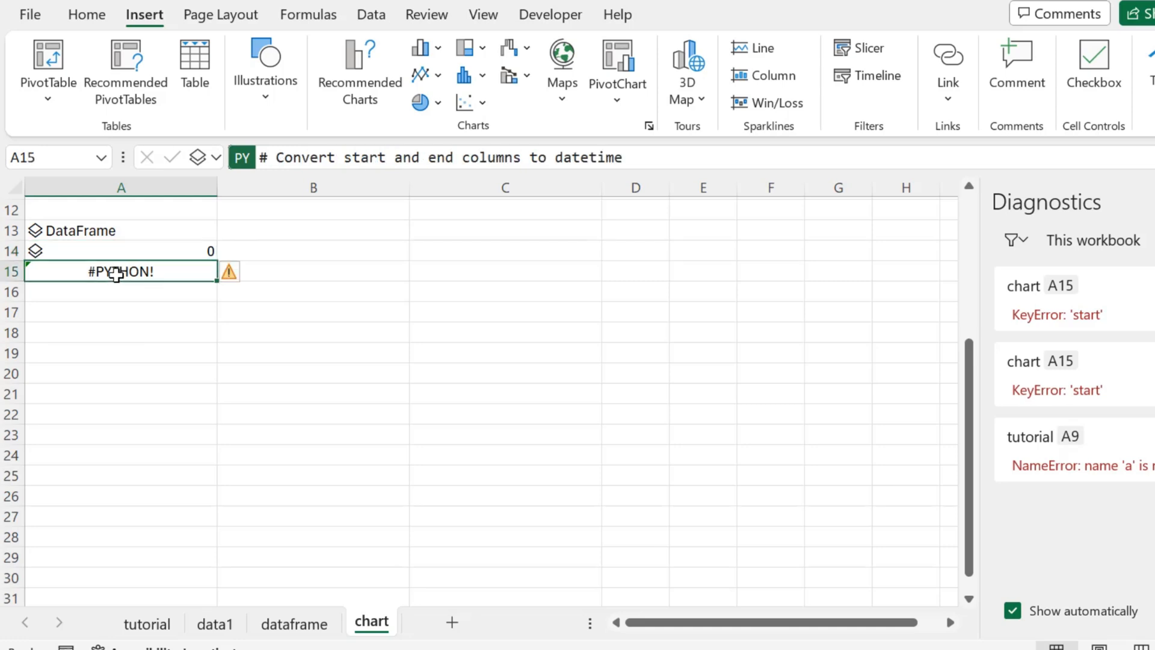
pyautogui.moveTo(154, 266)
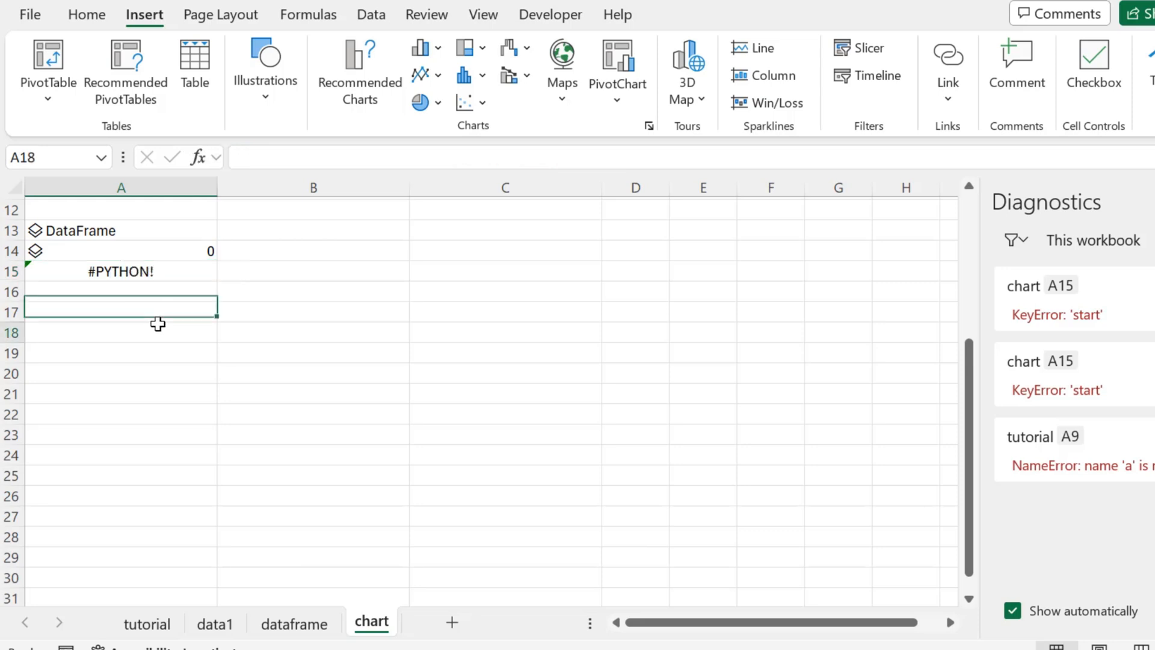
# Change A13 to df = xl("A1:C11", headers=True) so A15's Gantt code returns an Image
pyautogui.click(120, 271)
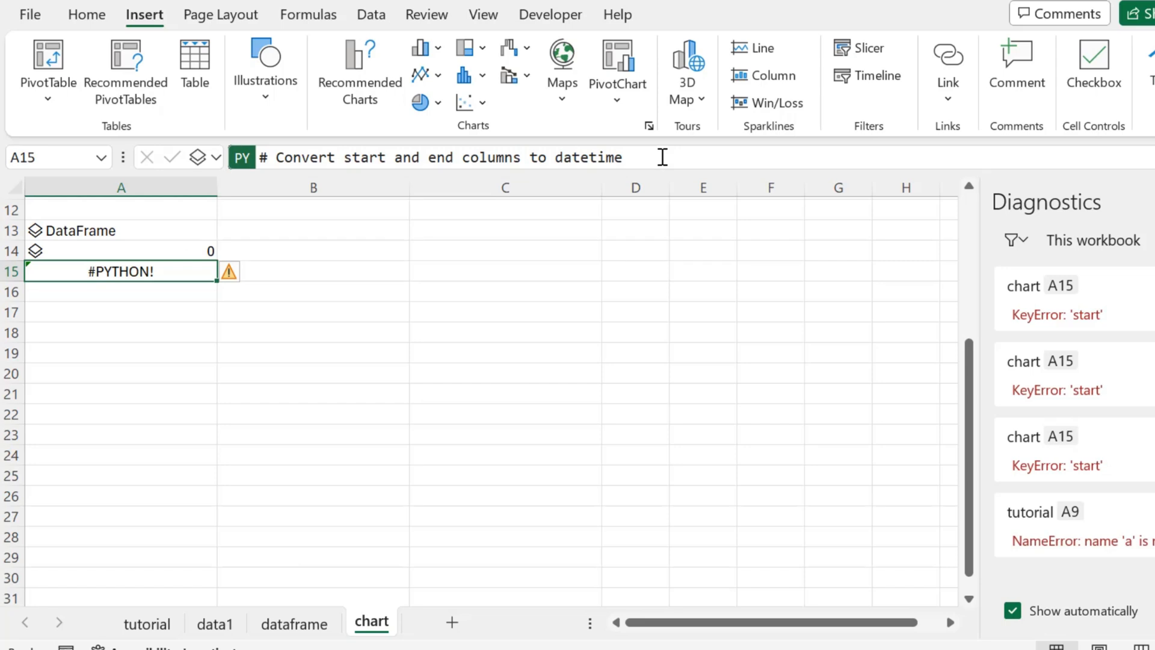
pyautogui.scroll(3)
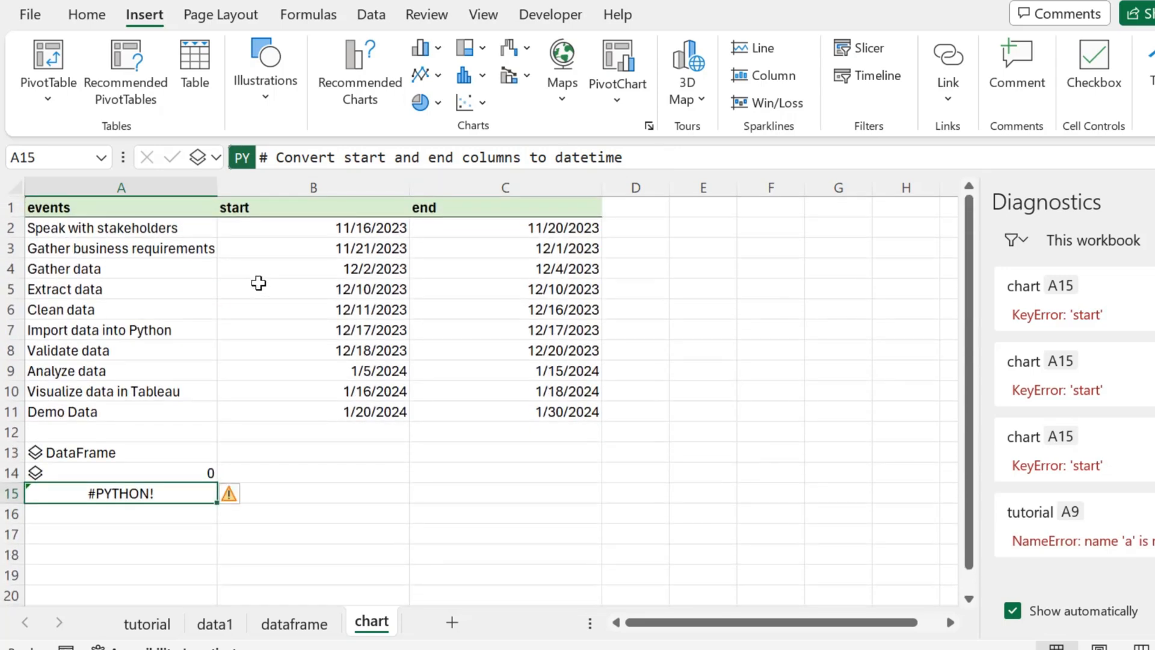
pyautogui.moveTo(257, 282)
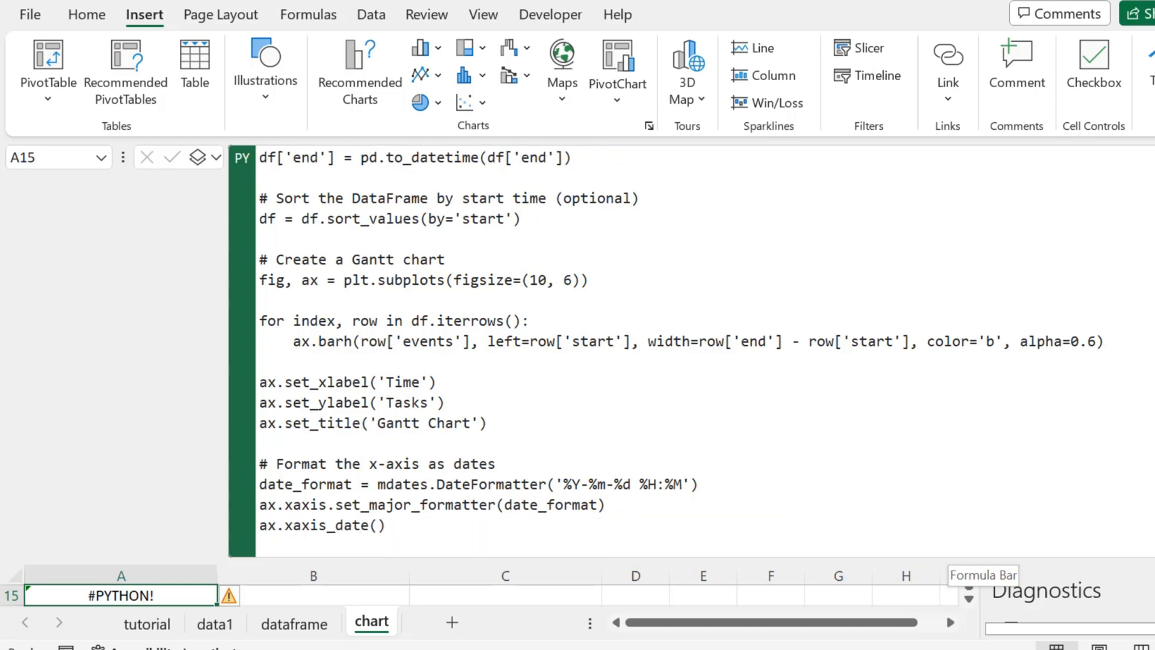
pyautogui.scroll(-3)
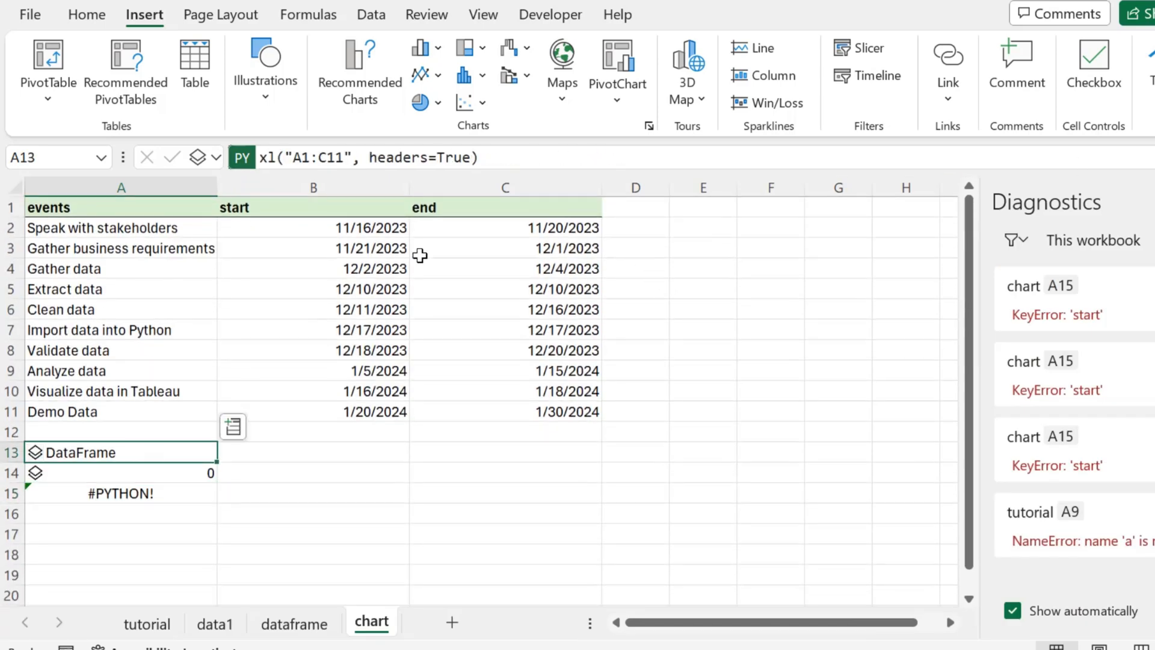
pyautogui.moveTo(154, 253)
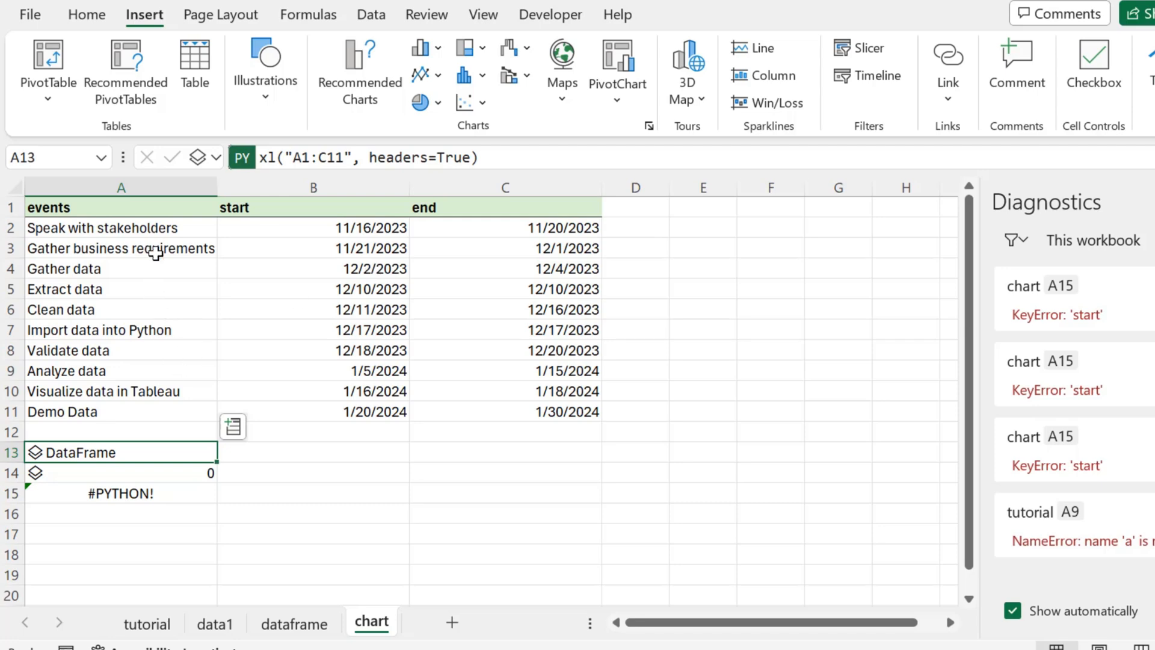
pyautogui.click(148, 472)
pyautogui.write('df ')
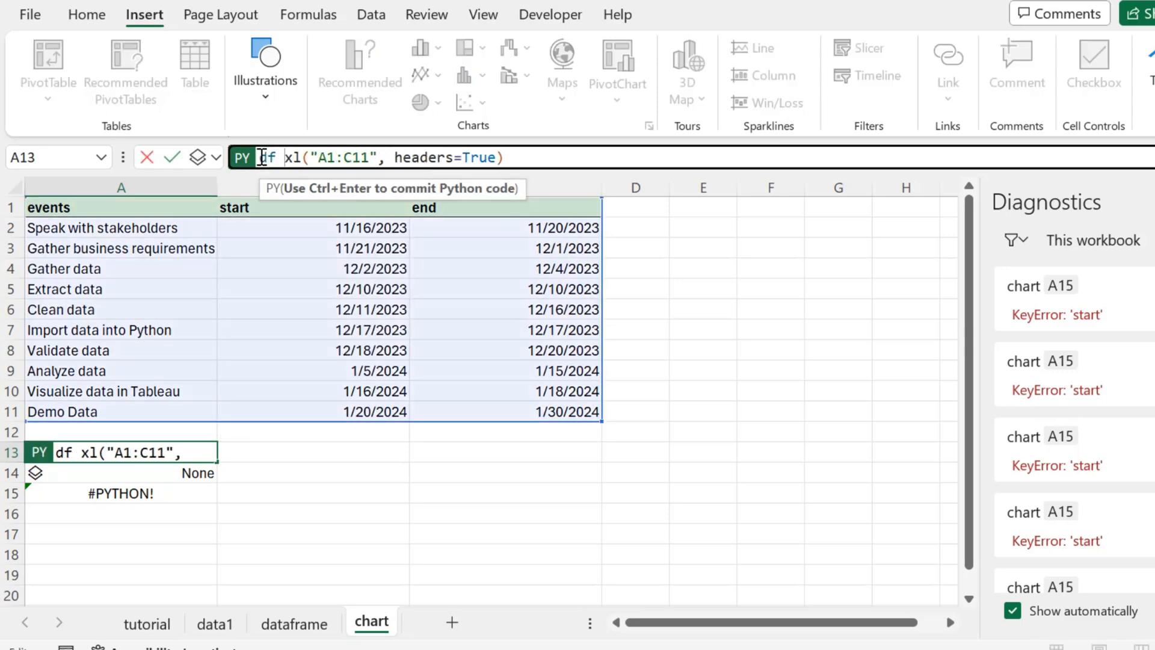
pyautogui.write('=')
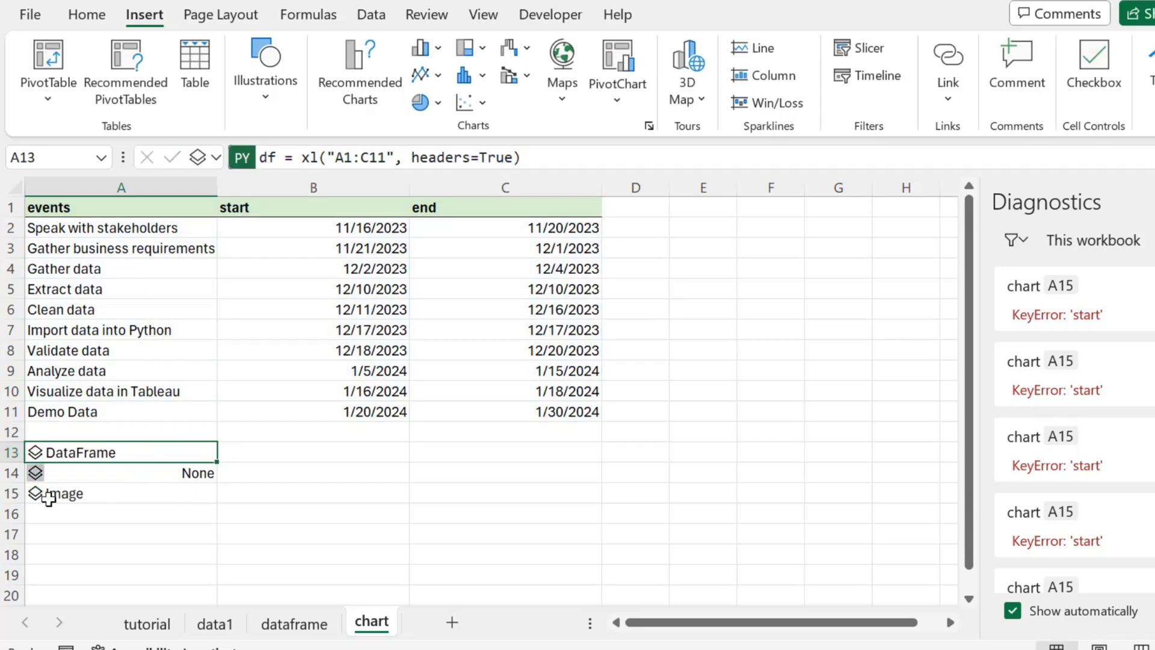
pyautogui.moveTo(43, 513)
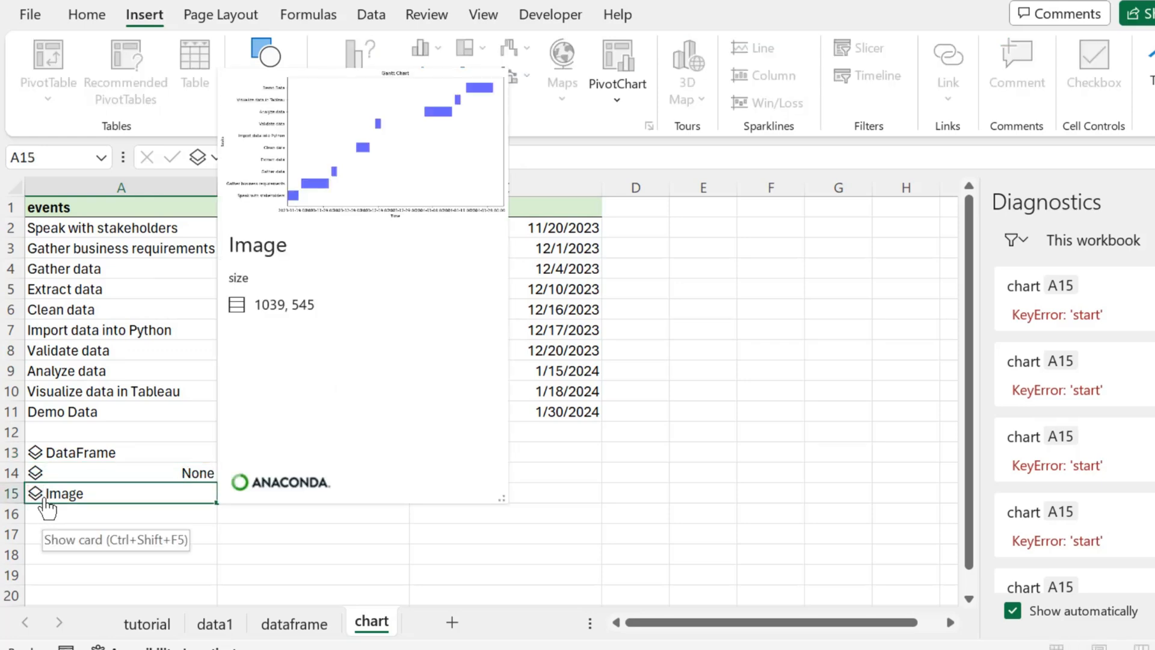
pyautogui.moveTo(500, 500)
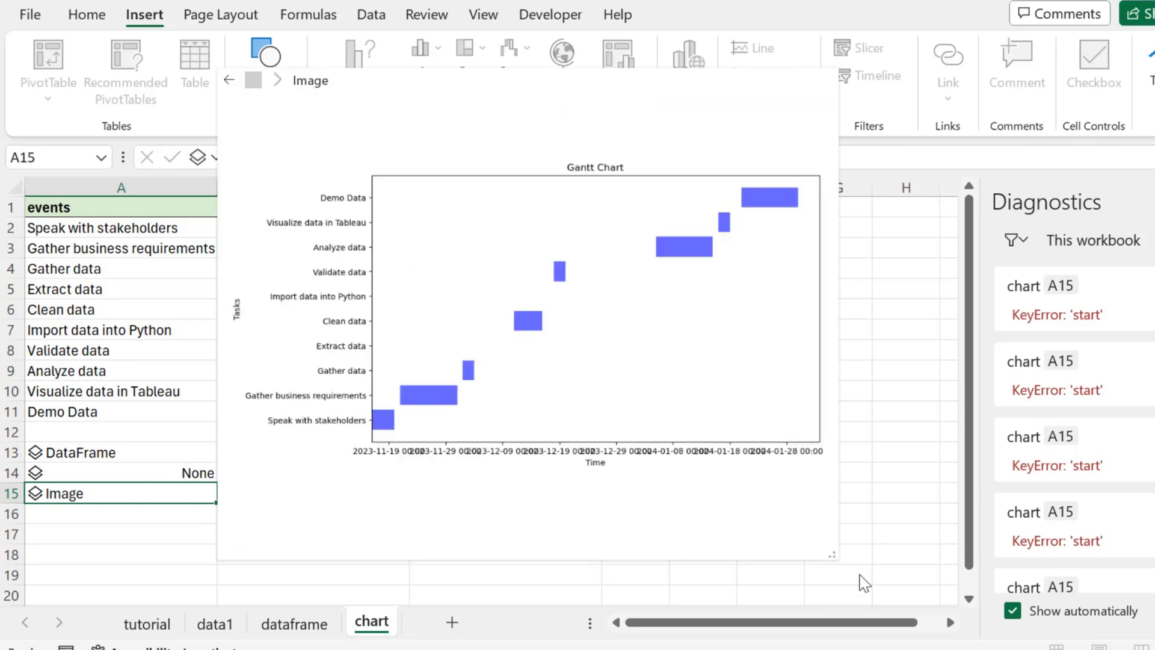
pyautogui.moveTo(840, 568)
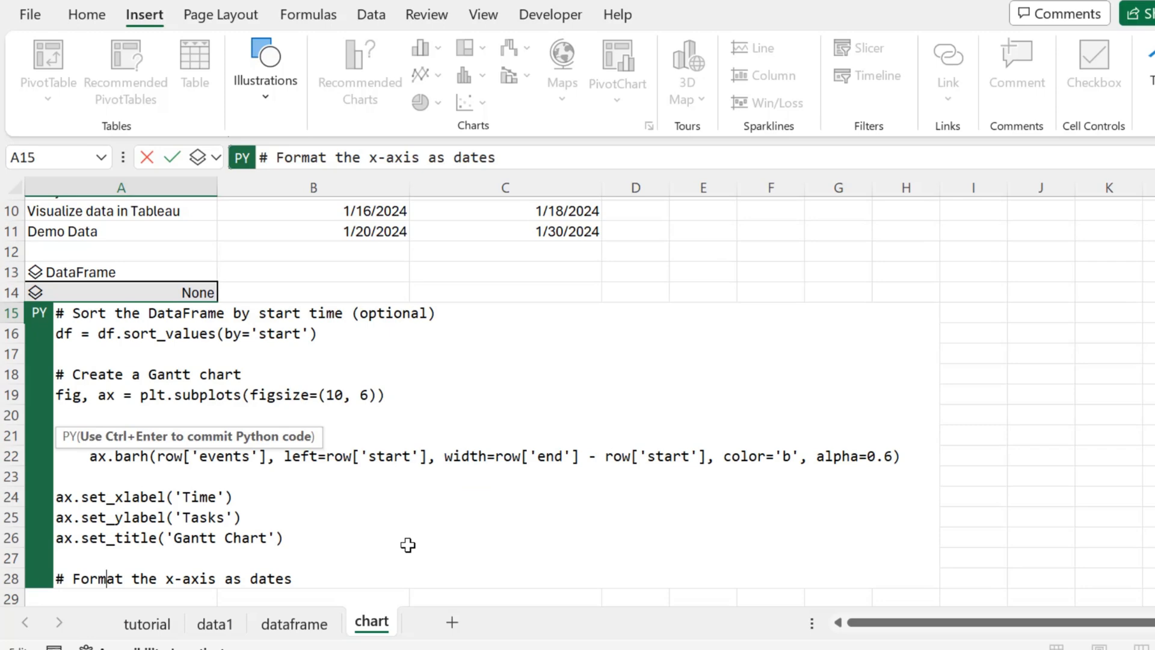
# Trim A15's date format from '%Y-%m-%d %H:%M' to '%Y-%m-%d' and regenerate the chart
pyautogui.scroll(-3)
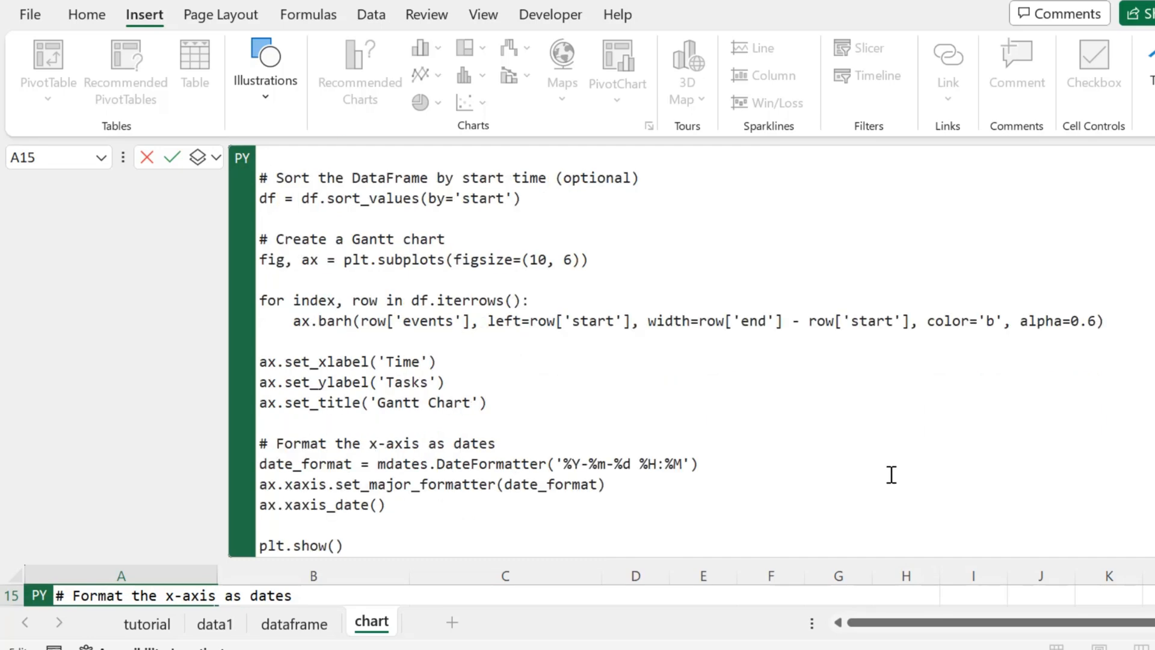
pyautogui.doubleClick(663, 464)
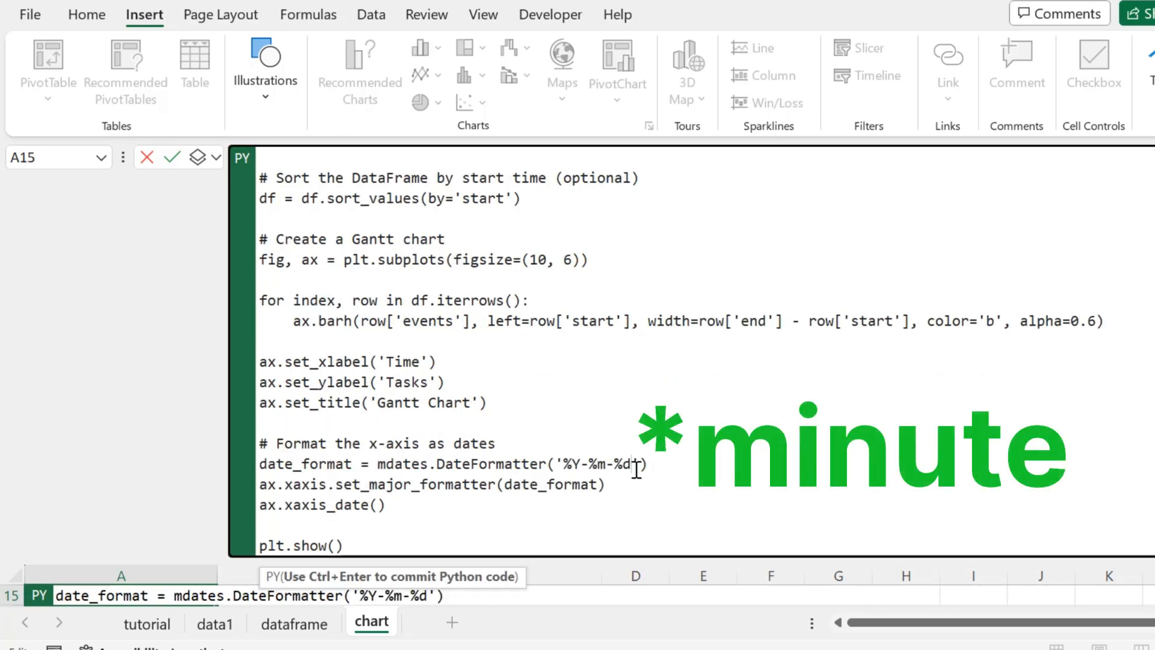
pyautogui.press('Ctrl+Enter')
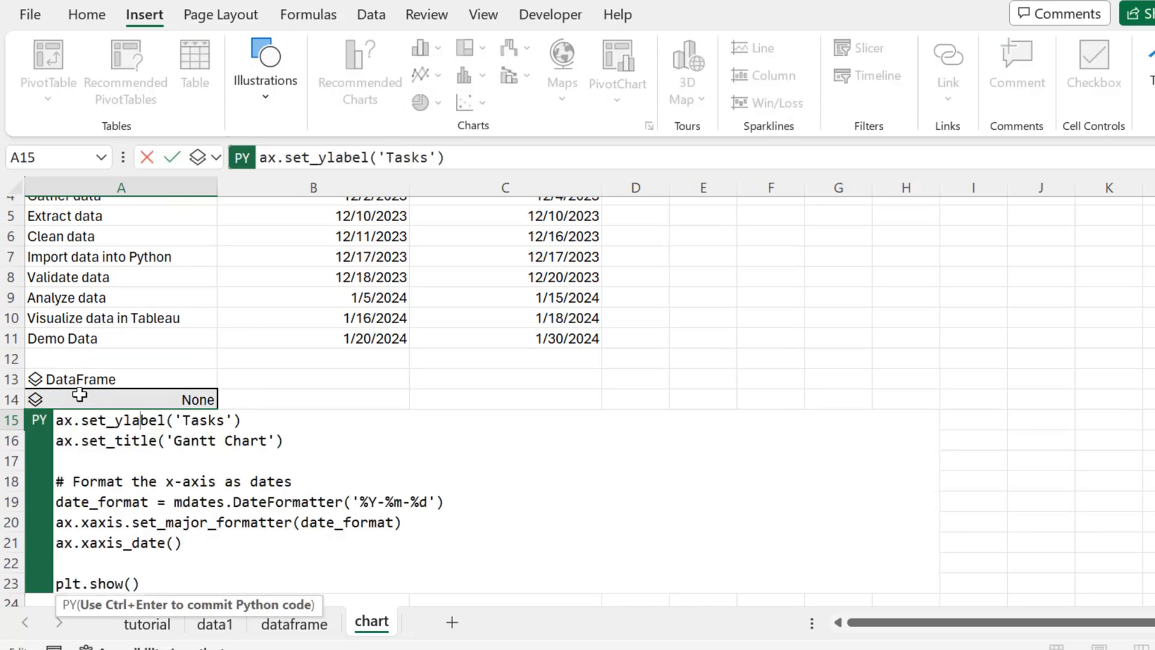
pyautogui.press('Ctrl+Enter')
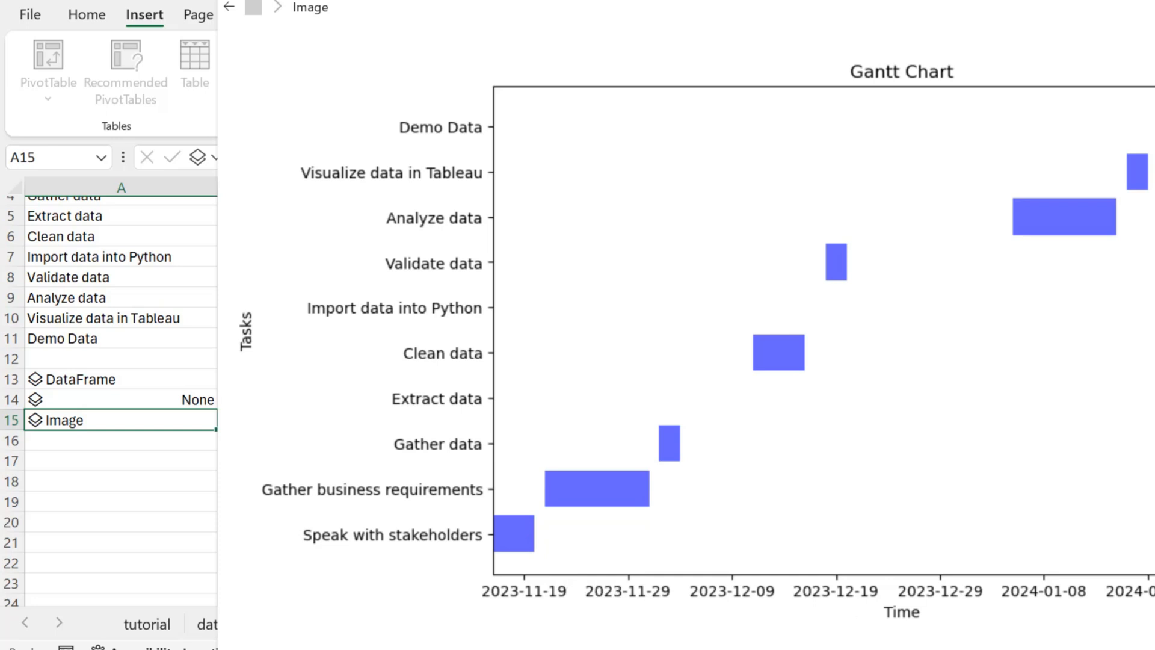
pyautogui.moveTo(946, 642)
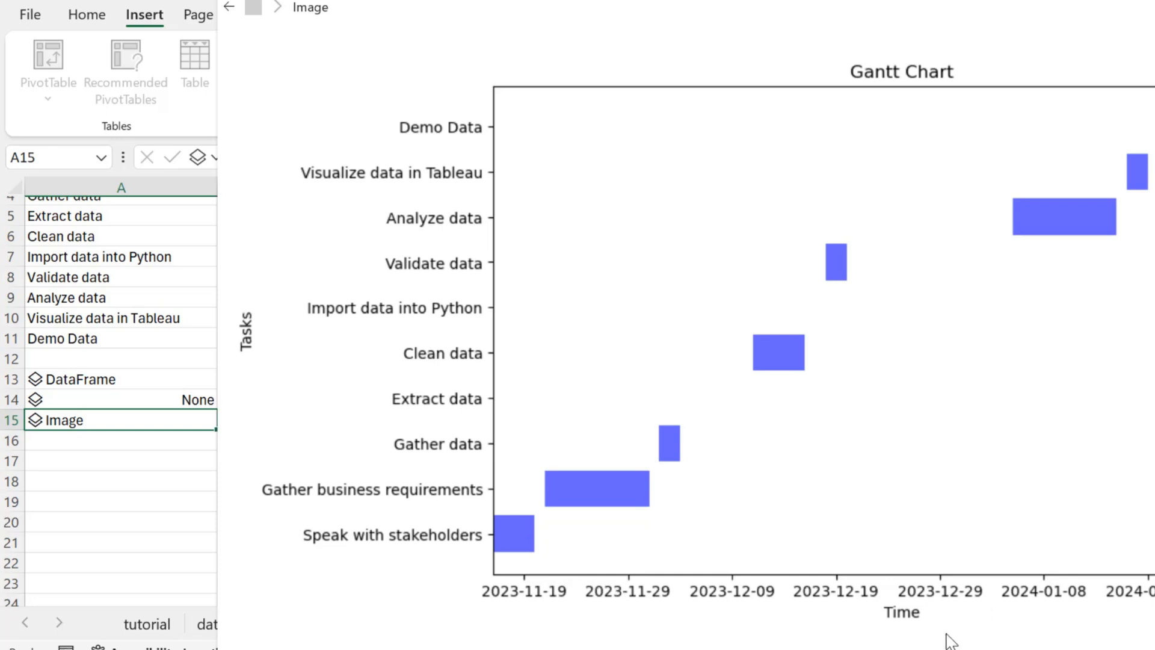
pyautogui.moveTo(581, 612)
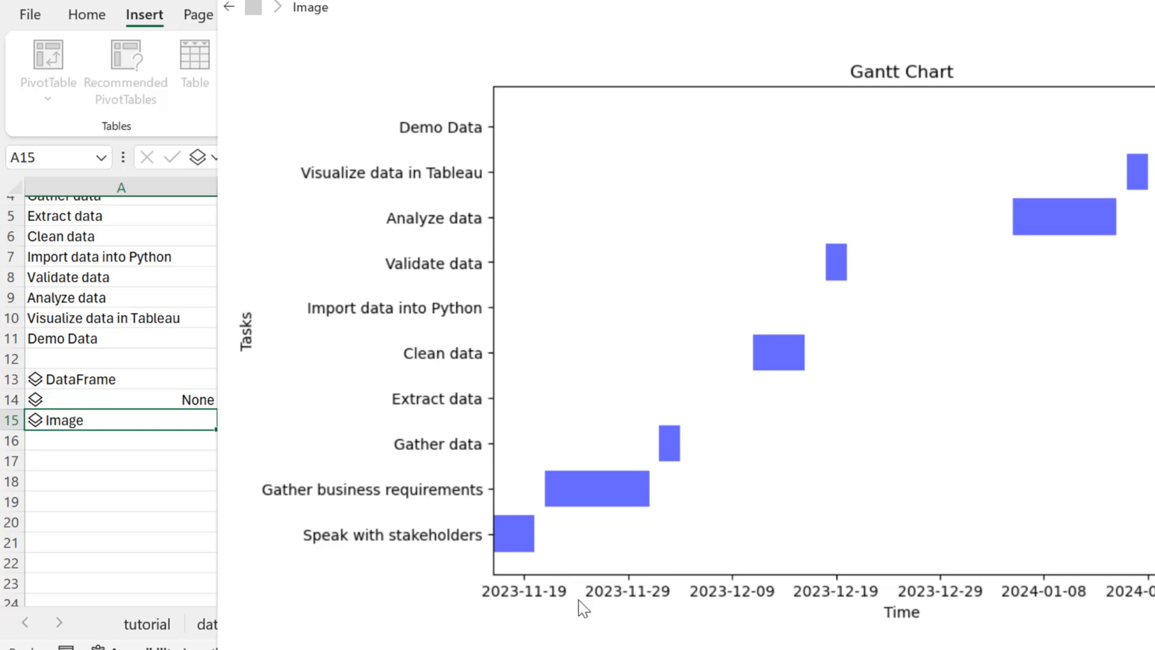
pyautogui.moveTo(1093, 306)
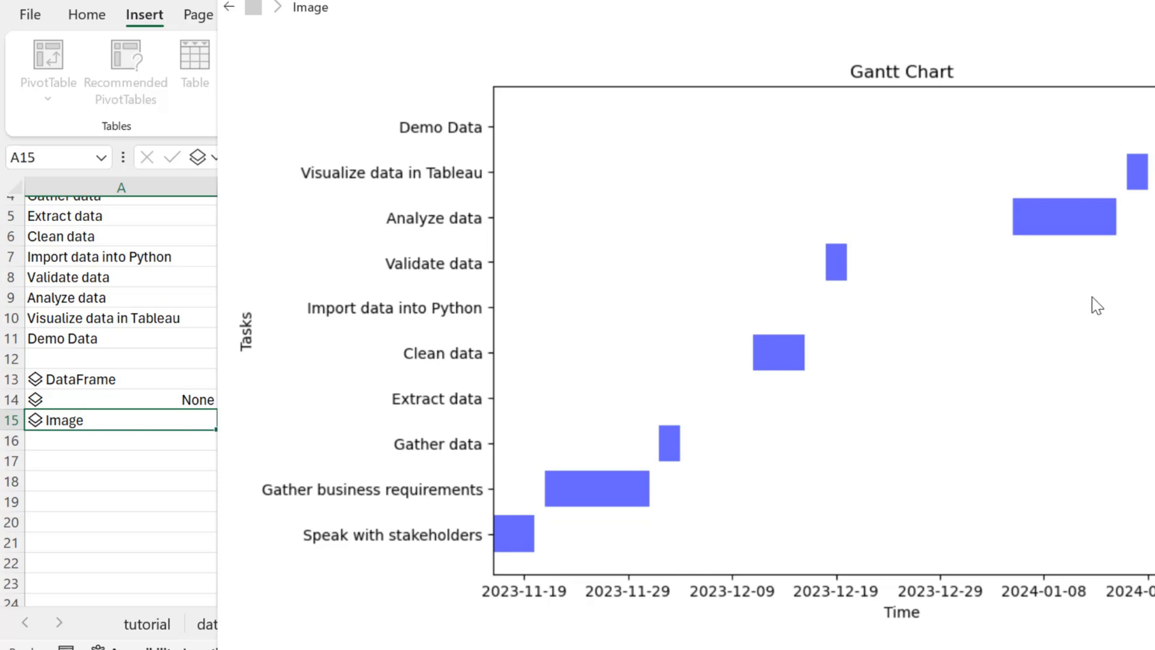
pyautogui.moveTo(1102, 123)
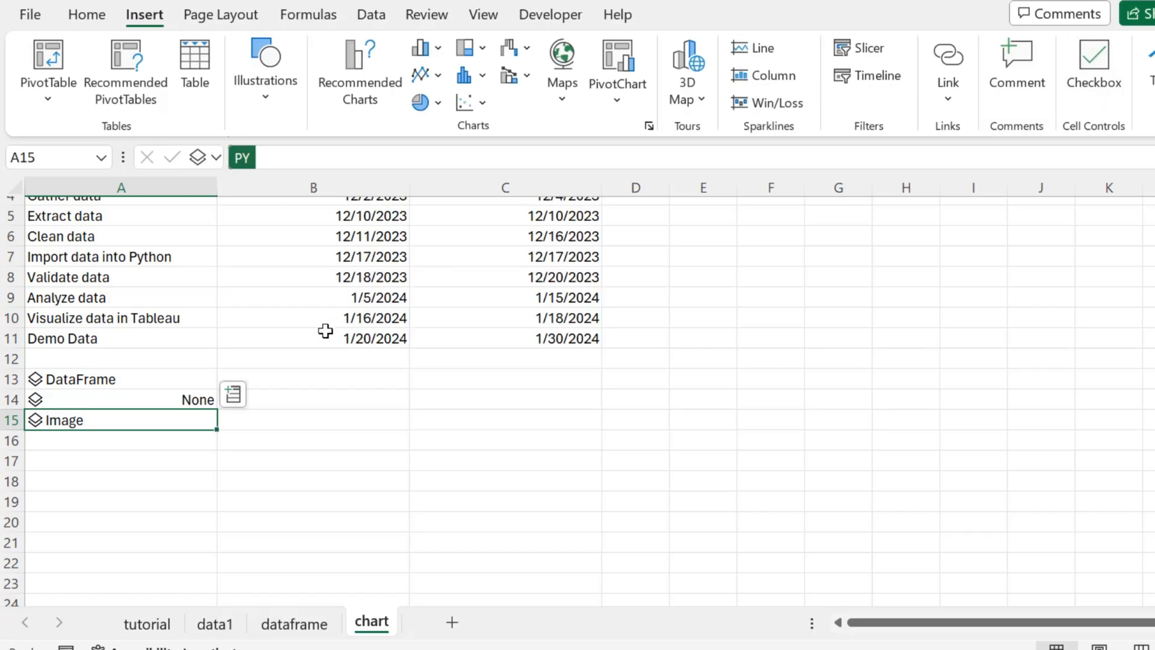
# Flip through the dataframe and data1 sheets and finish on the tutorial sheet
pyautogui.click(294, 623)
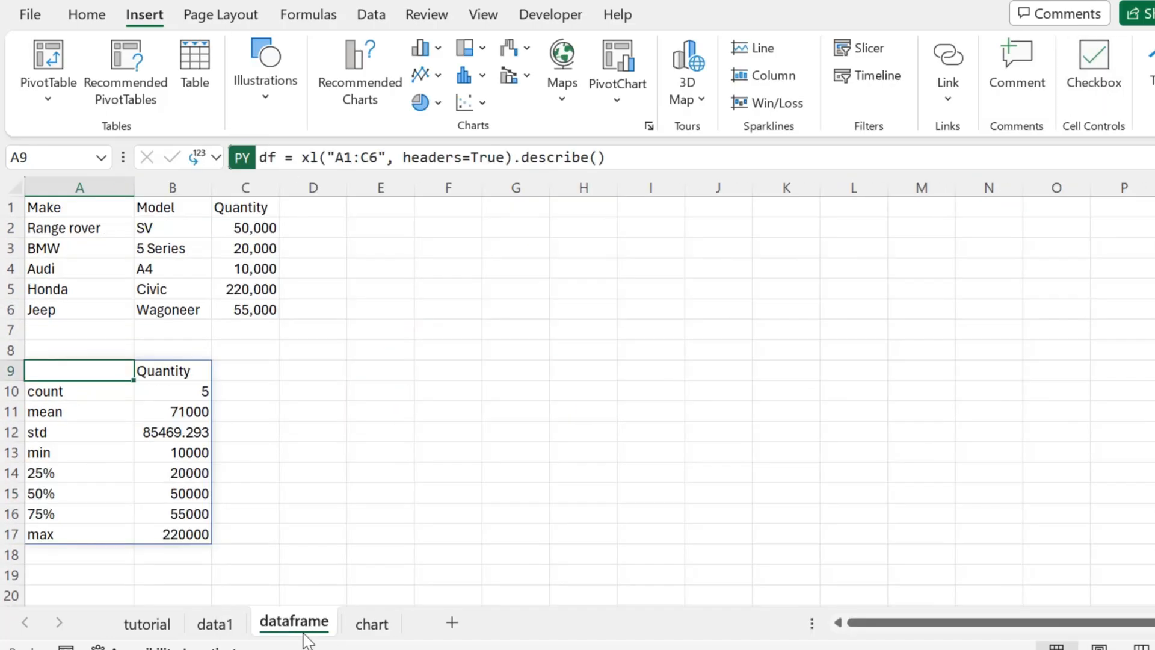
pyautogui.click(214, 623)
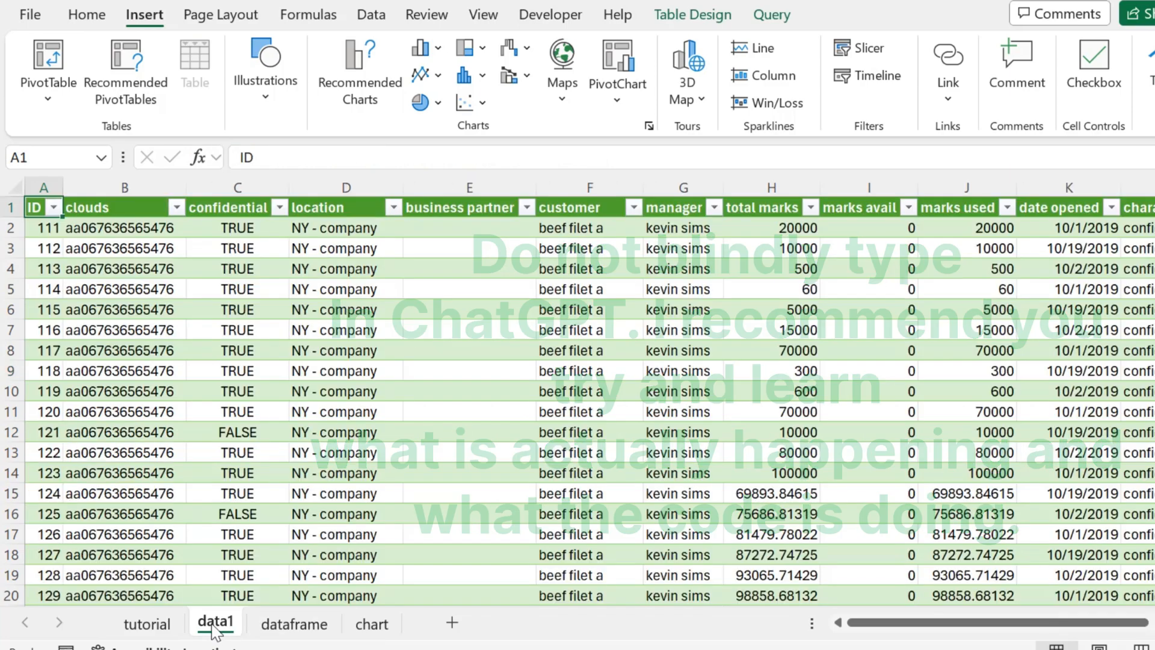
pyautogui.click(147, 623)
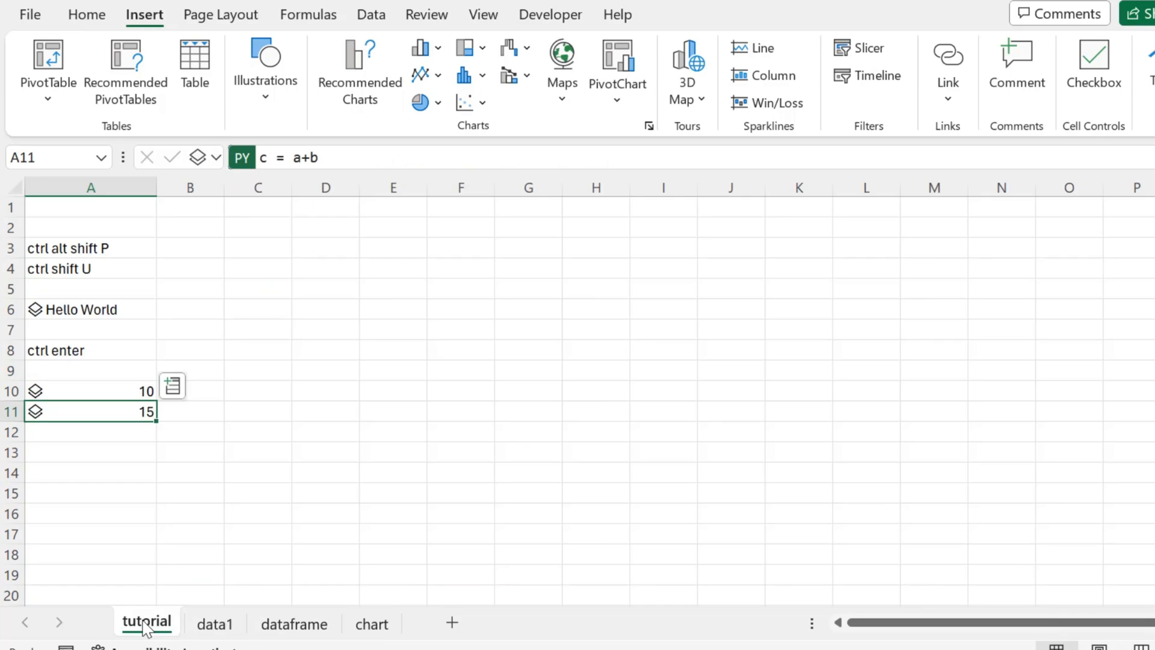